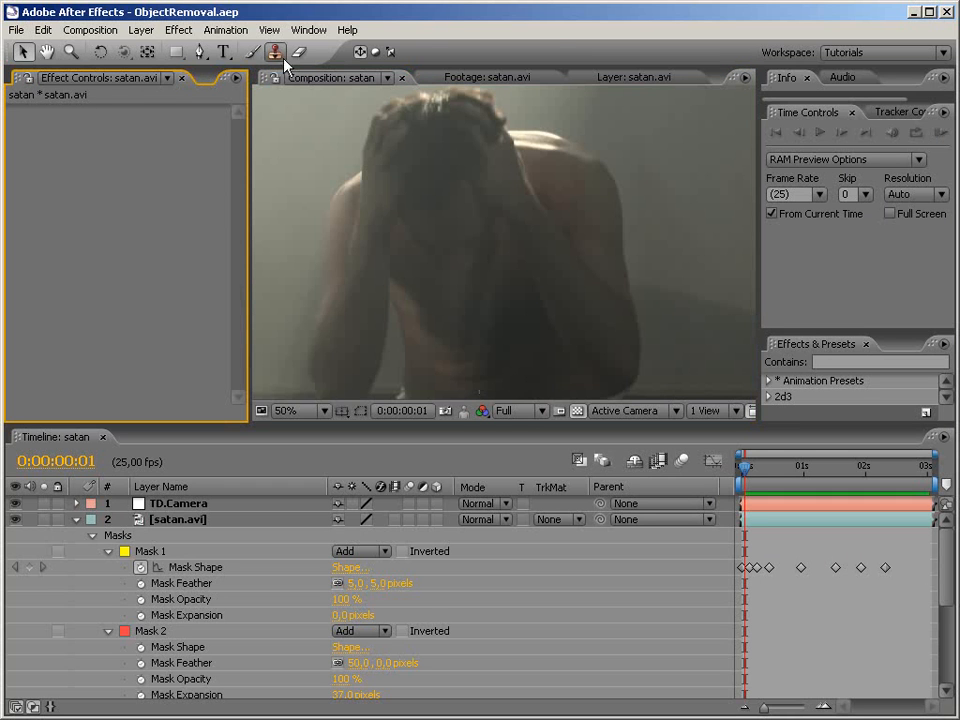
Show the Window menu to reach the Project panel
left_click(308, 30)
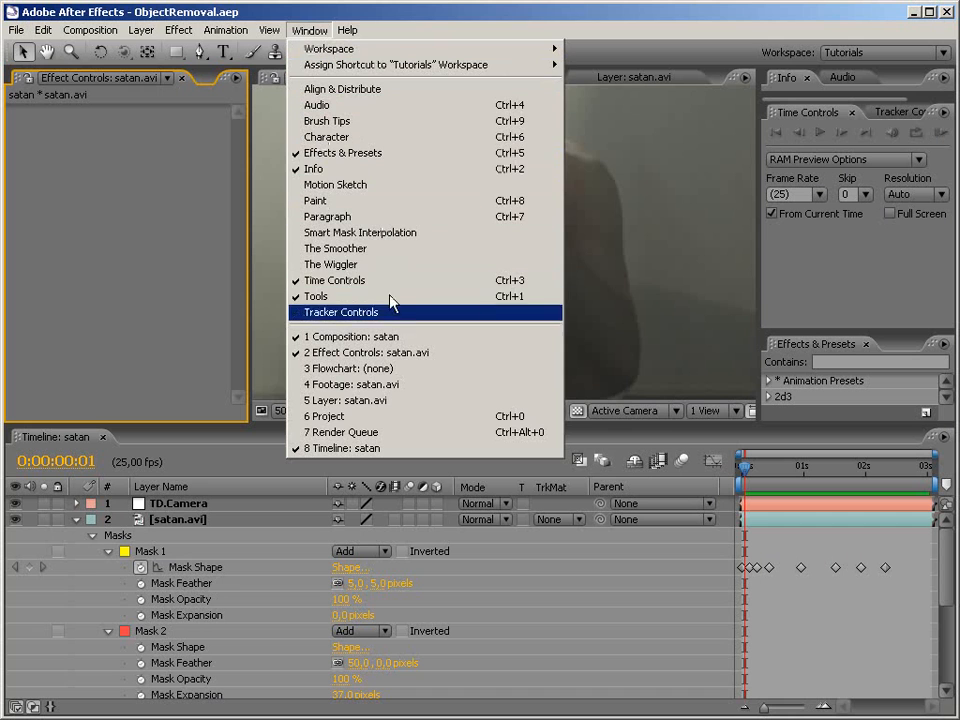
mouse_move(370, 432)
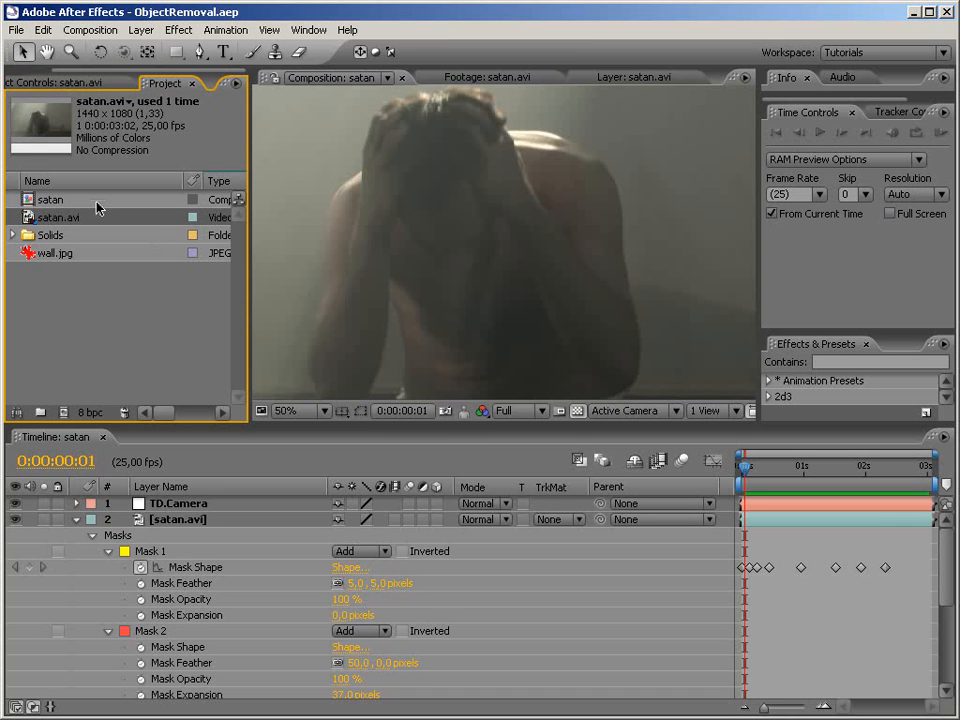
mouse_move(456, 148)
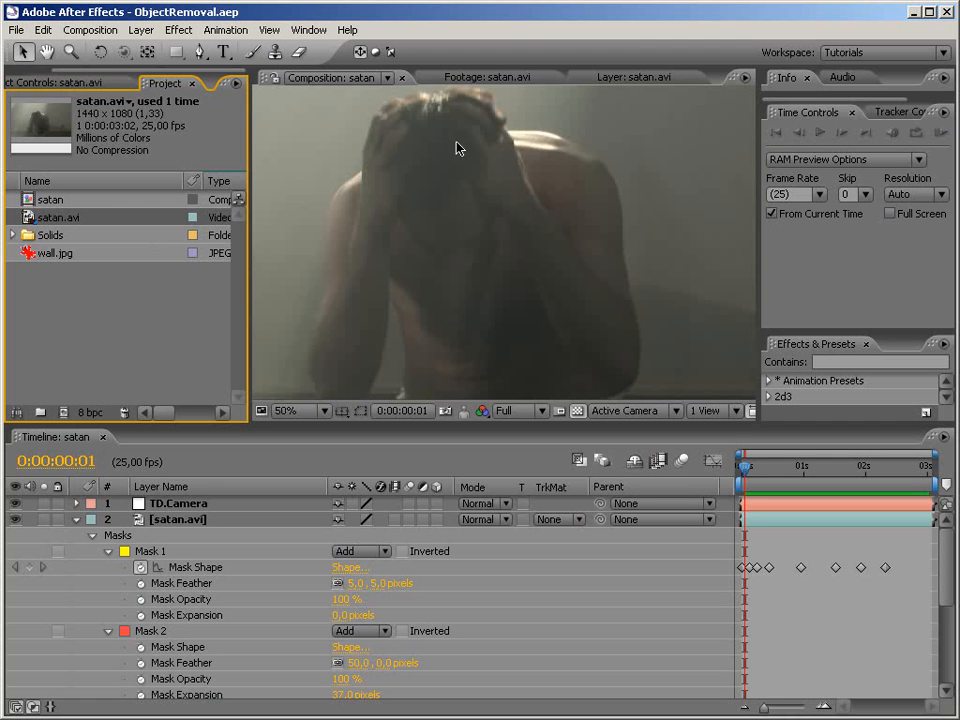
View the raw satan.avi footage and zoom in on the dirty wall
left_click(490, 76)
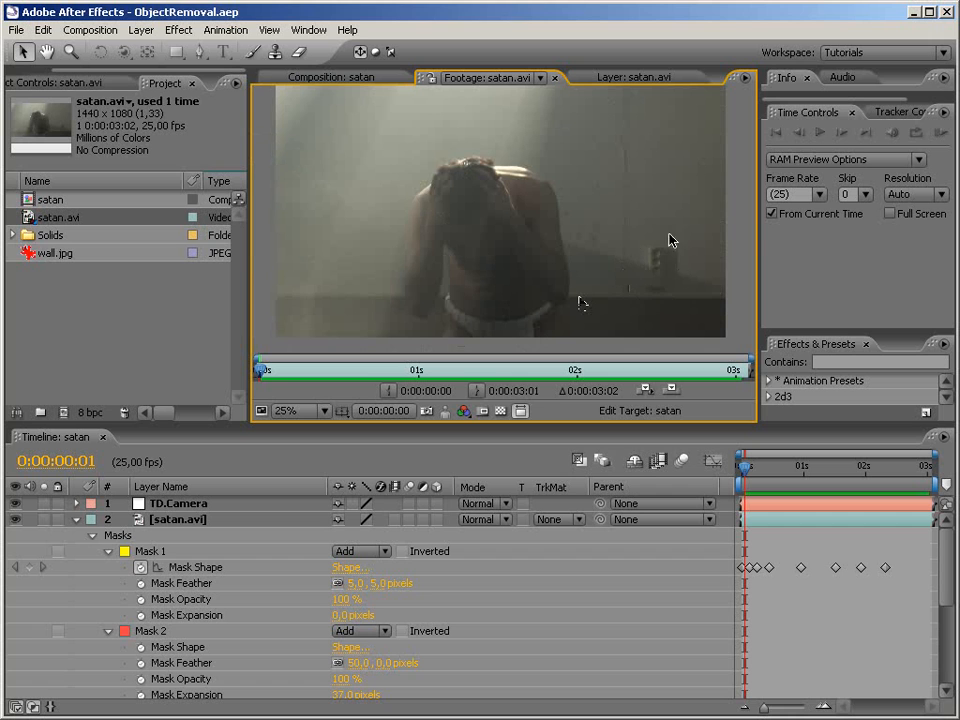
mouse_move(622, 324)
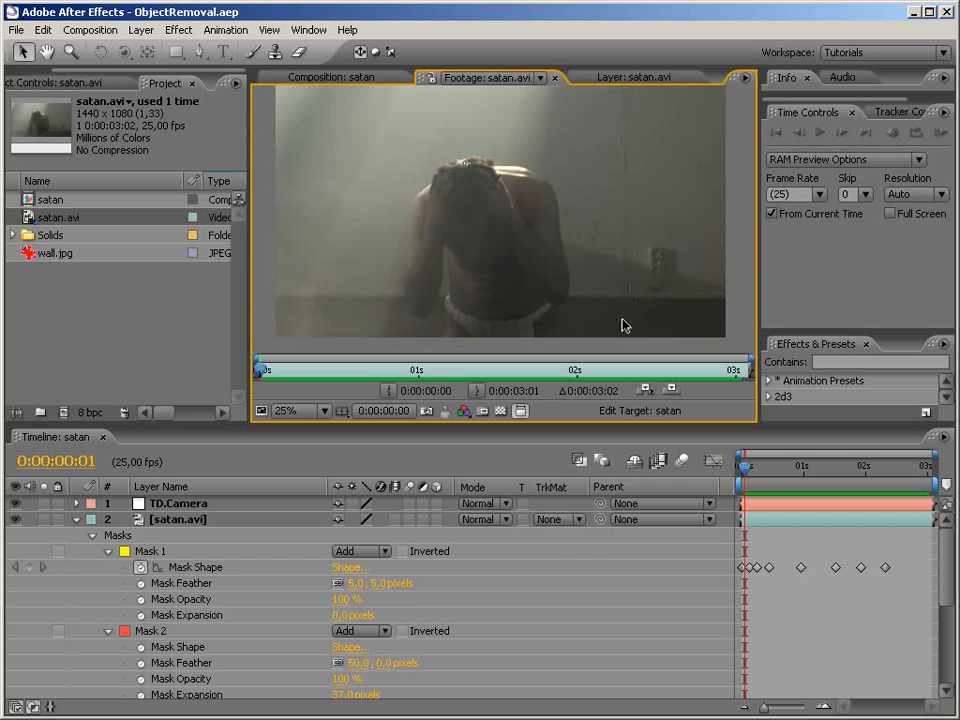
mouse_move(596, 254)
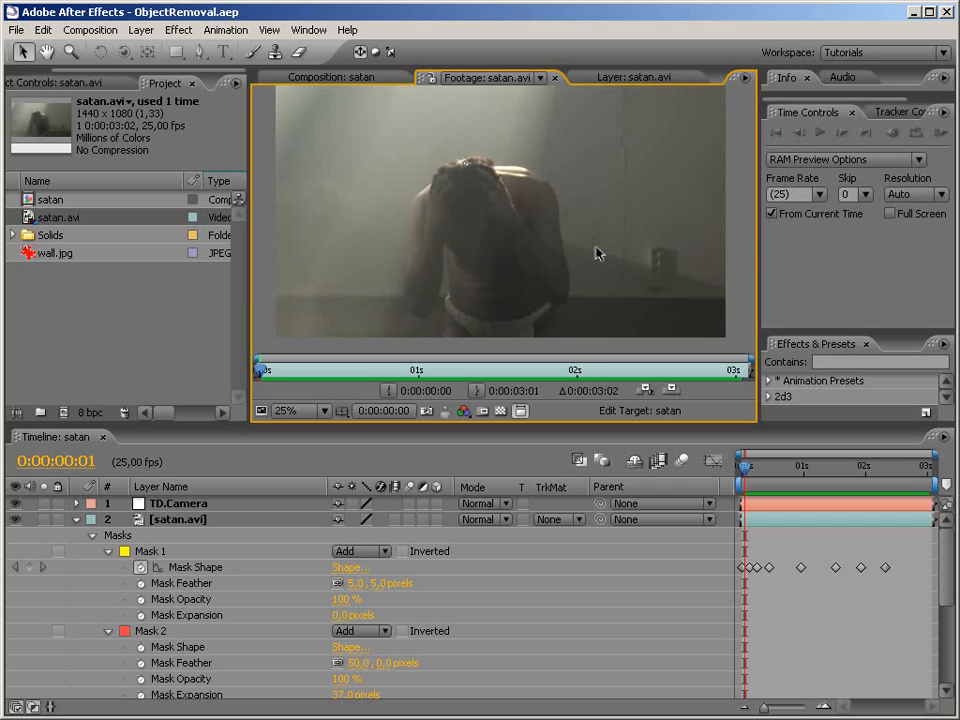
mouse_move(584, 238)
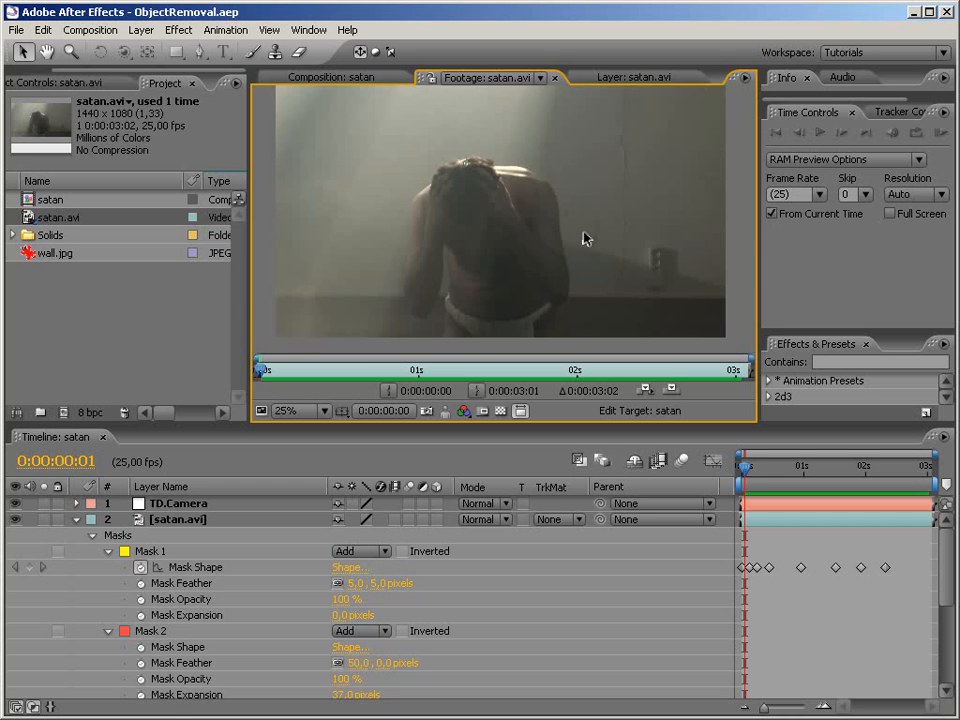
left_click(304, 412)
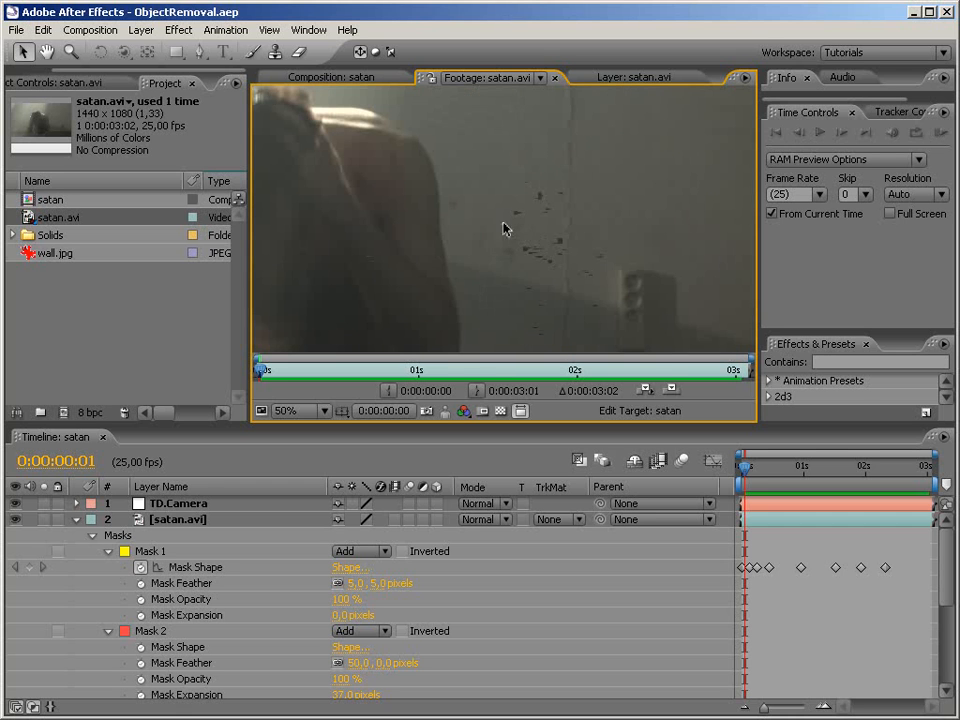
mouse_move(464, 202)
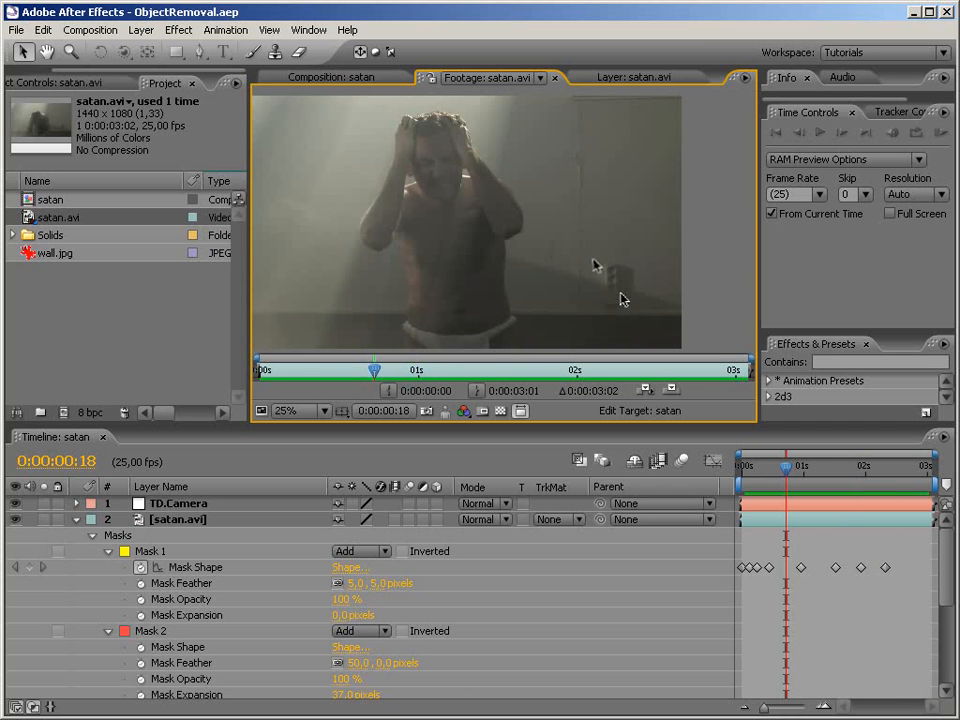
mouse_move(596, 292)
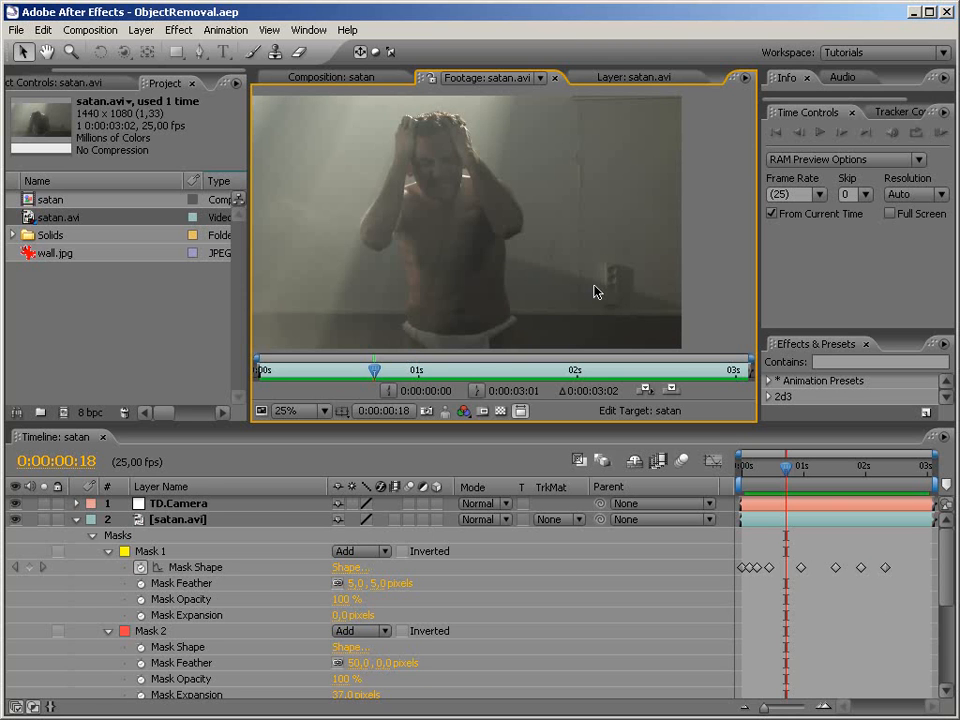
Fit the satan composition frame at 25% and scrub through the clip's frames
left_click(260, 370)
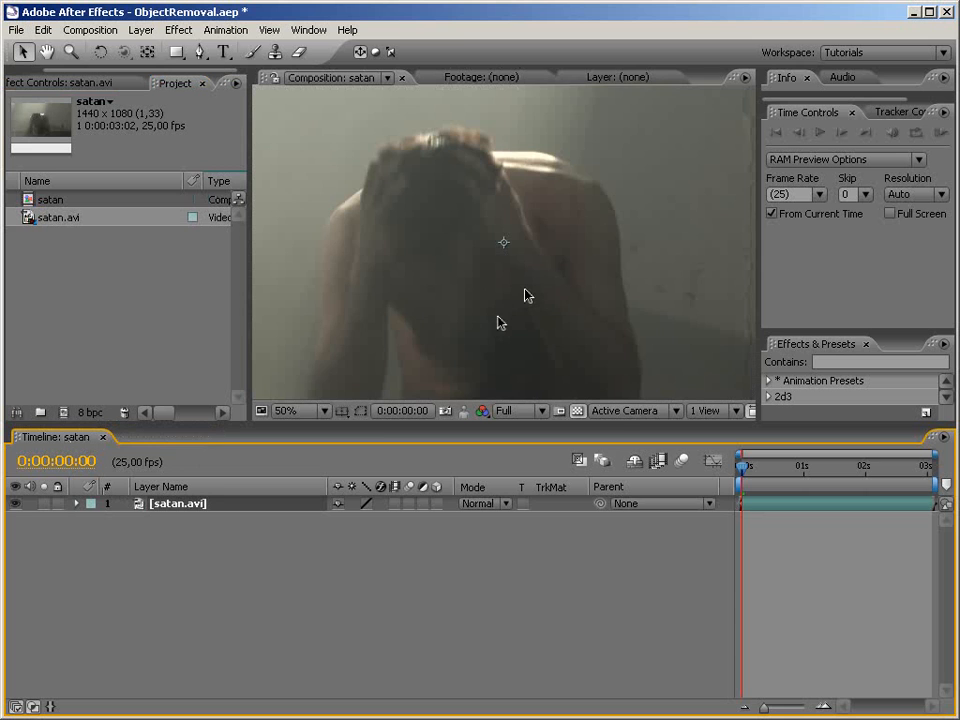
left_click(298, 410)
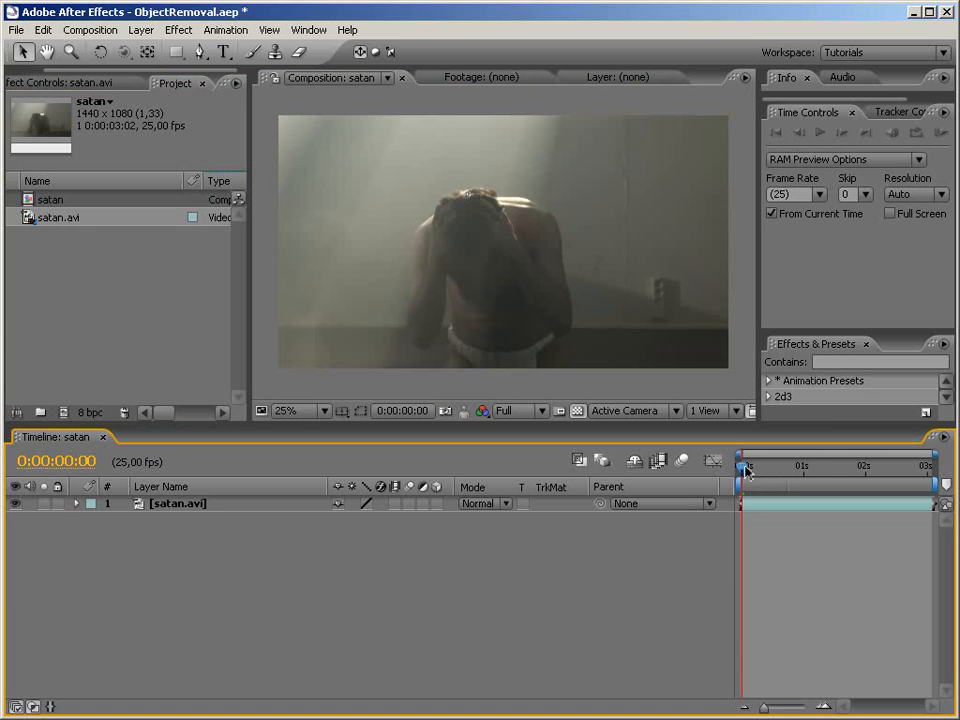
left_click_drag(744, 468, 862, 468)
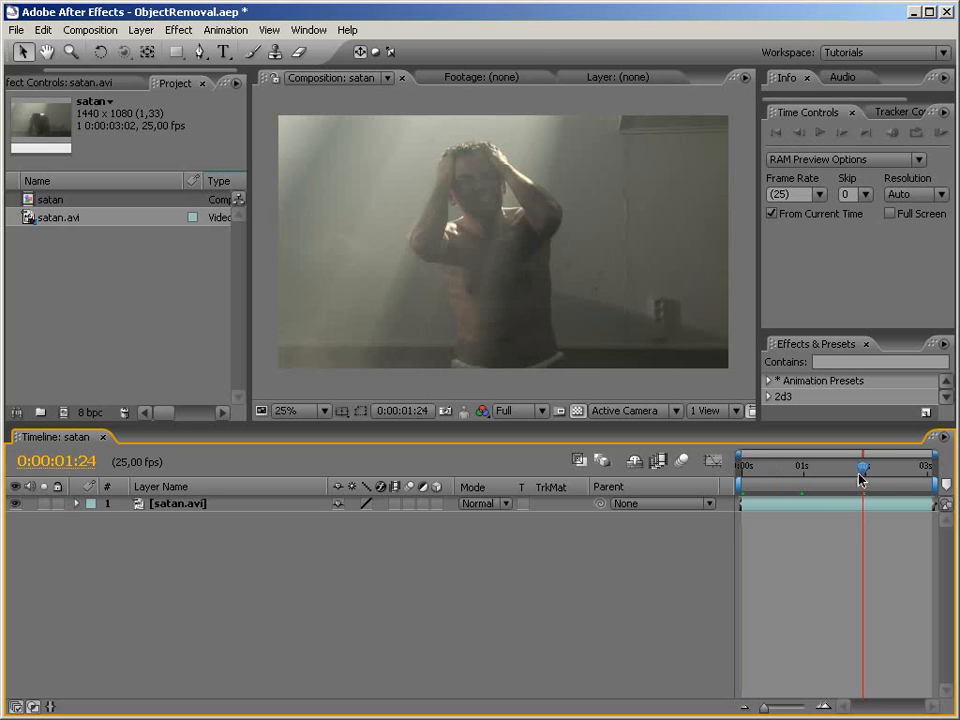
left_click_drag(864, 468, 744, 468)
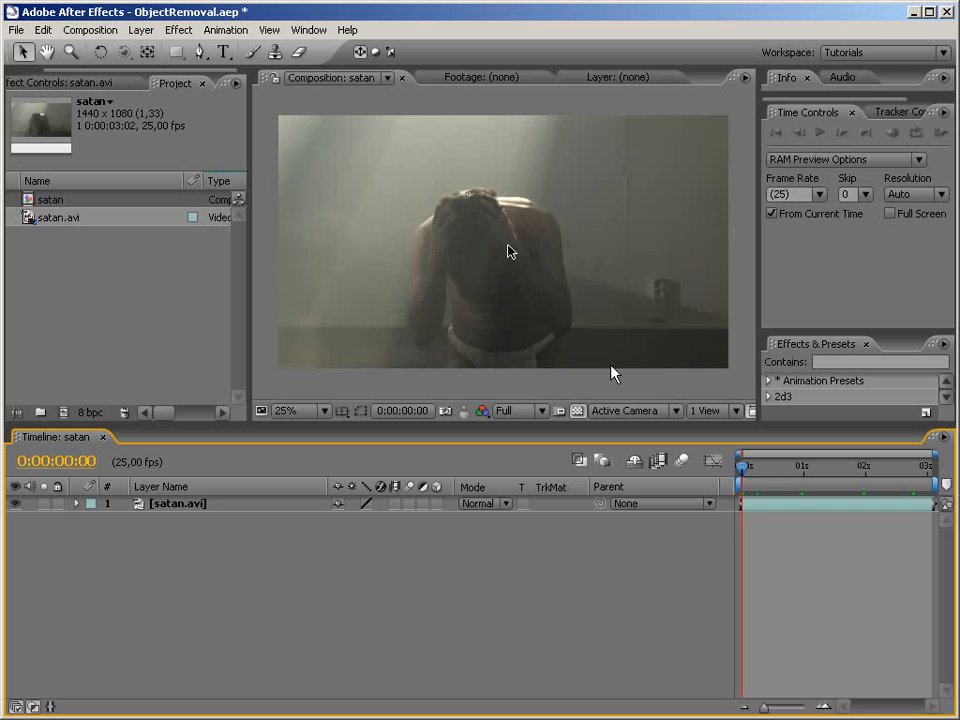
left_click_drag(744, 466, 930, 466)
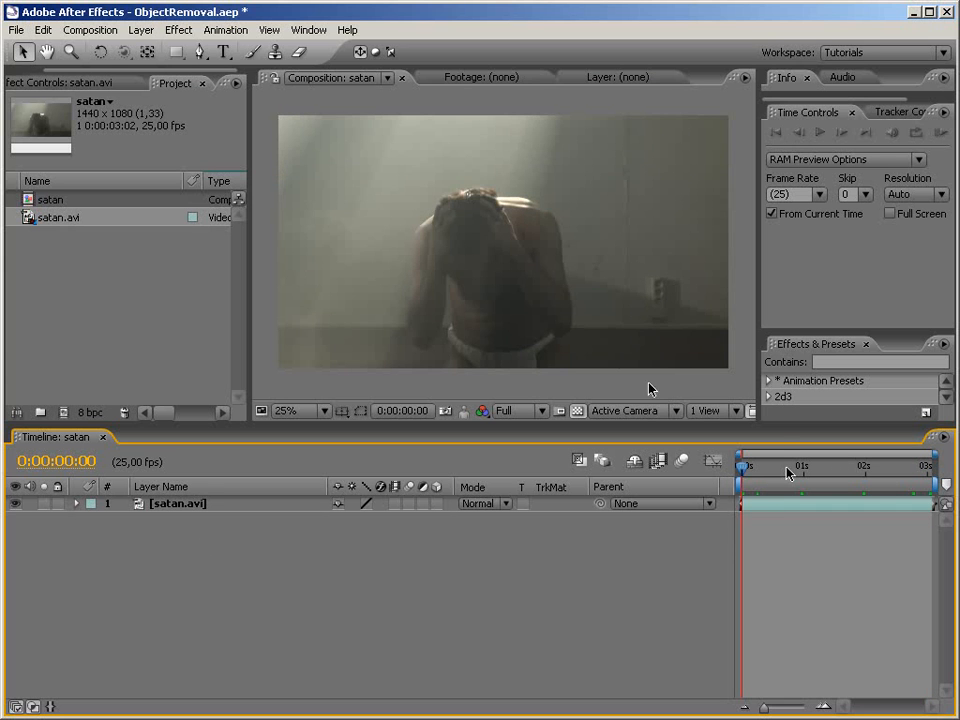
mouse_move(612, 312)
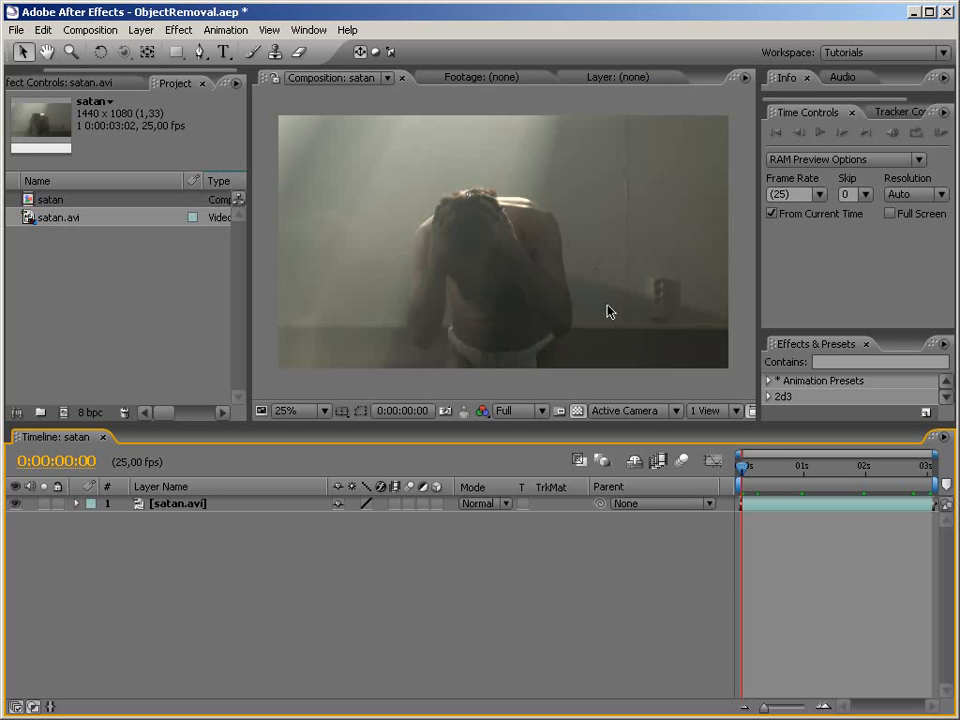
mouse_move(470, 216)
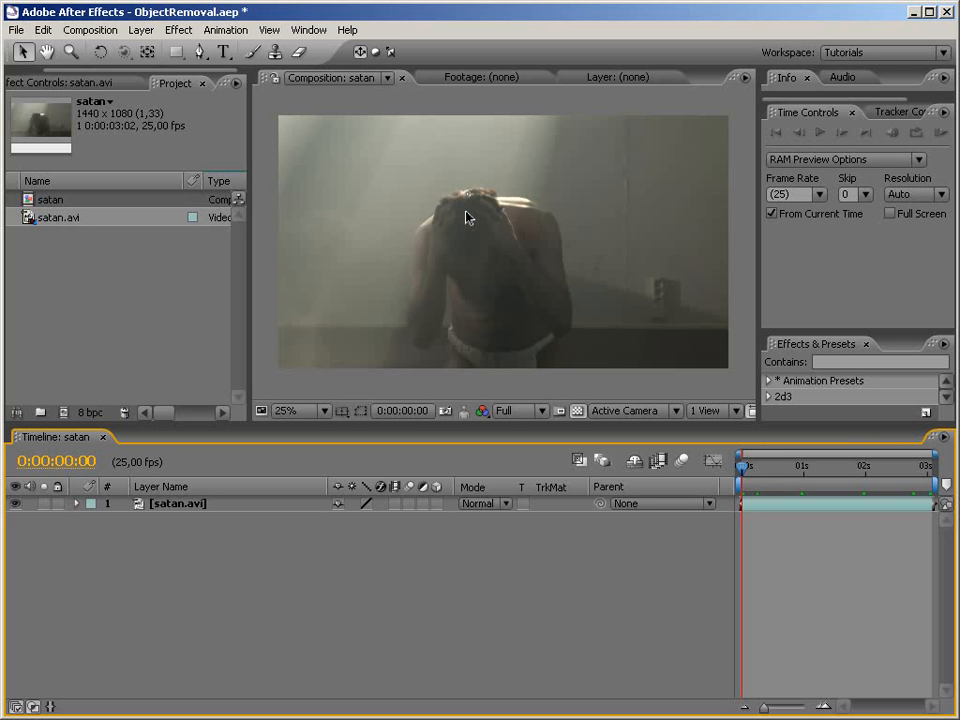
mouse_move(212, 140)
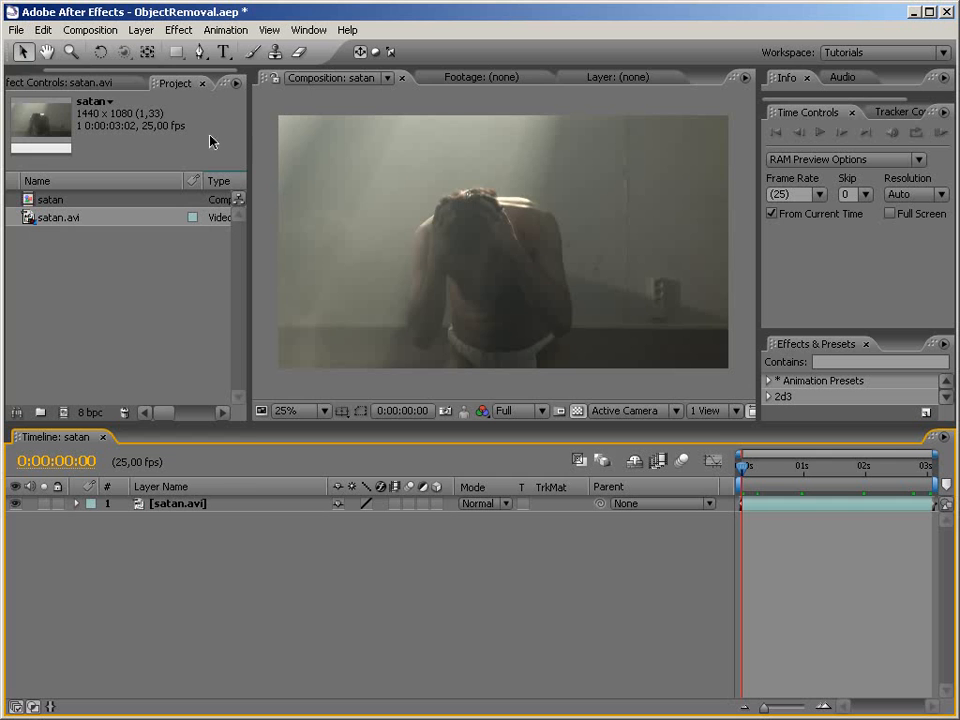
left_click(16, 30)
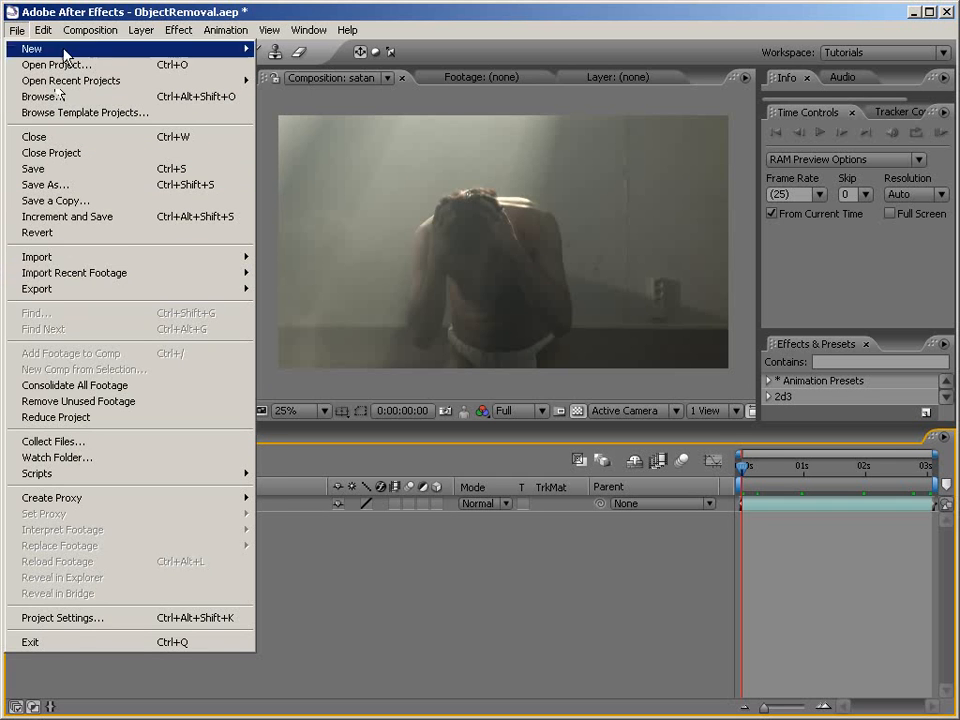
left_click(90, 30)
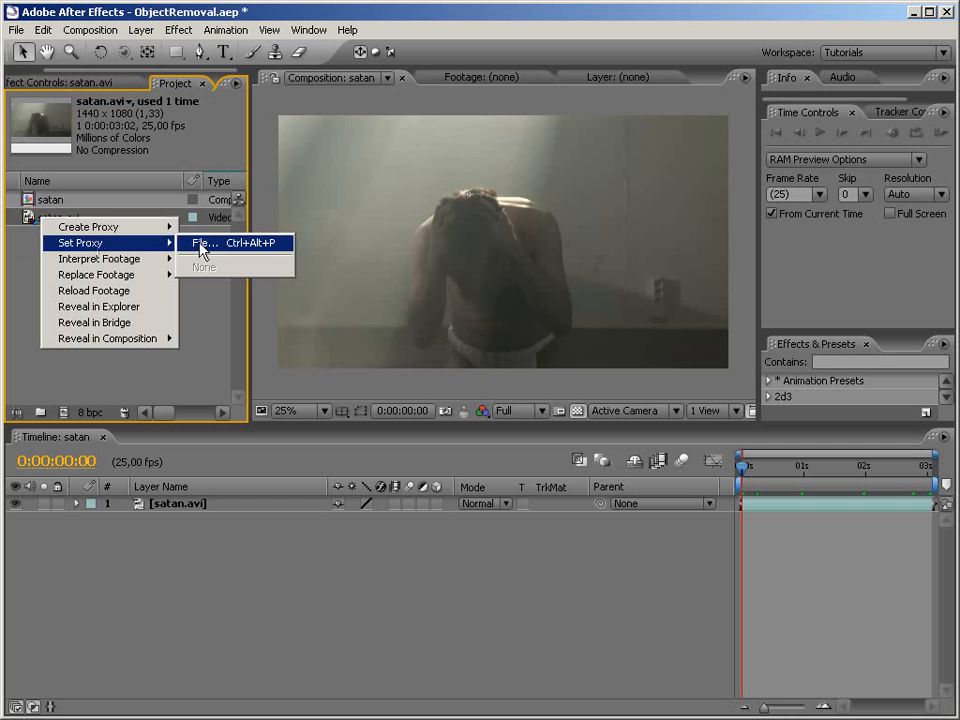
mouse_move(88, 226)
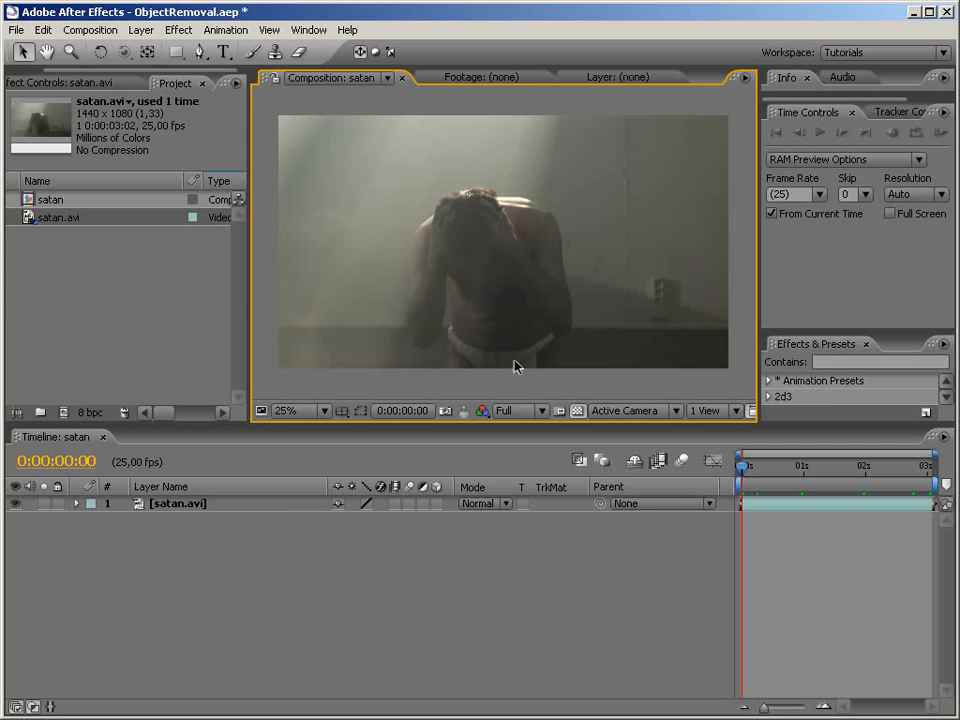
mouse_move(458, 344)
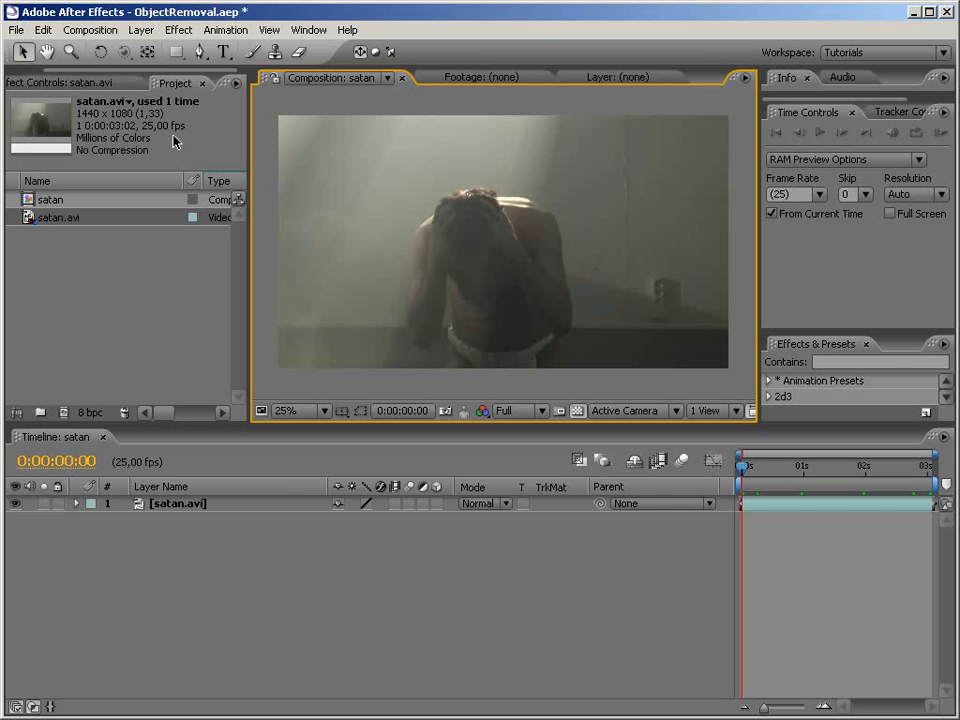
mouse_move(236, 216)
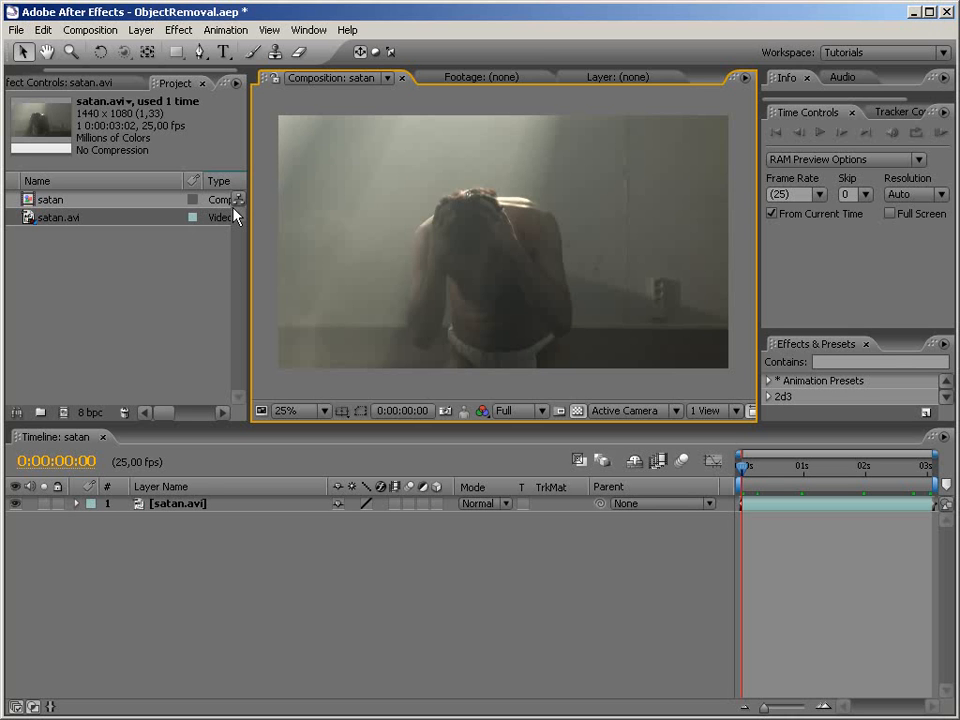
mouse_move(310, 282)
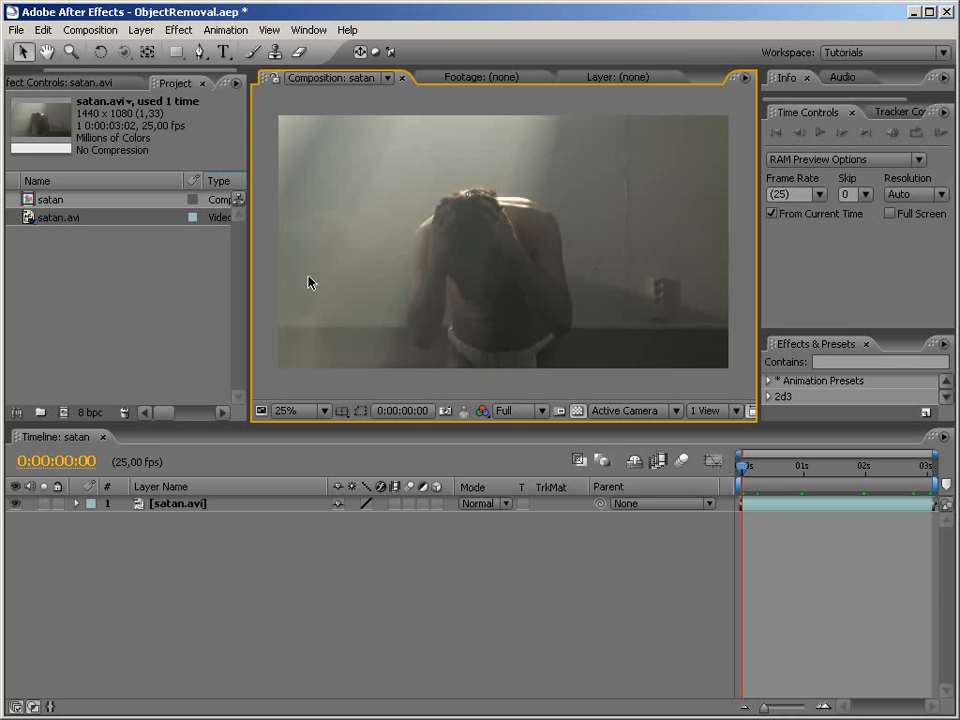
mouse_move(400, 320)
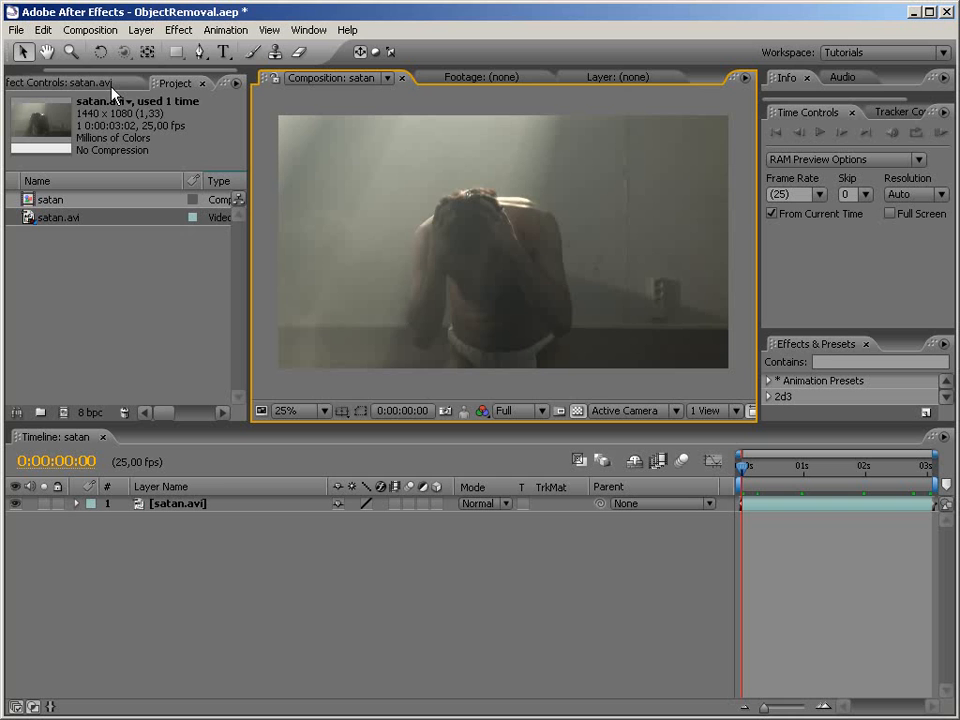
Reach the Edit menu for the Copy Image command
left_click(42, 30)
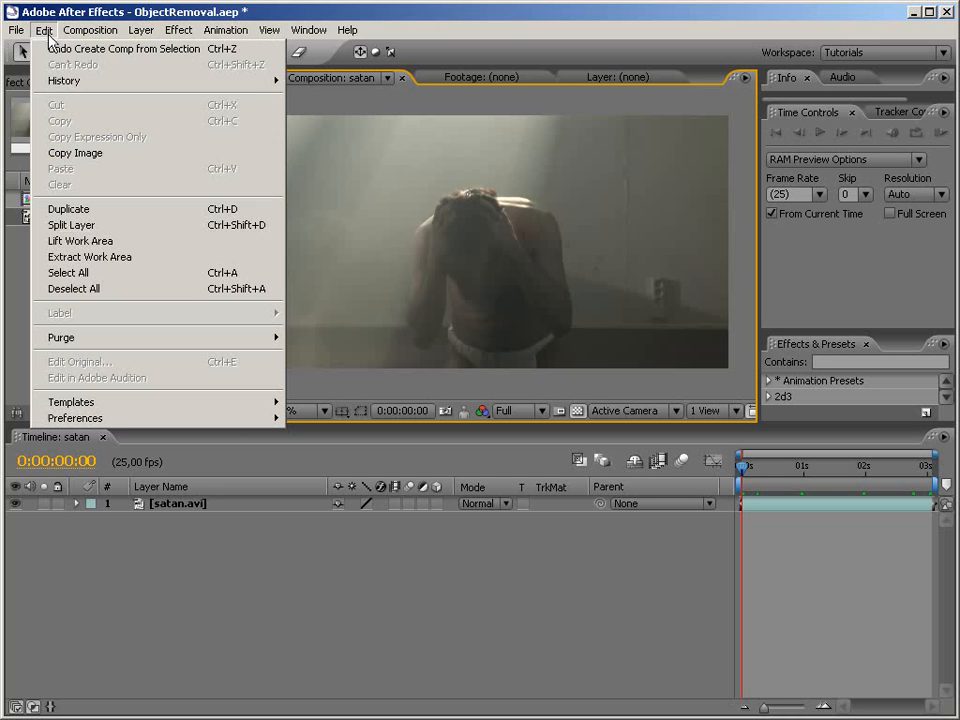
mouse_move(76, 152)
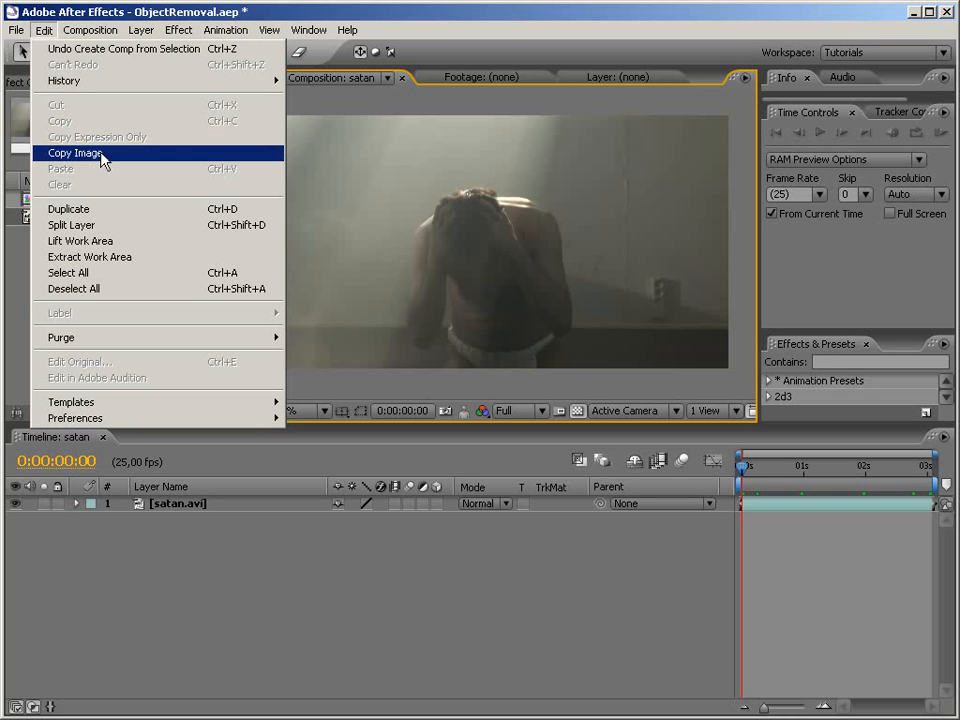
mouse_move(120, 160)
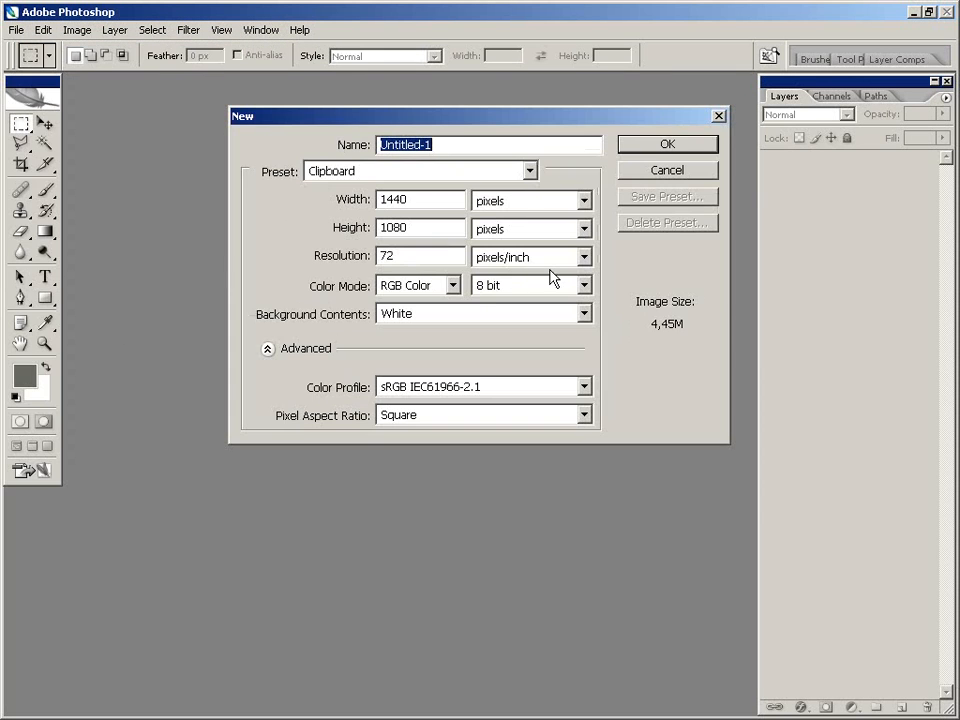
Create the 1440×1080 clipboard document and set pixel aspect to HDV Anamorphic (1,333)
left_click(668, 144)
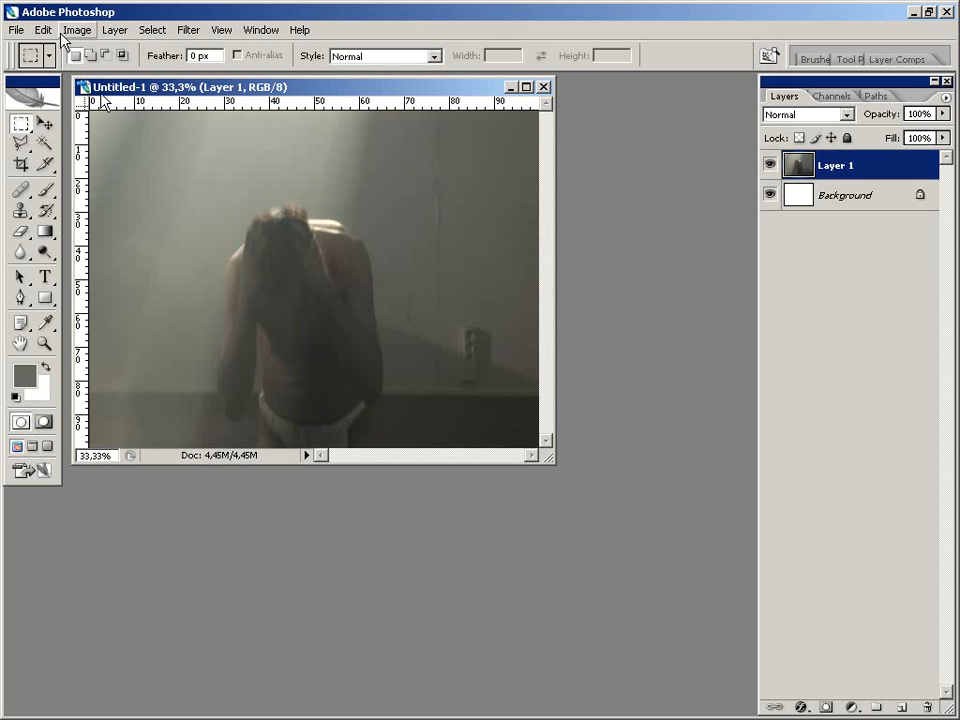
left_click(76, 30)
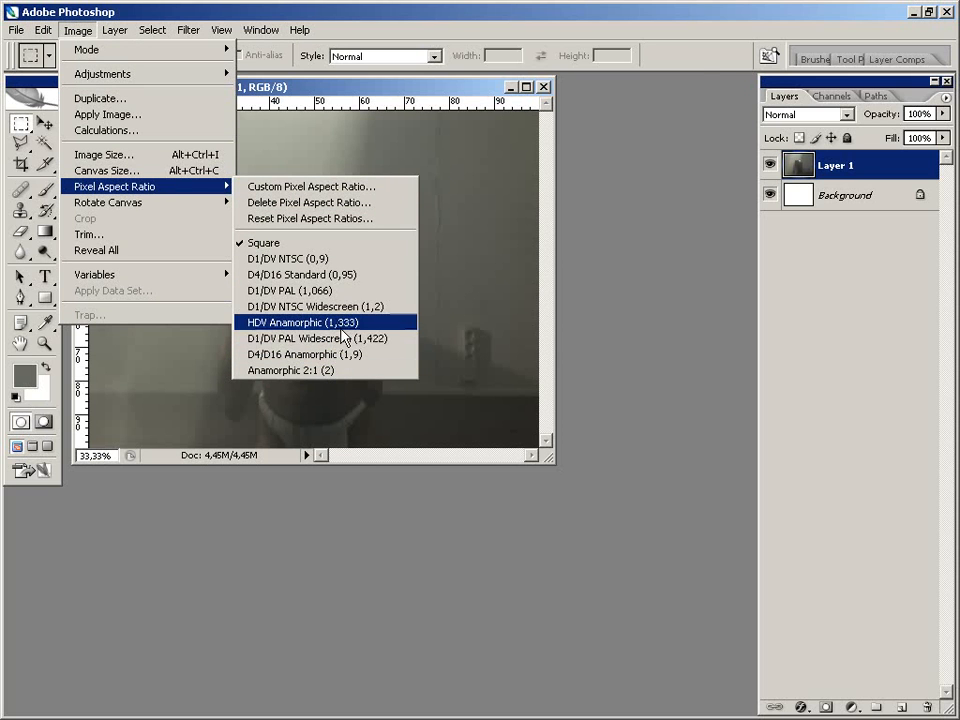
left_click(302, 322)
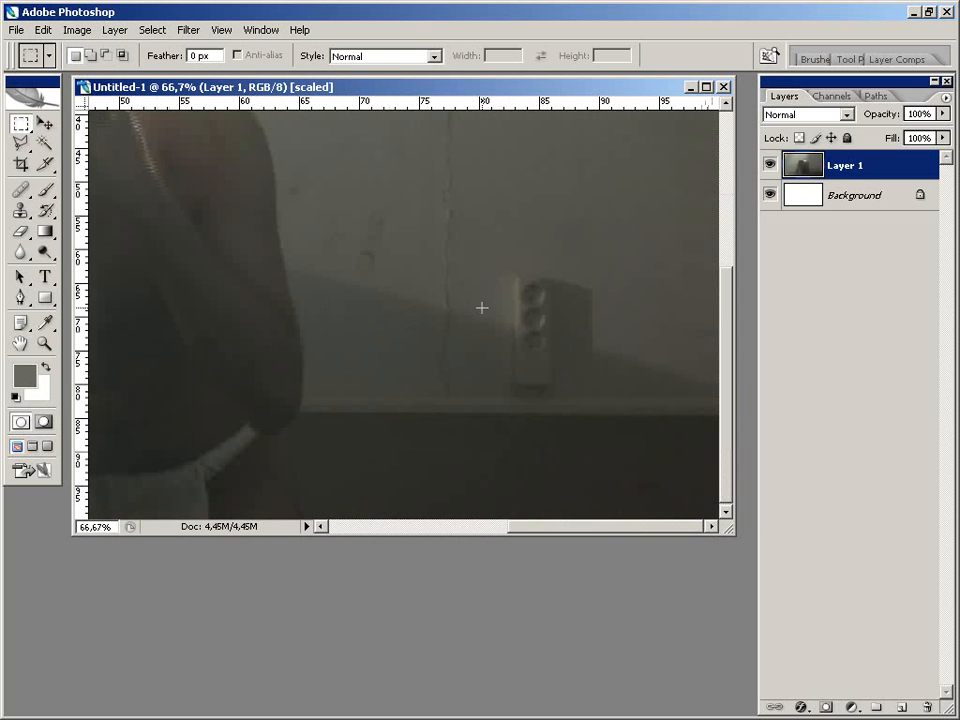
mouse_move(504, 300)
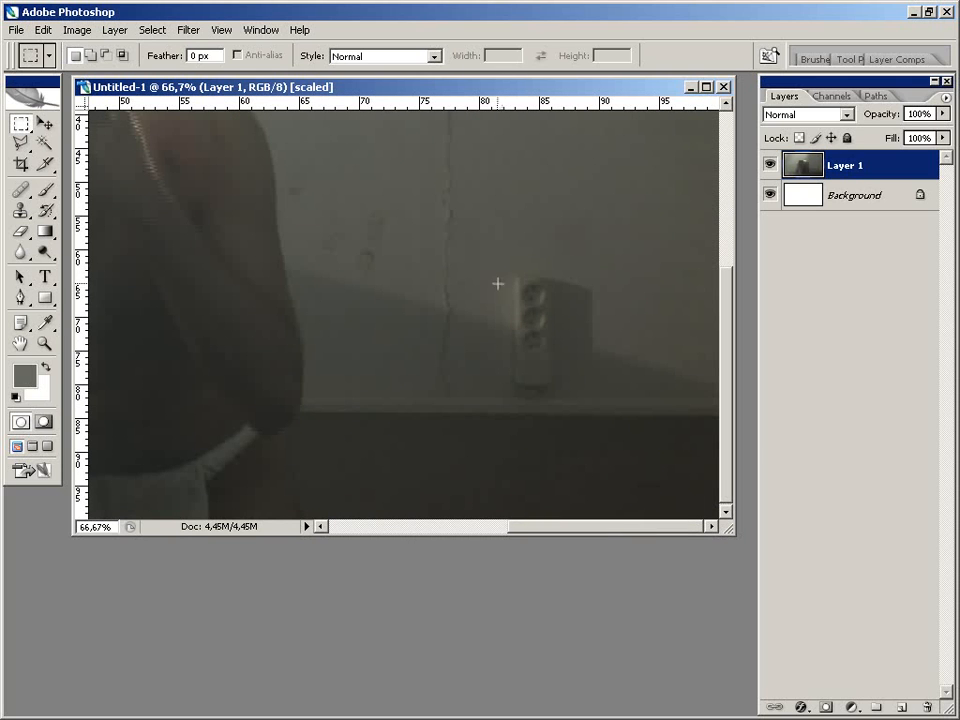
mouse_move(668, 378)
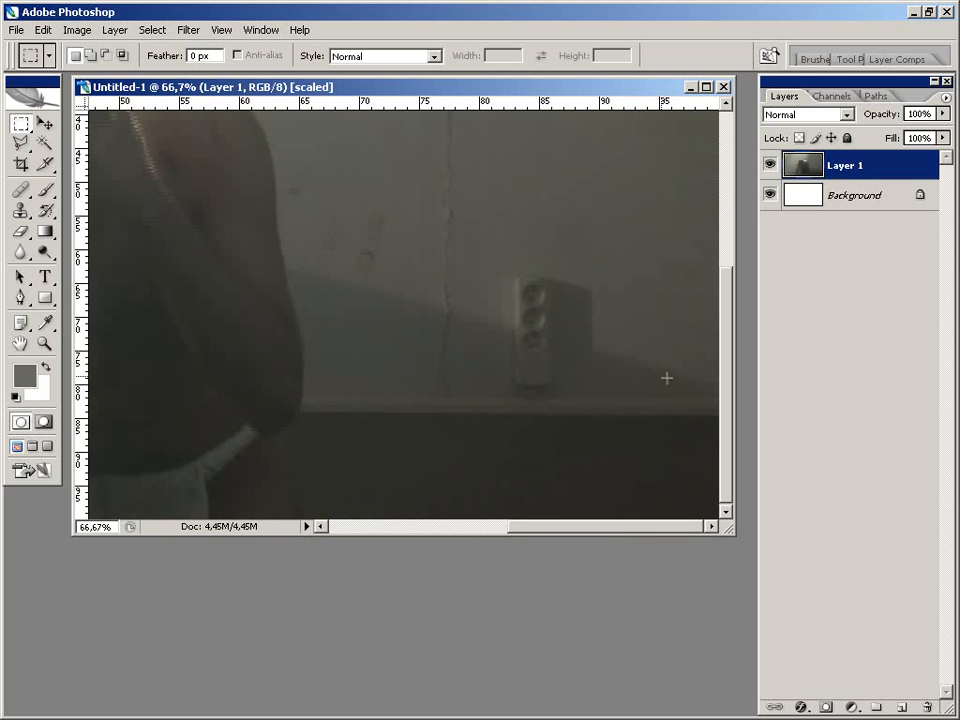
mouse_move(338, 284)
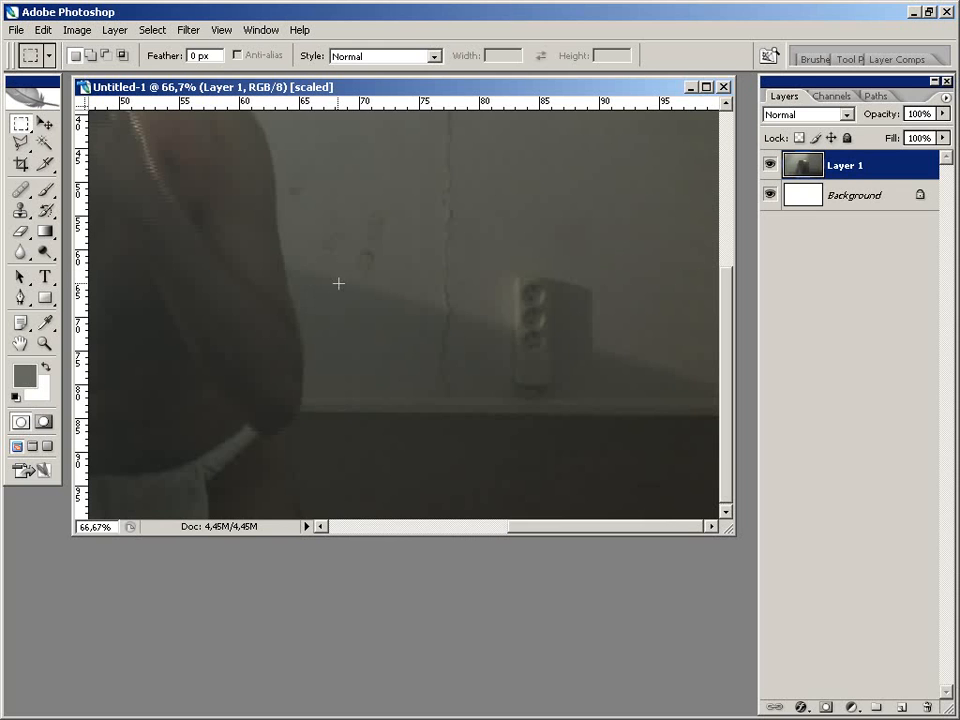
mouse_move(544, 386)
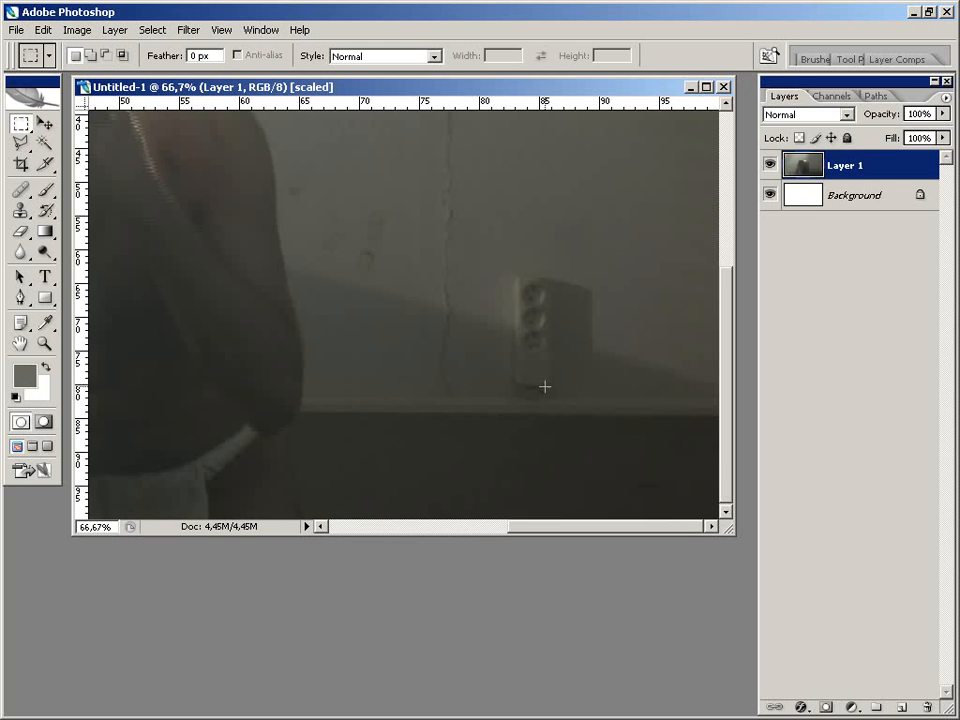
Select a rectangle of wall around the outlet
left_click_drag(484, 258, 612, 416)
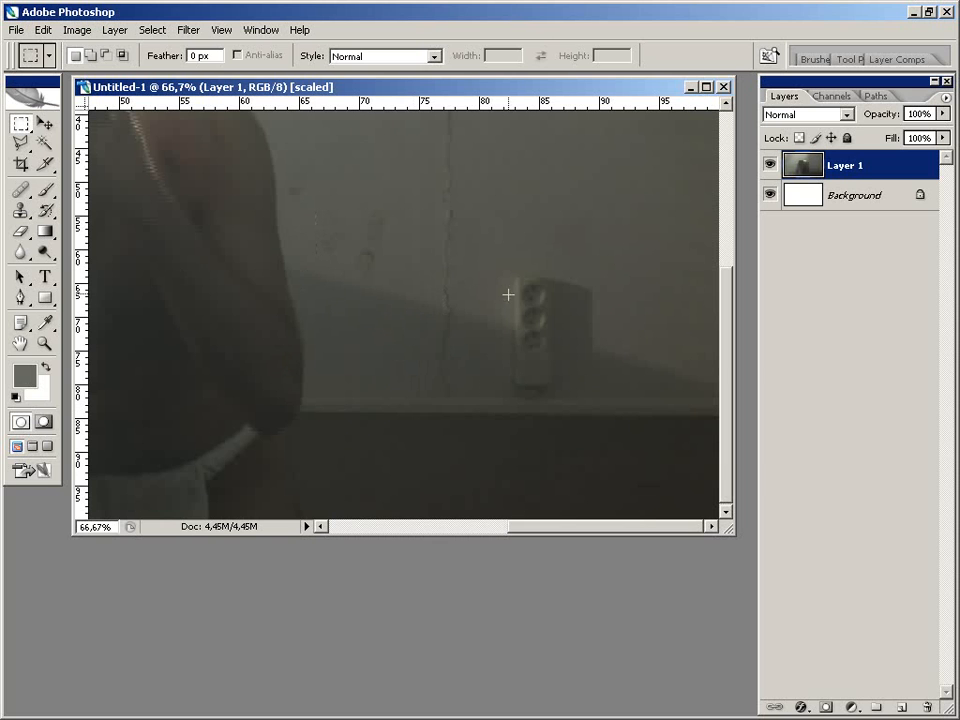
left_click_drag(492, 258, 592, 398)
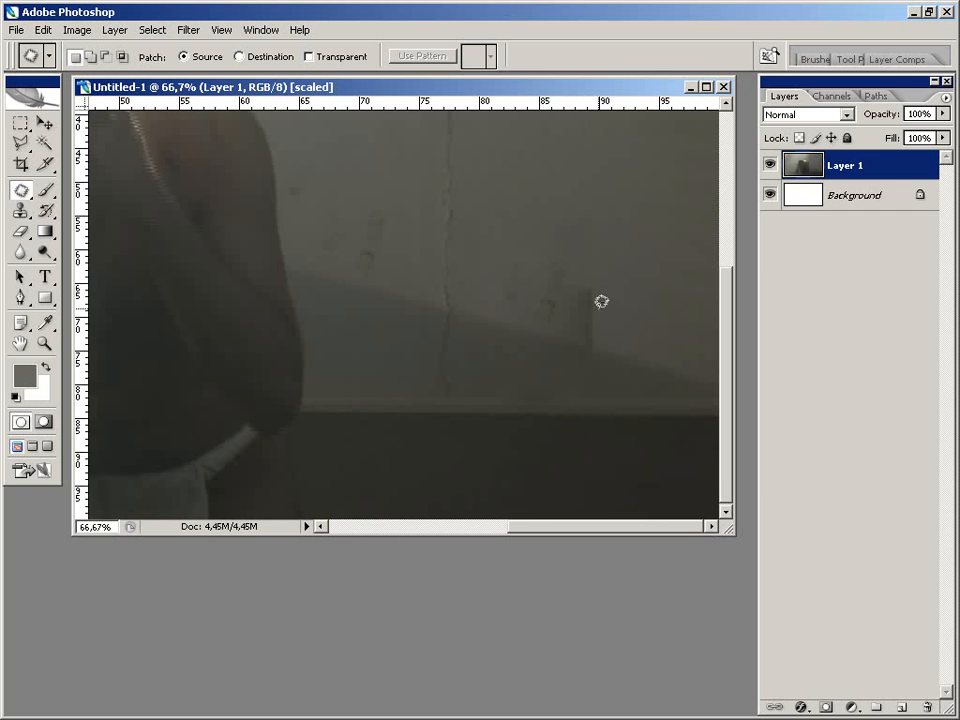
Patch the outlet with clean wall texture dragged from its right
left_click_drag(490, 258, 588, 398)
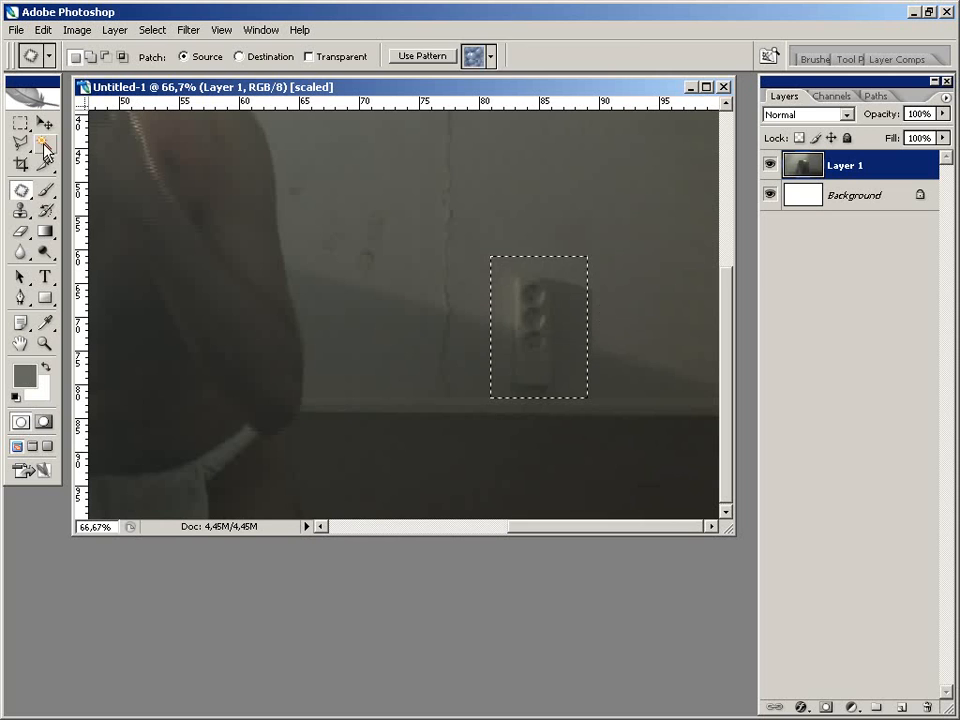
left_click(20, 122)
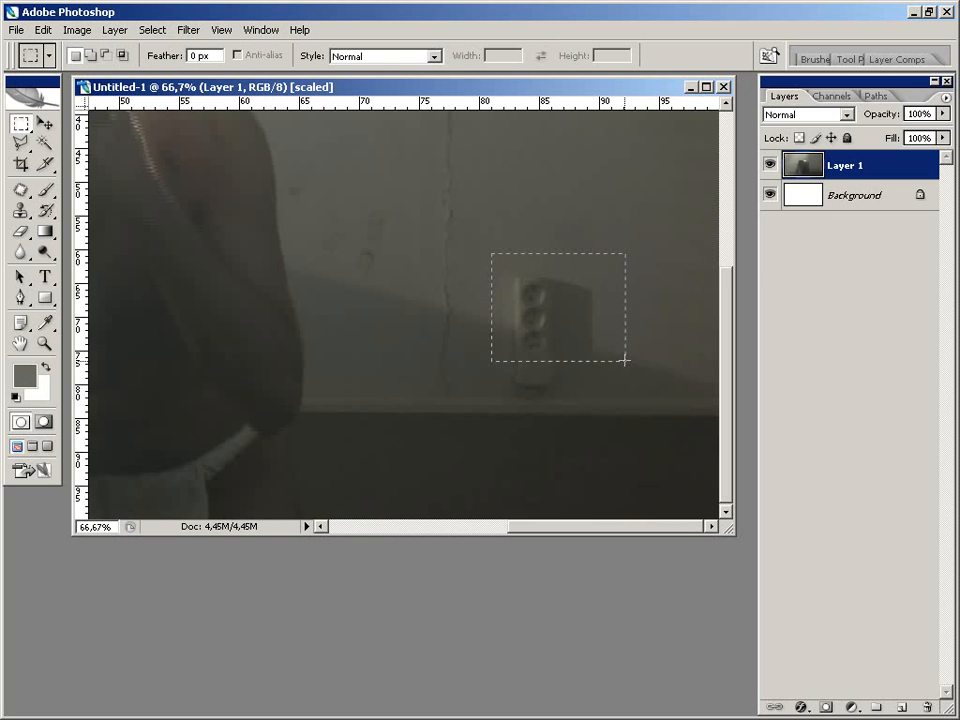
left_click_drag(626, 360, 616, 392)
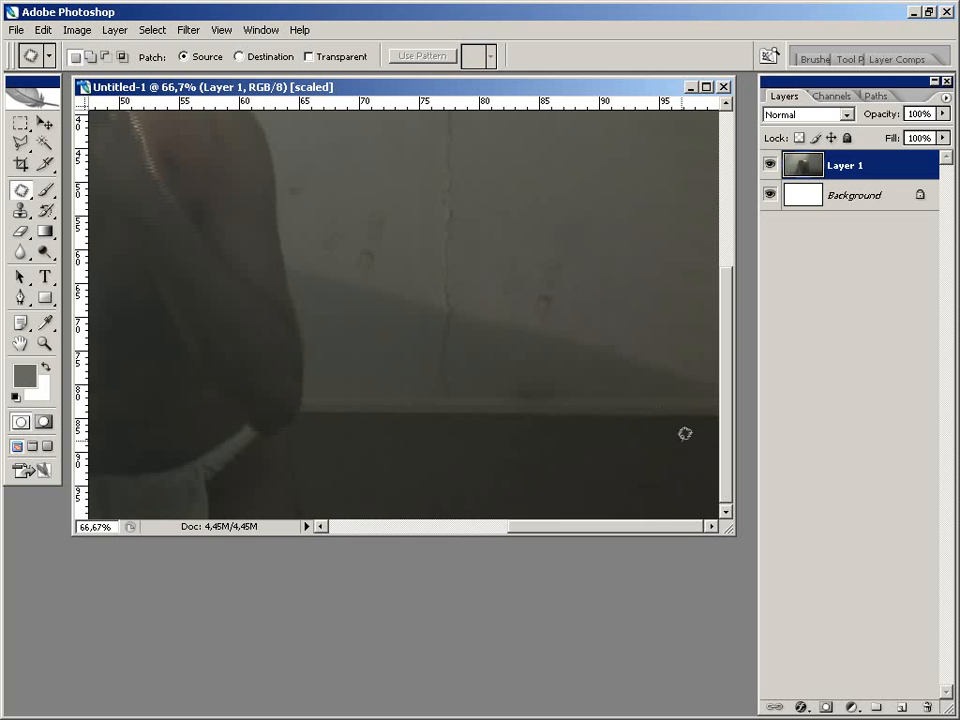
mouse_move(592, 370)
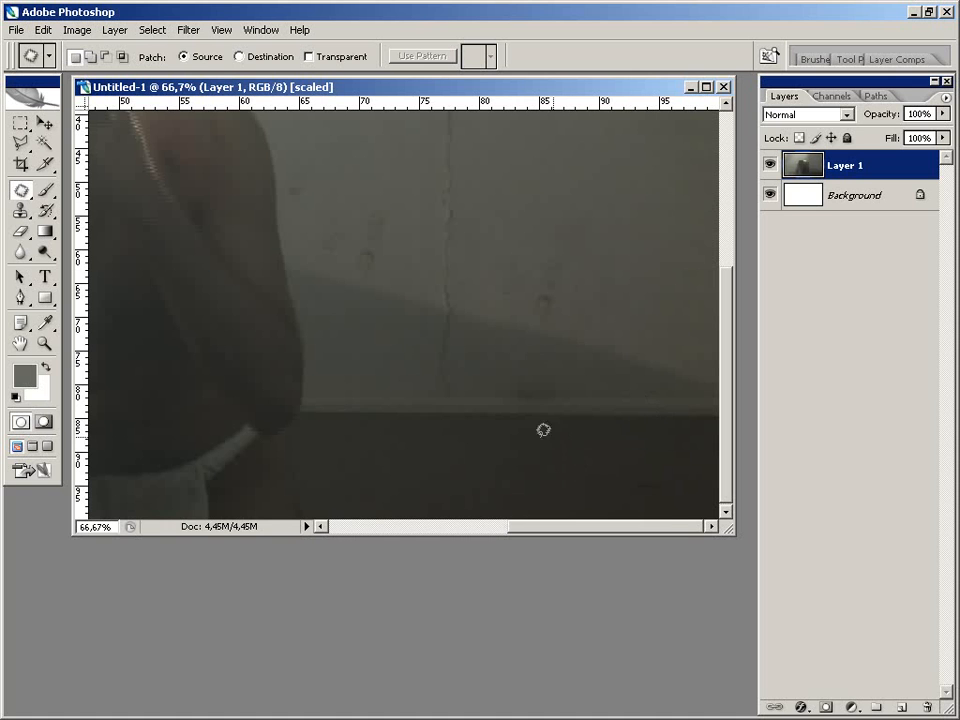
mouse_move(528, 488)
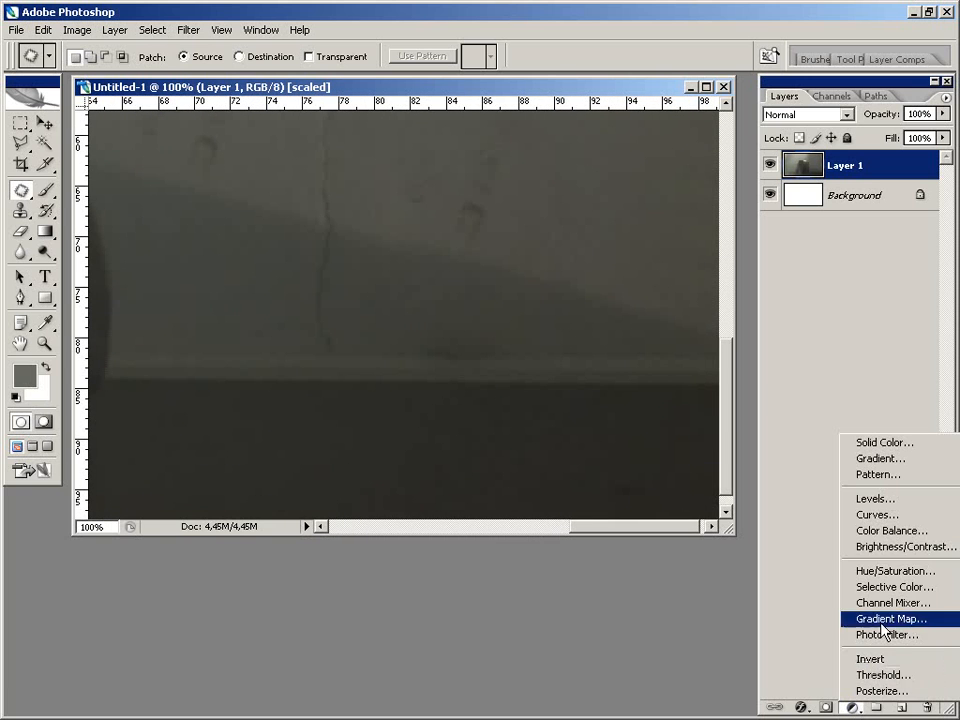
mouse_move(900, 548)
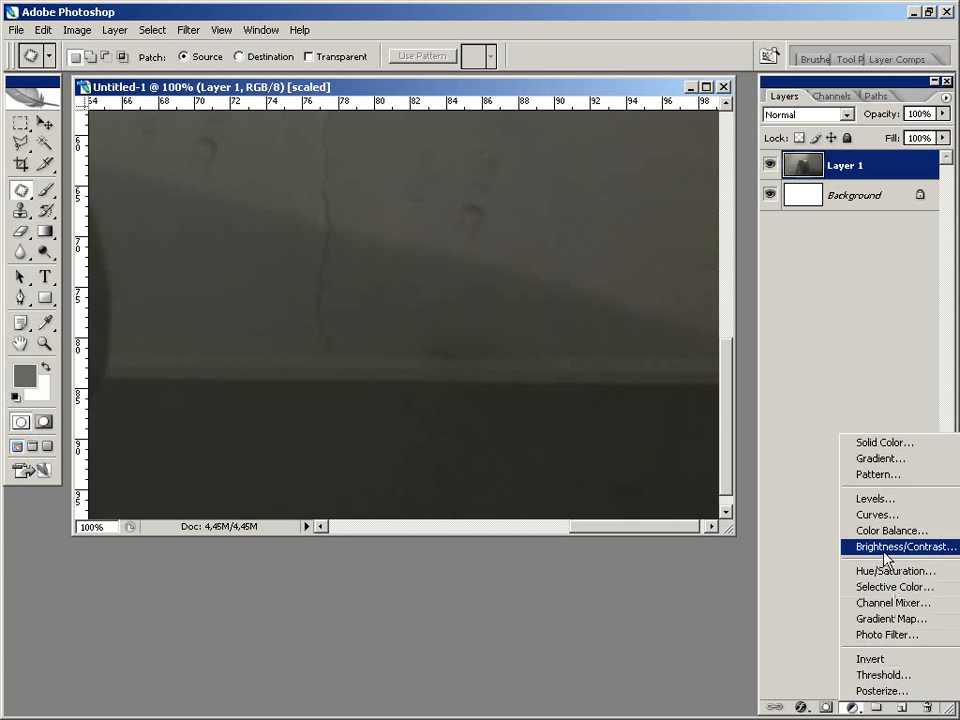
Add a Levels adjustment with white input lowered to 221 to brighten the frame
left_click(876, 498)
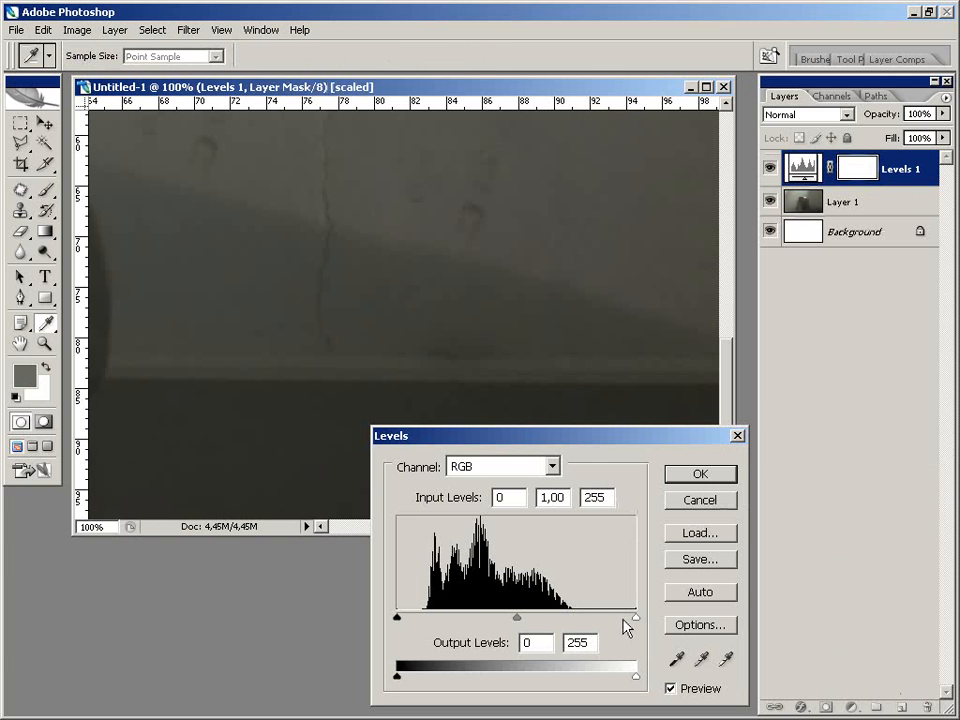
left_click_drag(636, 616, 540, 616)
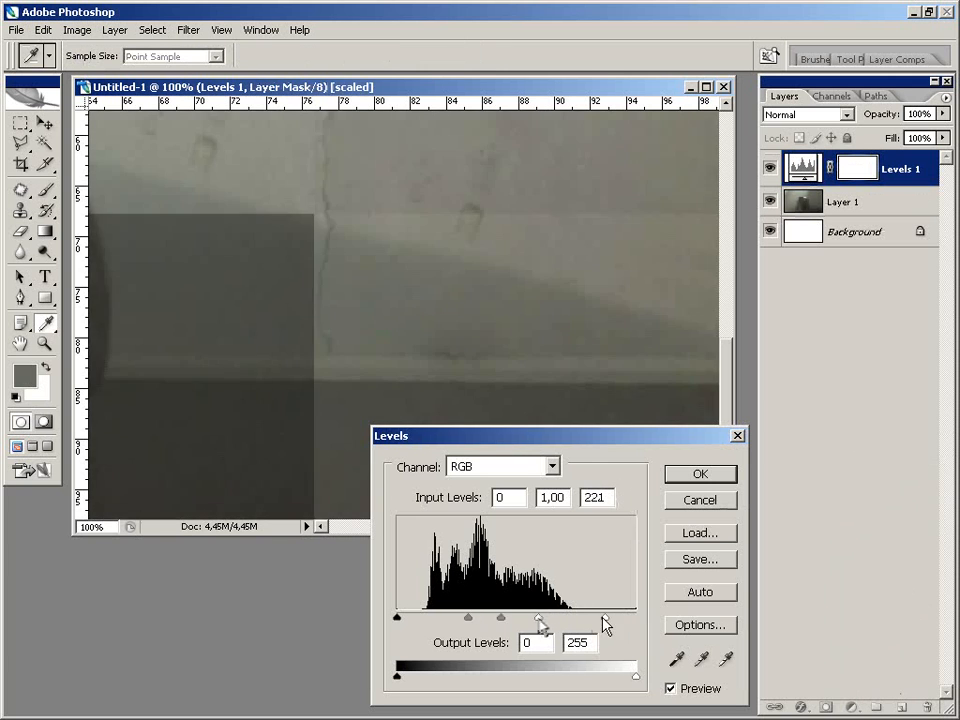
Commit the Levels adjustment and ready the Healing Brush for the ledge dirt
left_click(700, 472)
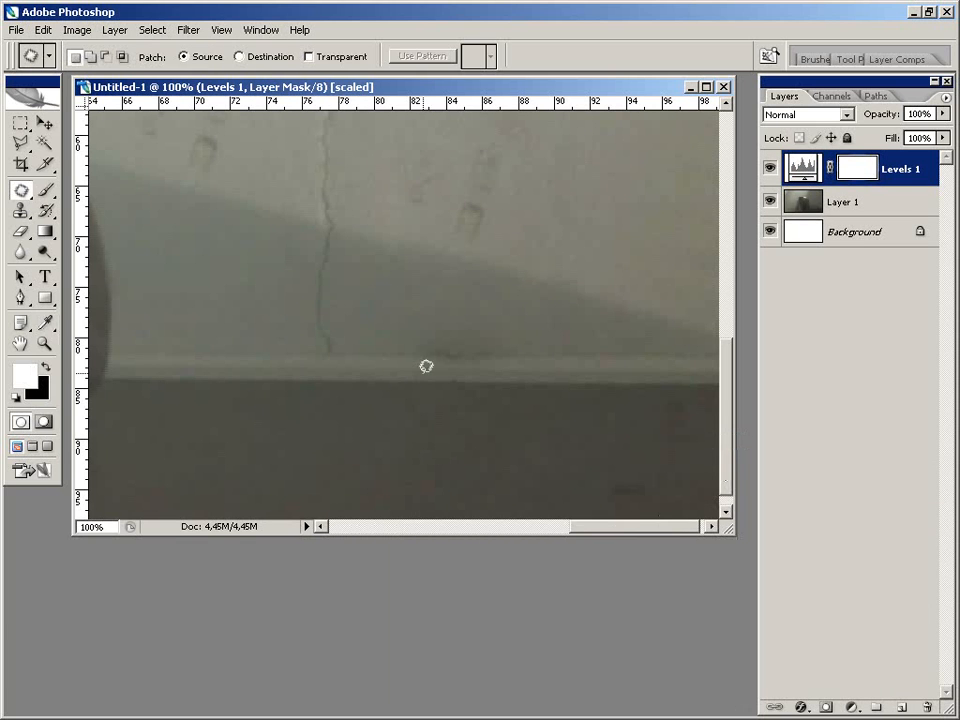
mouse_move(828, 216)
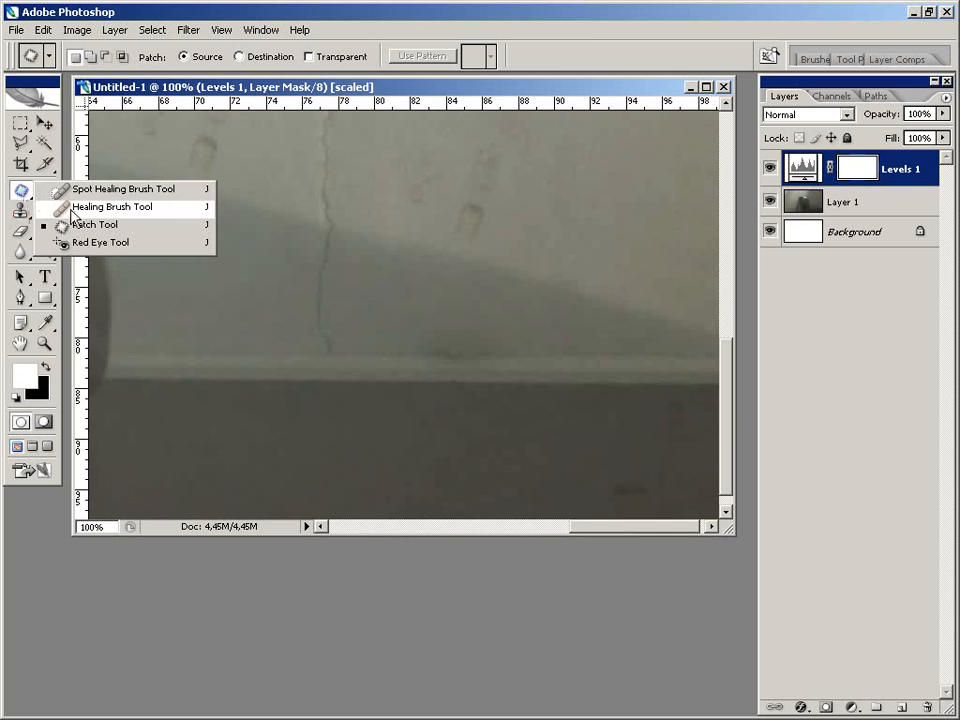
left_click(112, 206)
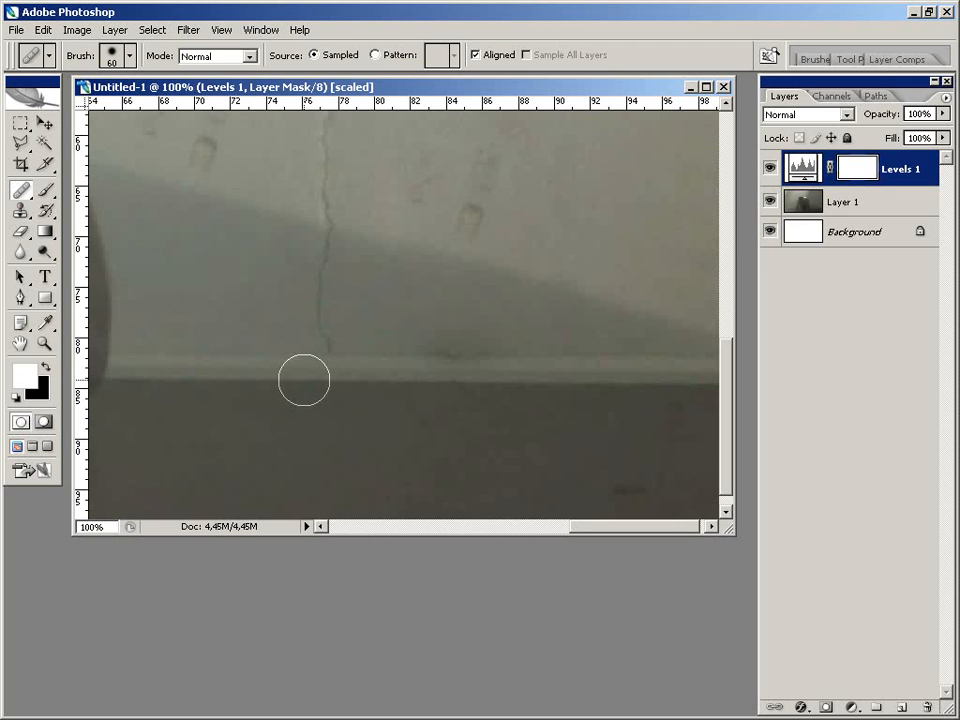
mouse_move(552, 388)
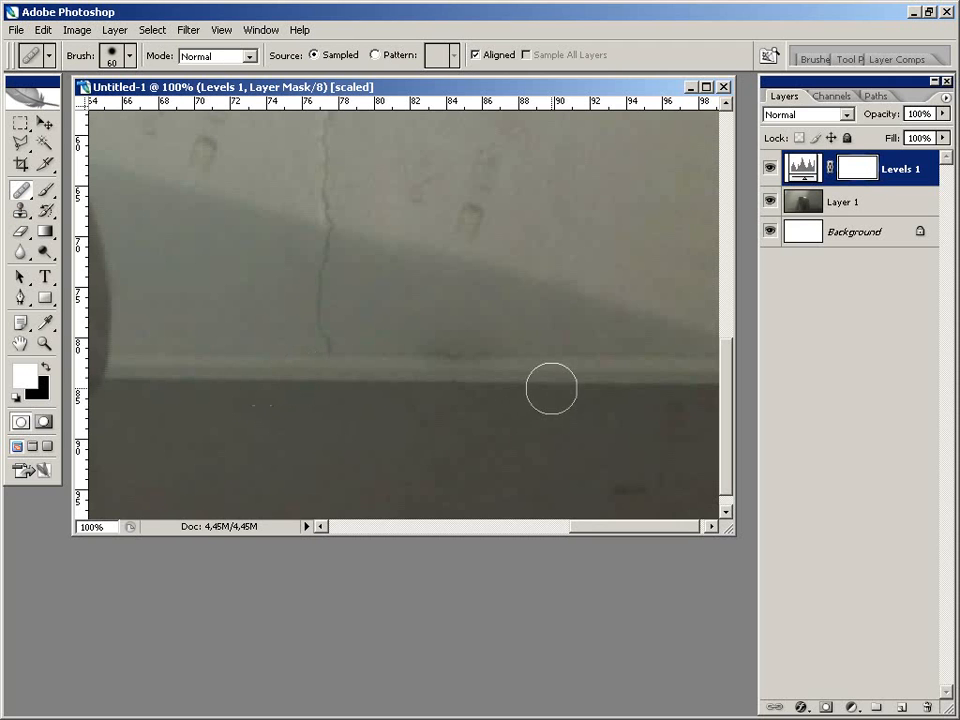
mouse_move(444, 288)
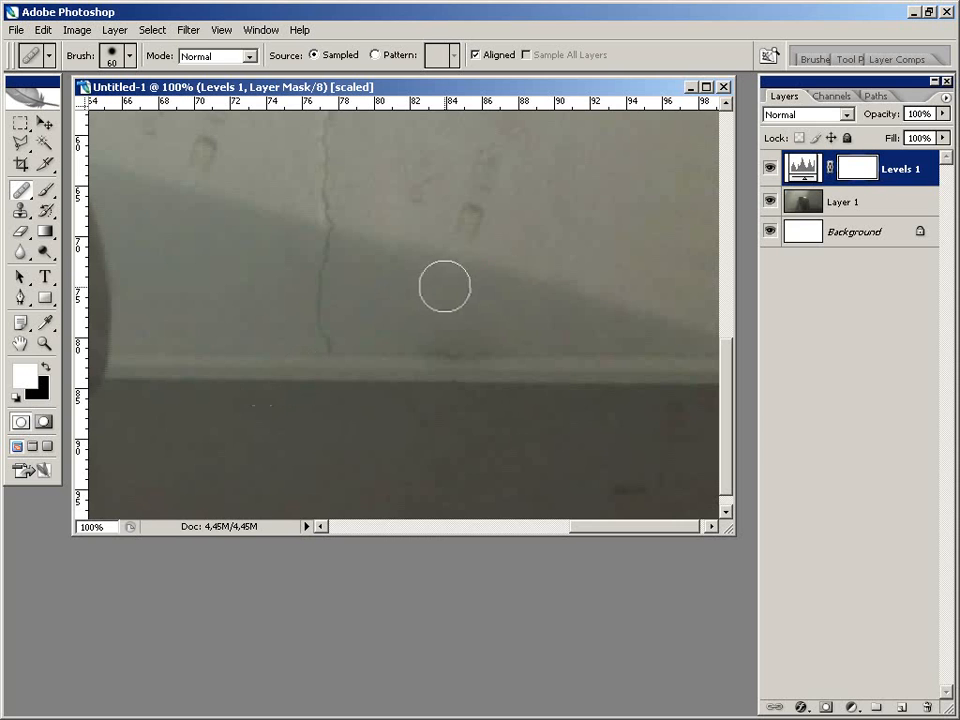
mouse_move(332, 376)
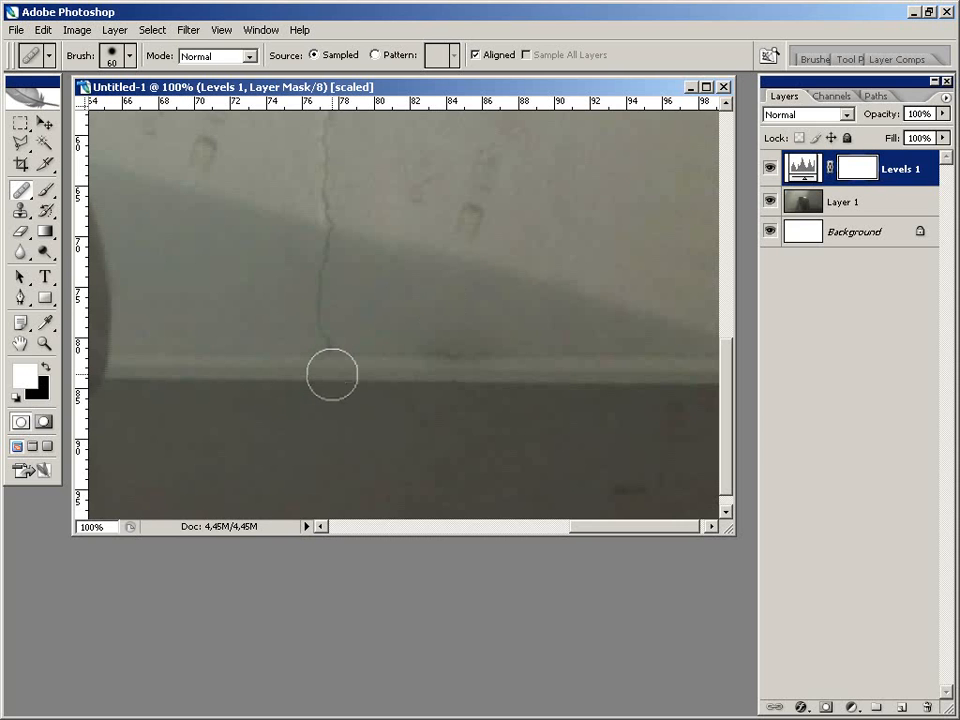
mouse_move(302, 376)
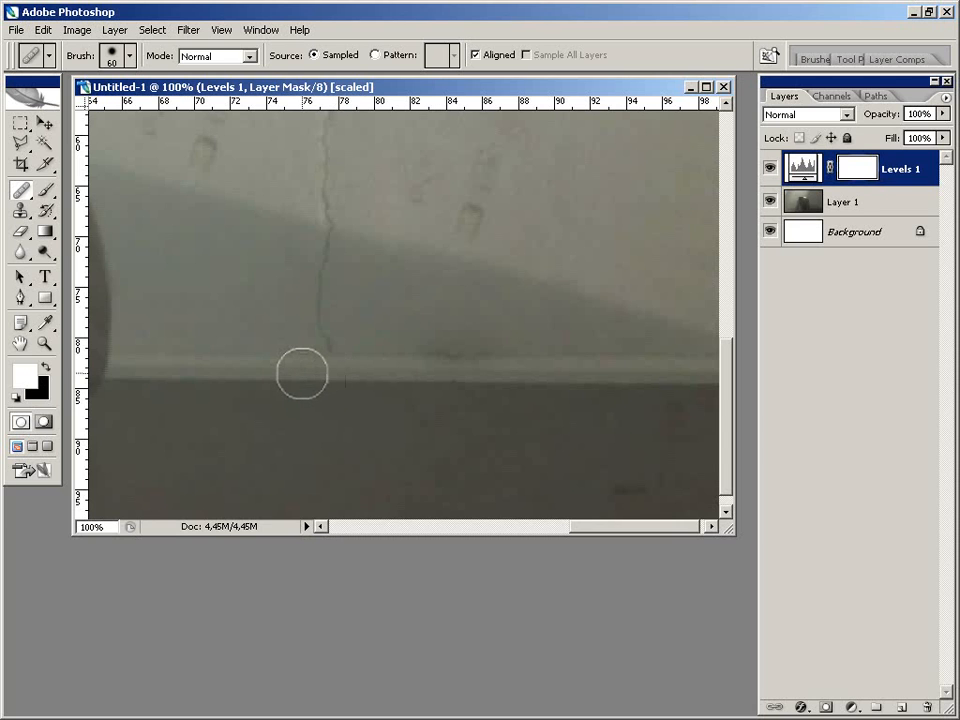
mouse_move(250, 378)
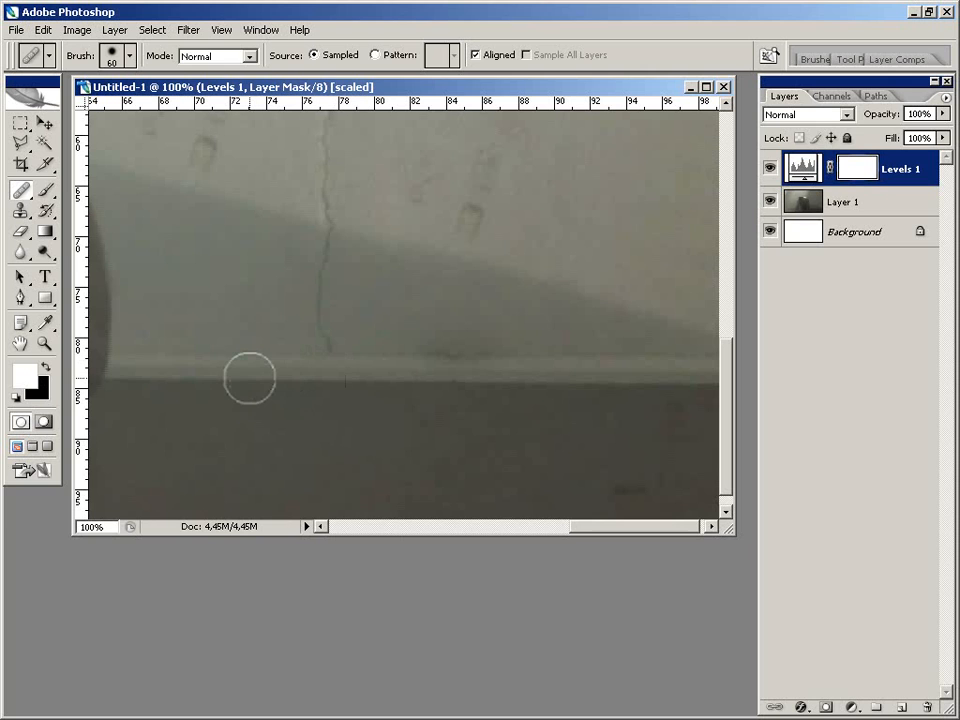
mouse_move(250, 384)
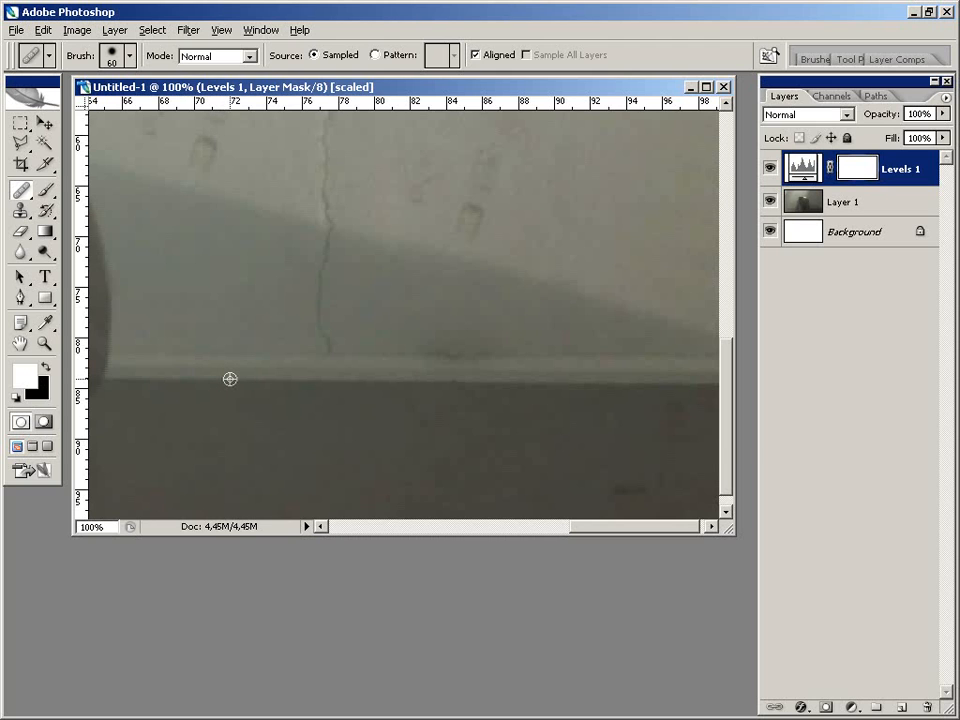
mouse_move(216, 378)
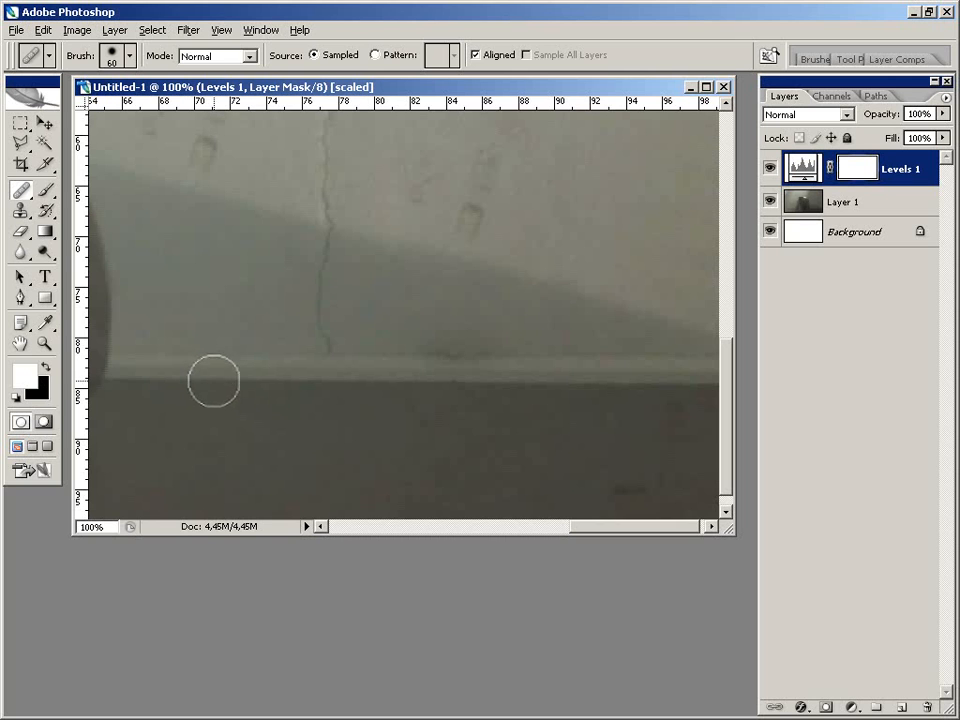
mouse_move(452, 380)
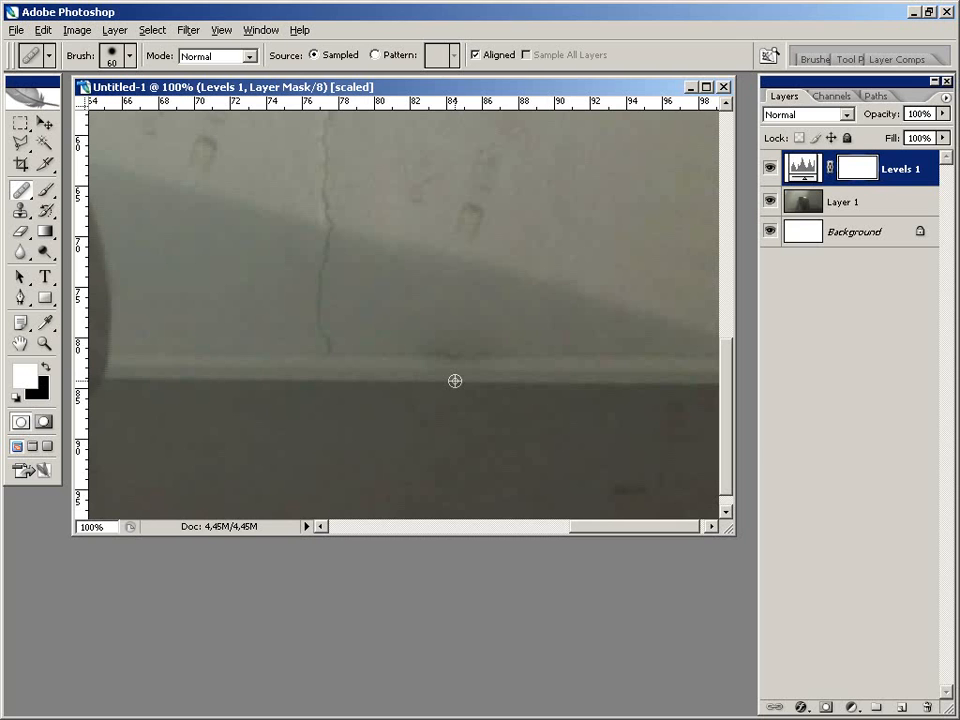
mouse_move(424, 356)
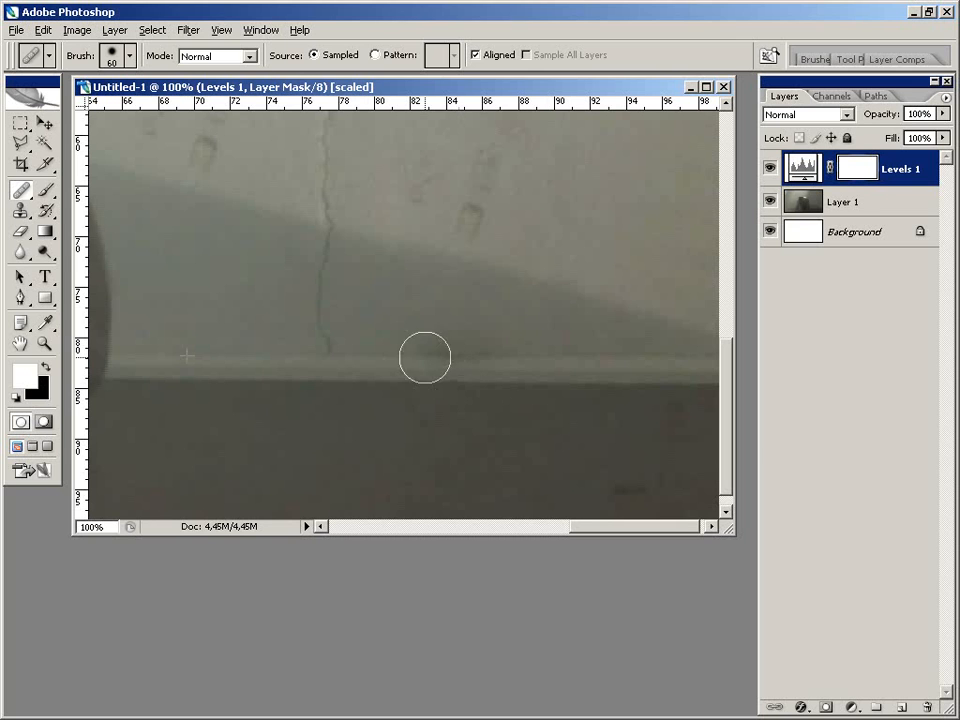
mouse_move(430, 332)
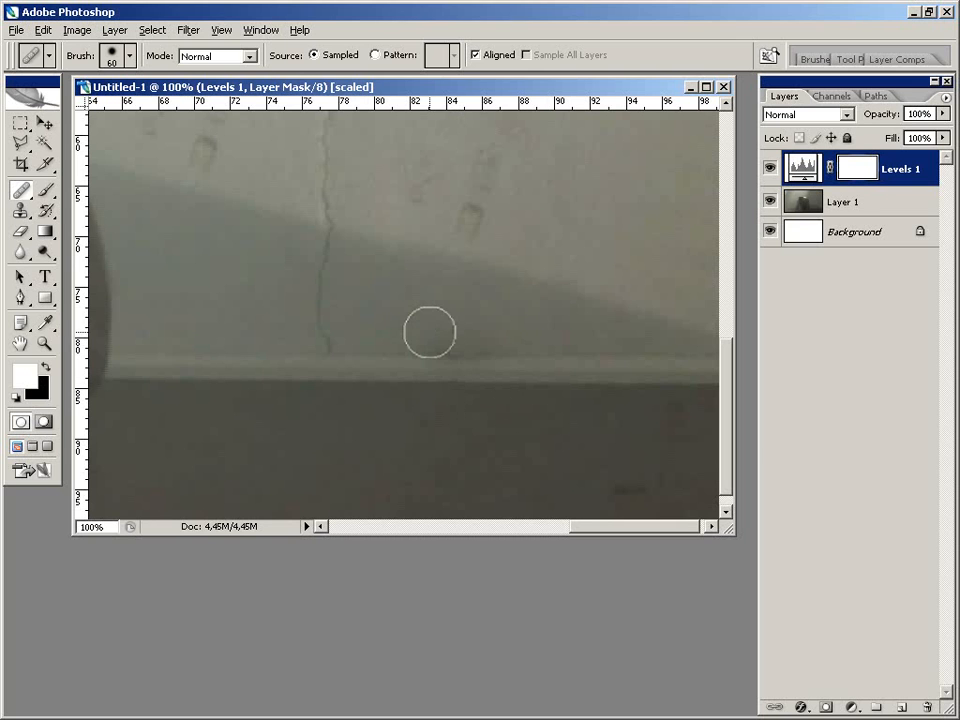
mouse_move(818, 248)
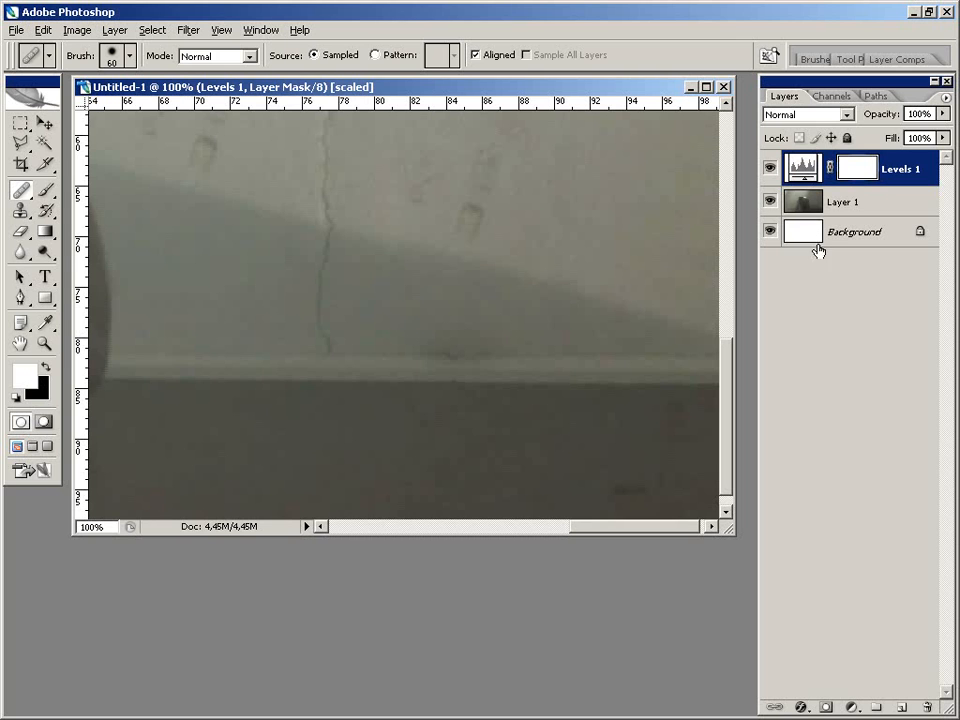
Target the footage layer and switch to the Patch Tool for the wall cleanup
left_click(844, 200)
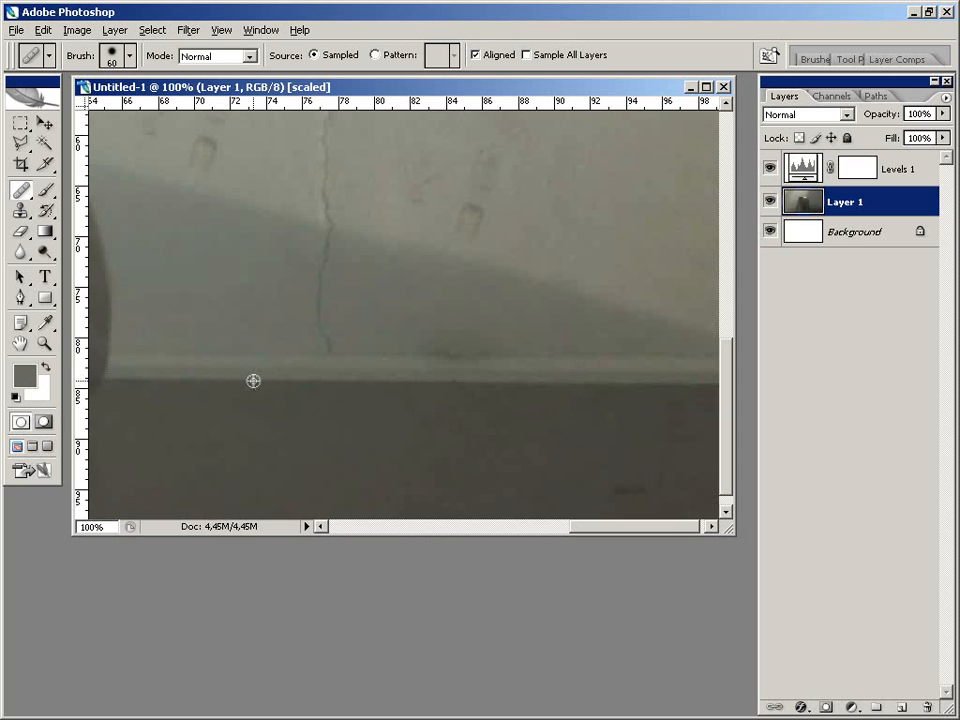
mouse_move(464, 384)
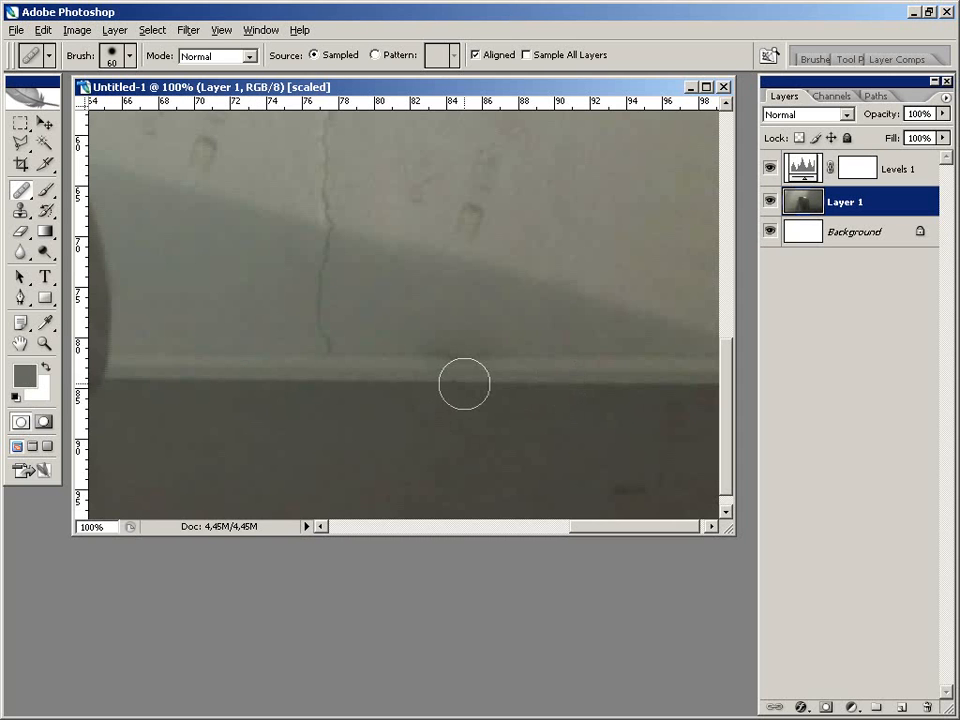
mouse_move(460, 388)
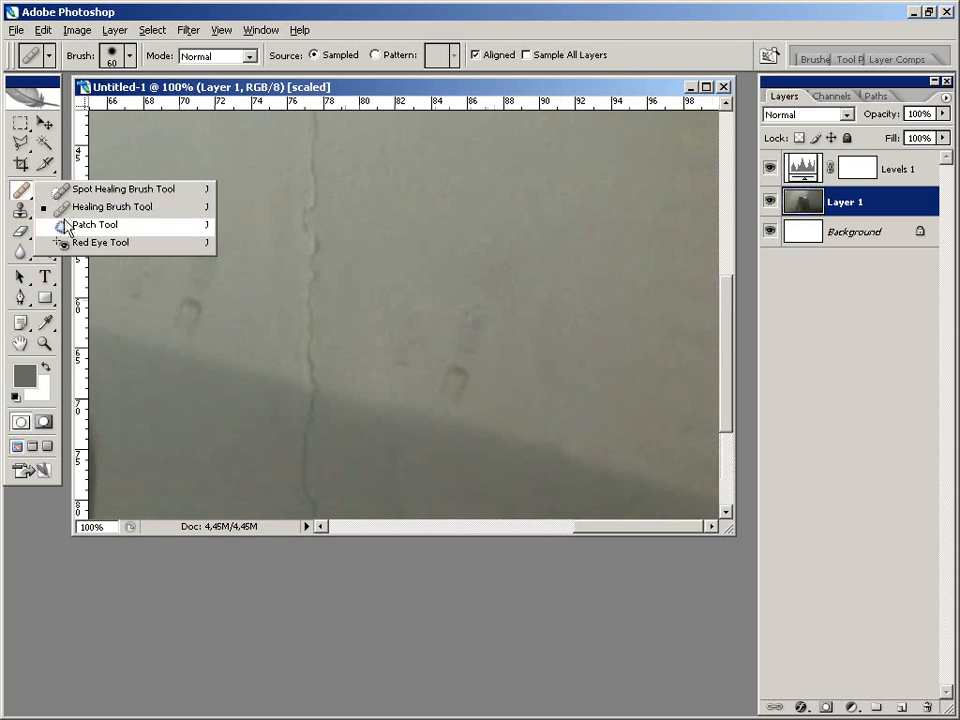
left_click(94, 224)
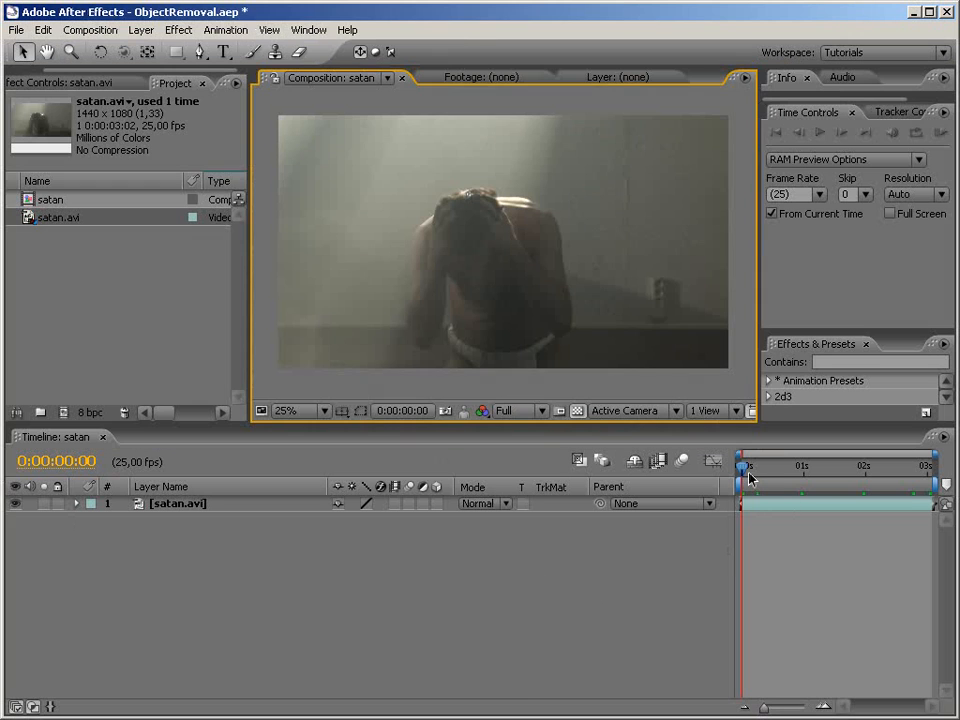
Scrub the timeline to about 0:00:01:14, a frame showing the actor and bare wall
left_click_drag(748, 466, 776, 466)
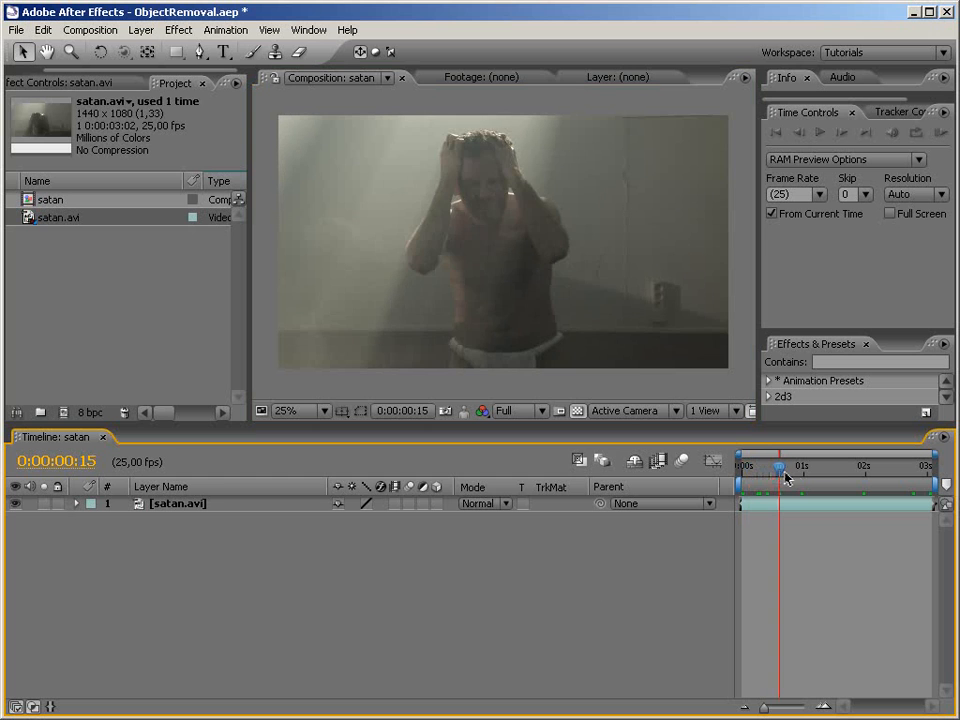
left_click_drag(776, 468, 830, 468)
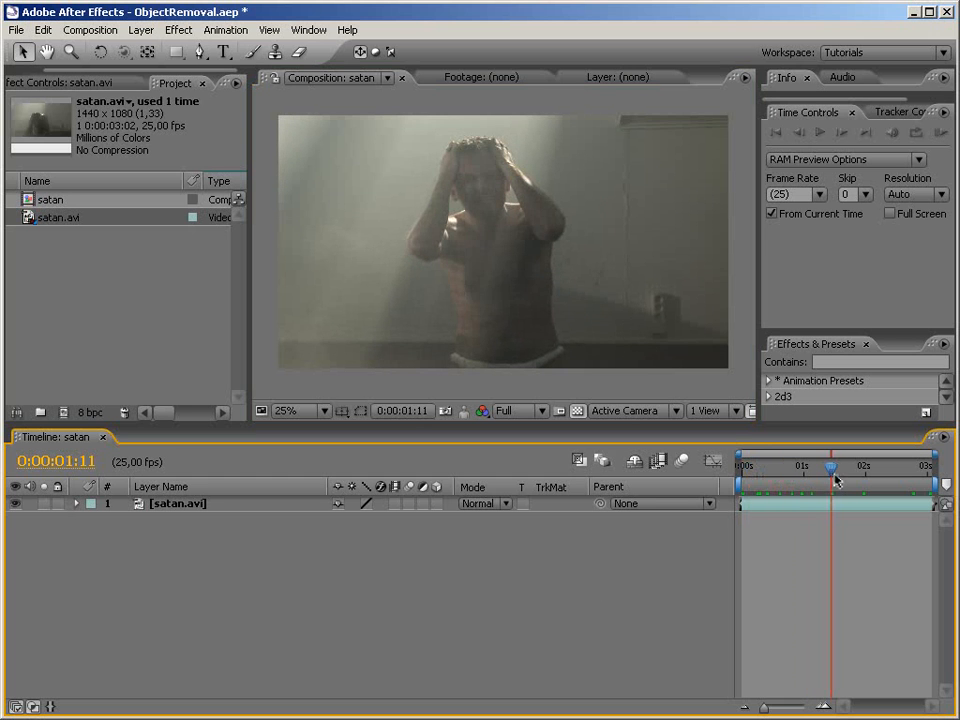
left_click_drag(830, 466, 848, 466)
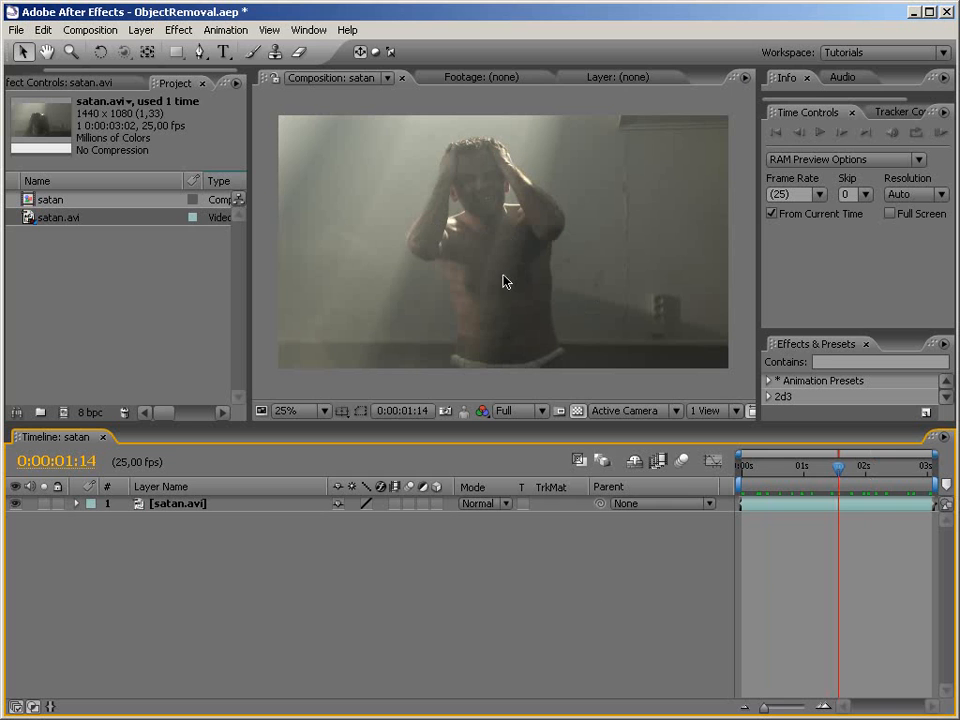
mouse_move(828, 472)
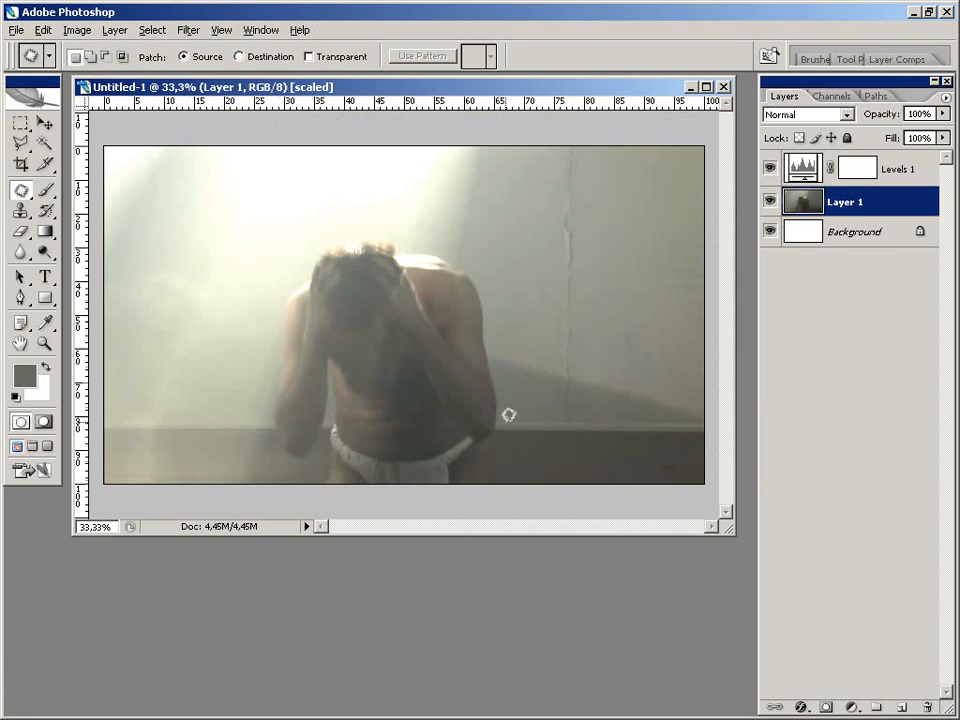
mouse_move(484, 320)
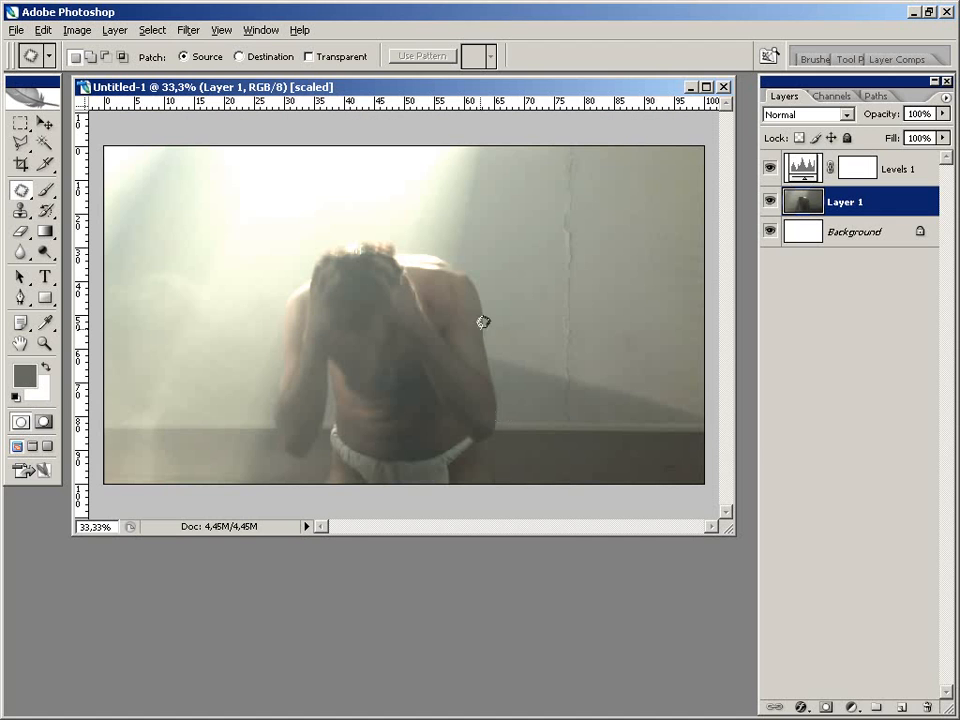
mouse_move(878, 512)
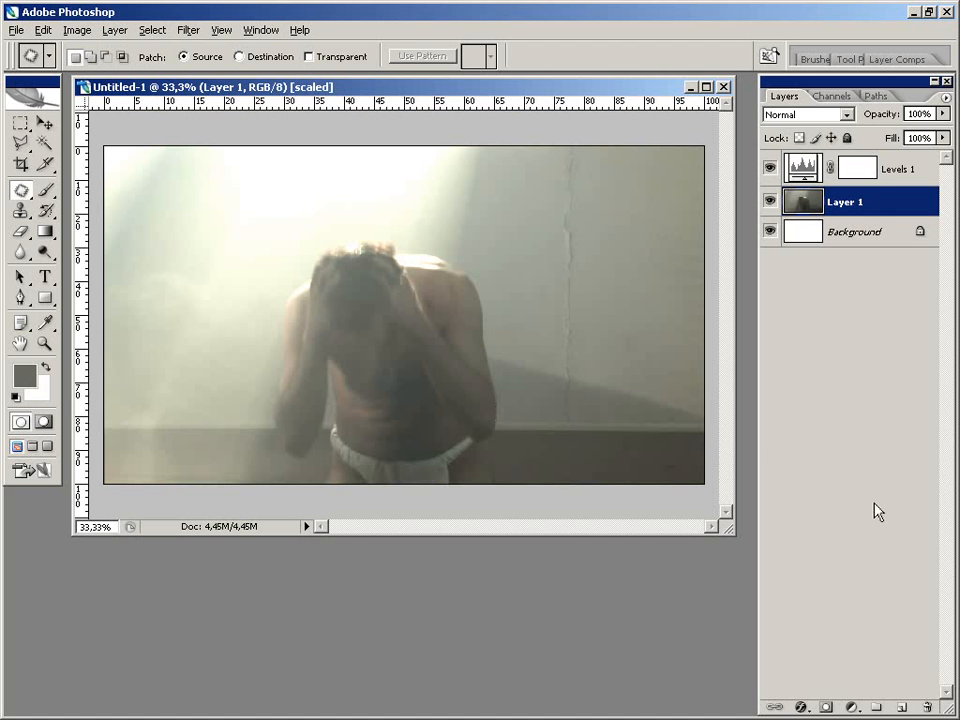
mouse_move(622, 460)
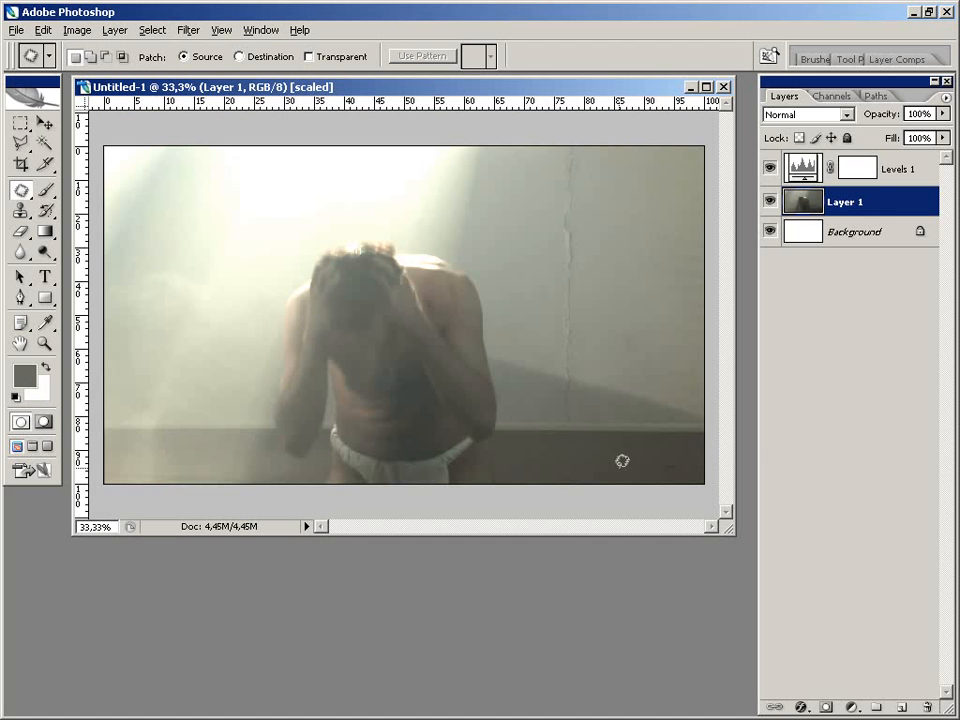
Copy the clean lower-right wall strip from Layer 1 onto Layer 2 and check it
left_click(20, 124)
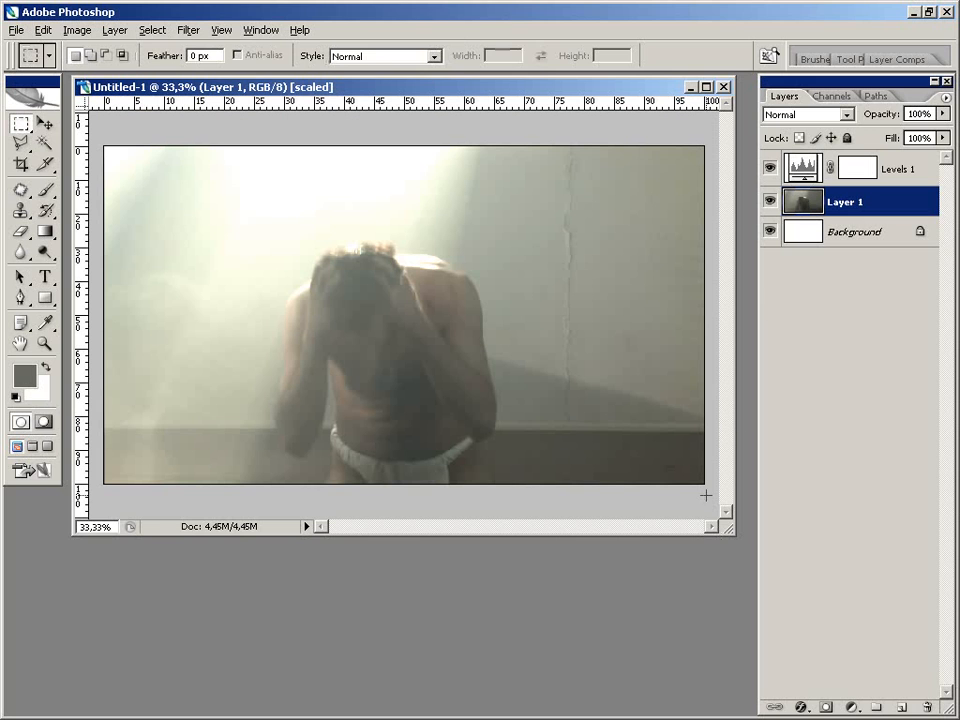
left_click_drag(528, 418, 704, 488)
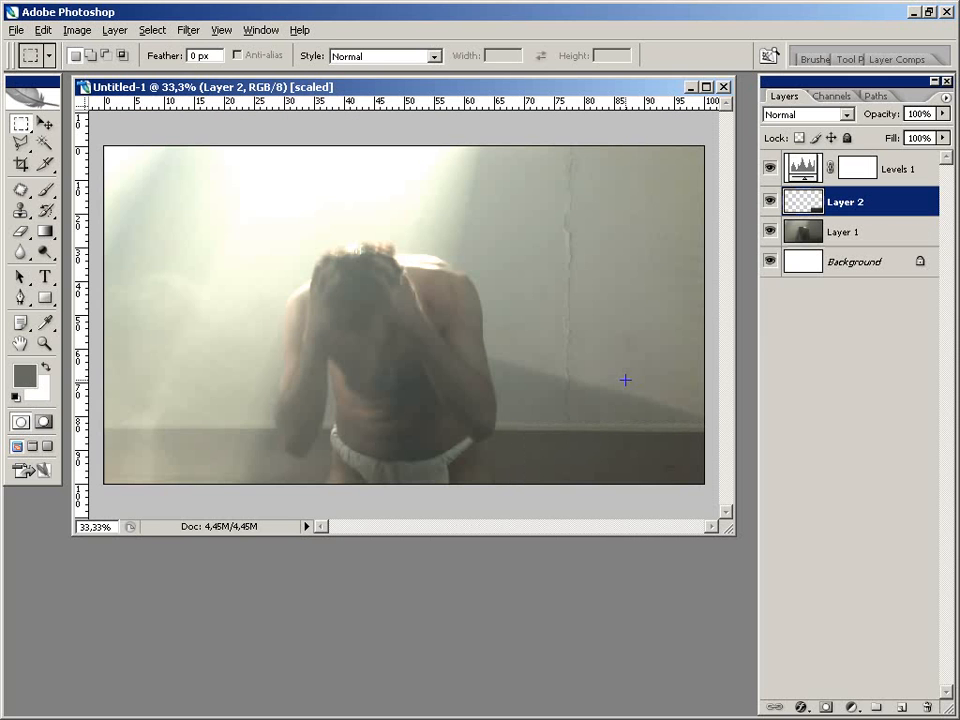
left_click(770, 232)
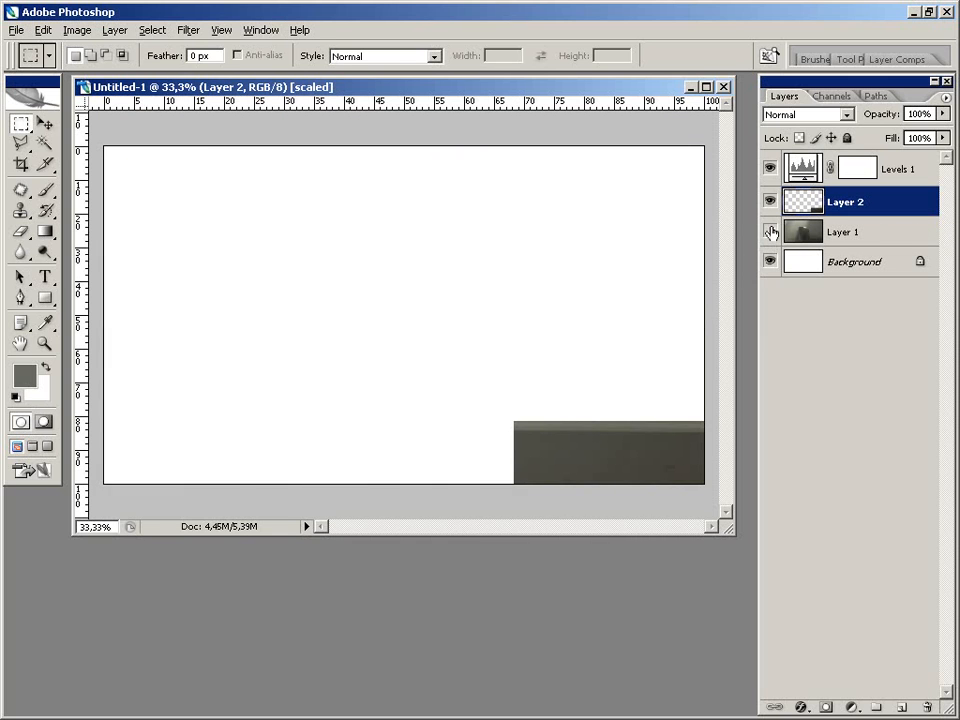
left_click(770, 232)
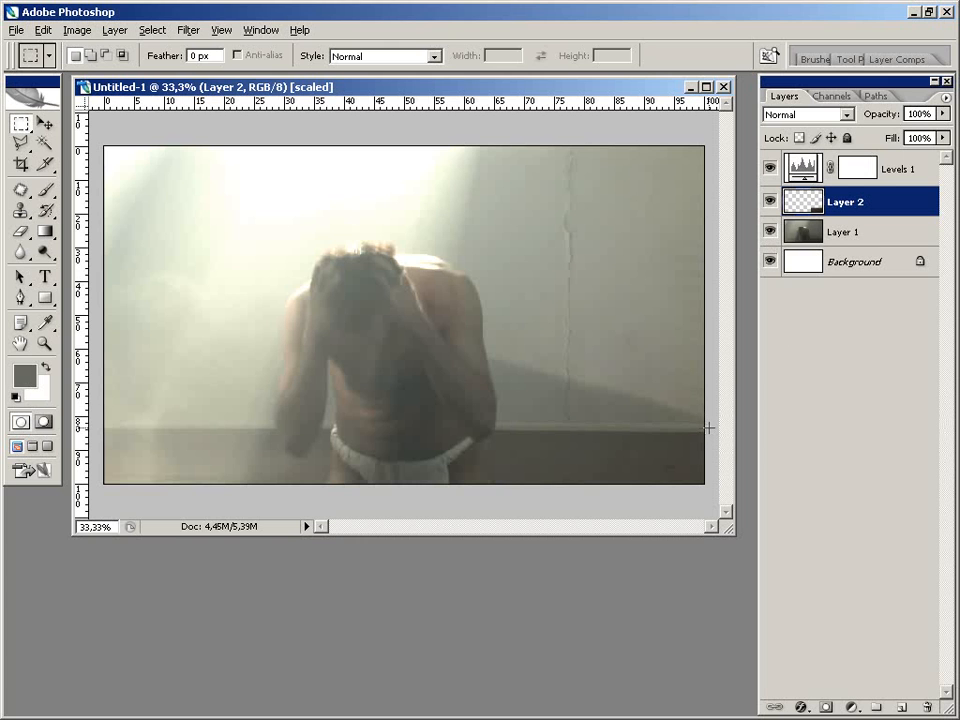
Copy a section of bare right-side wall from Layer 1 onto Layer 3
left_click(844, 232)
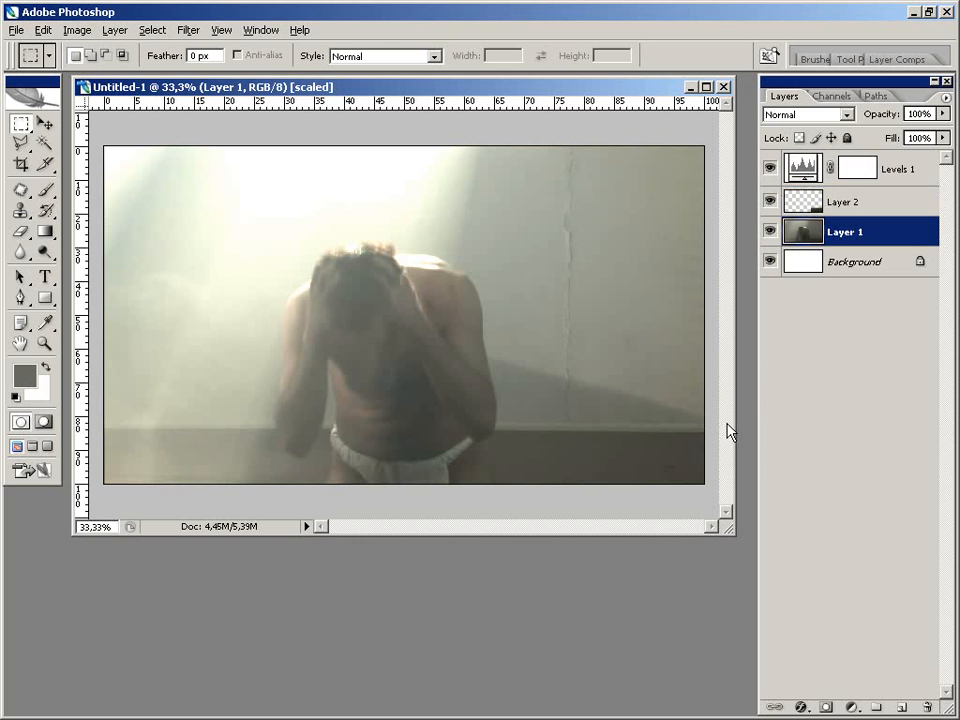
left_click_drag(538, 232, 704, 434)
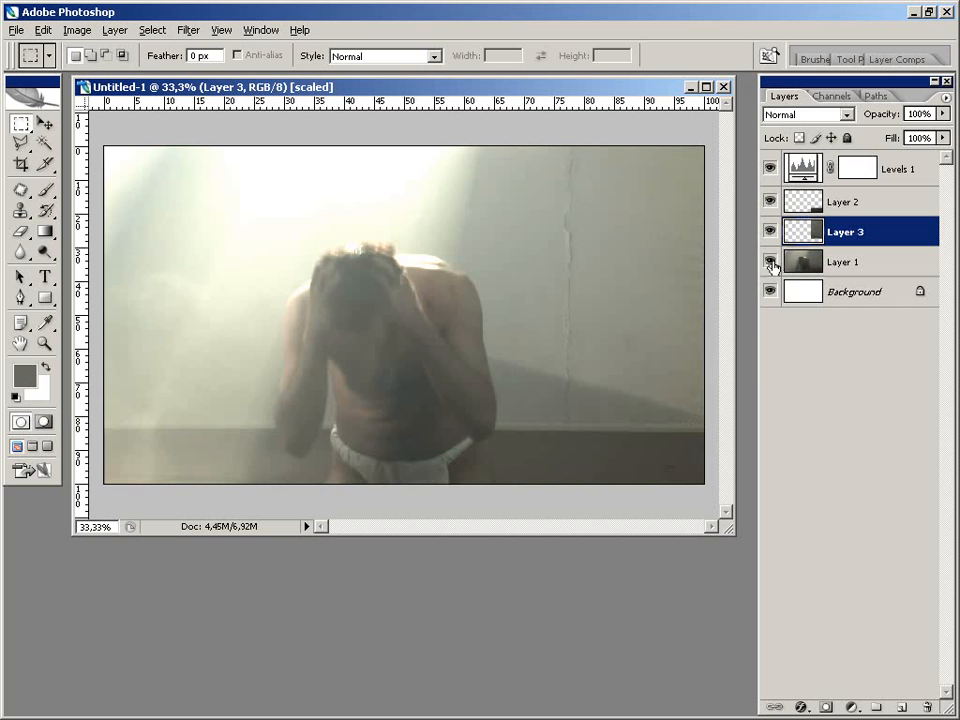
left_click(768, 260)
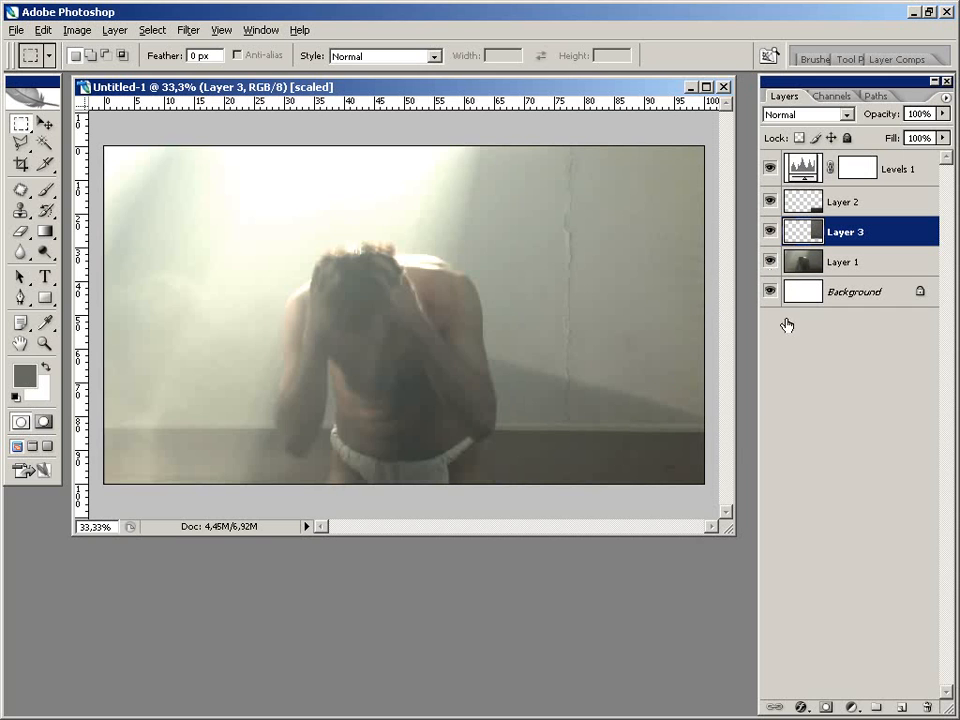
left_click(844, 200)
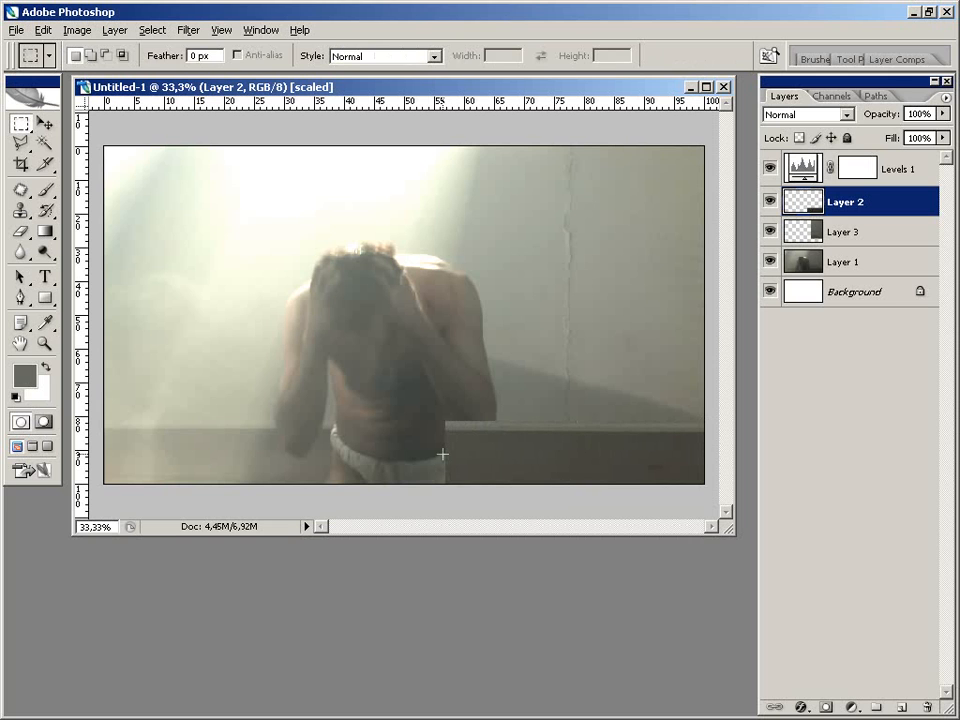
Make Layer 3 active and start a Free Transform on the copied wall piece
left_click(844, 232)
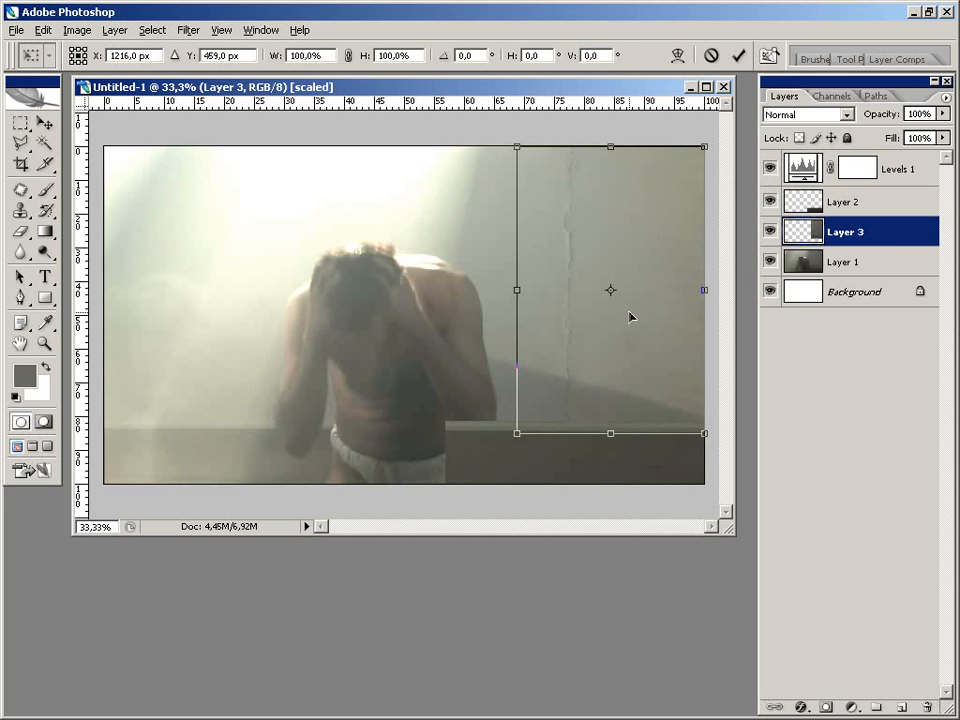
mouse_move(616, 296)
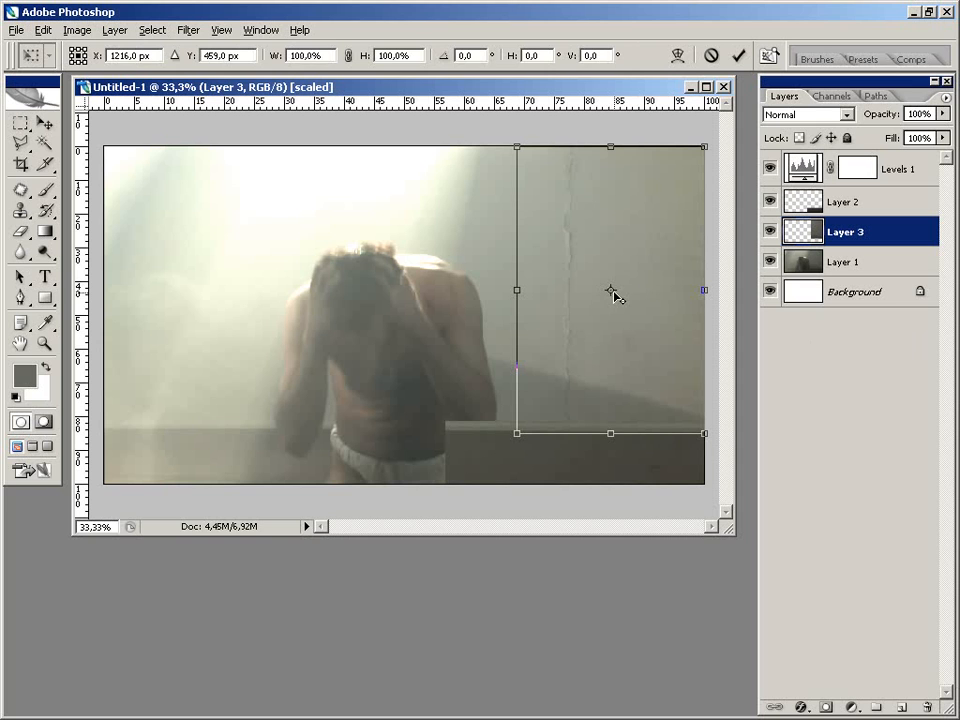
mouse_move(688, 428)
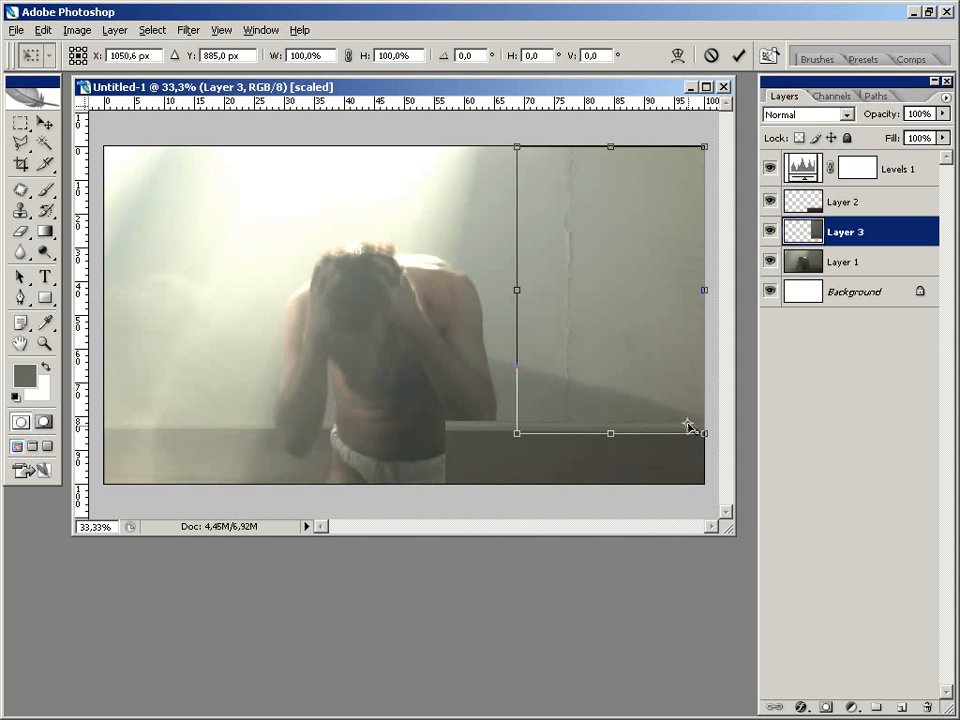
mouse_move(704, 436)
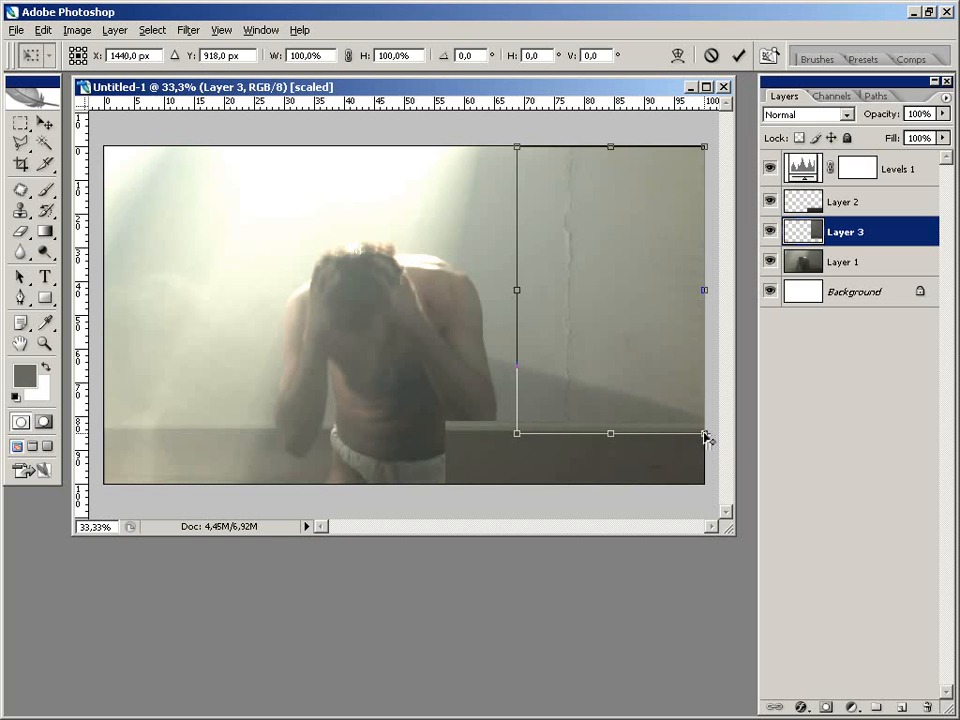
mouse_move(564, 174)
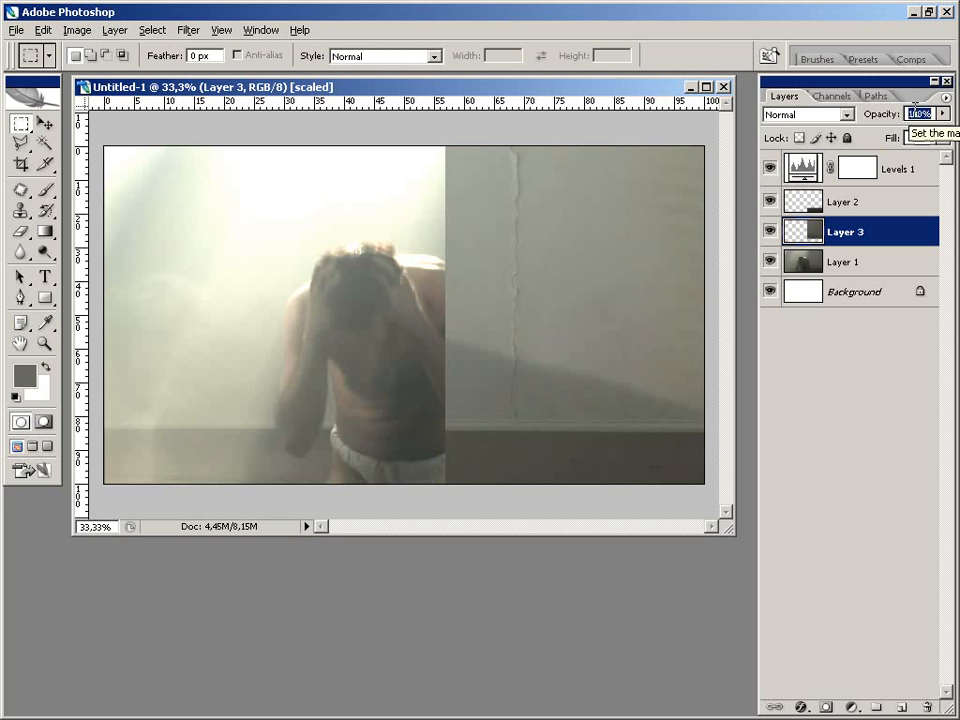
Check Layer 3's alignment at 50% opacity in Difference mode, then restore Normal blending
left_click(808, 114)
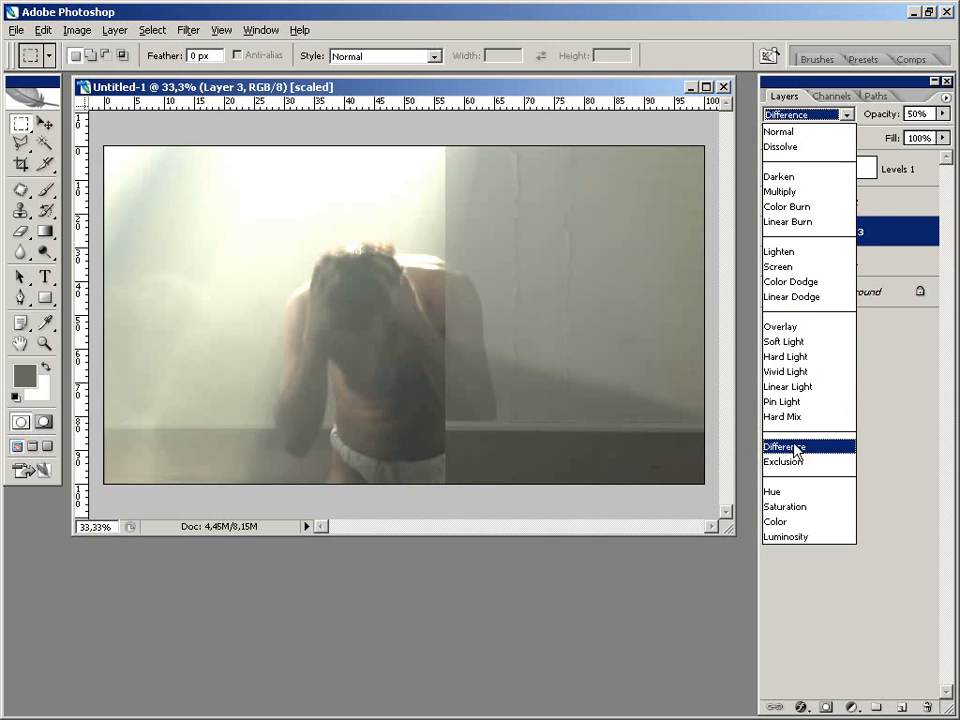
left_click(784, 446)
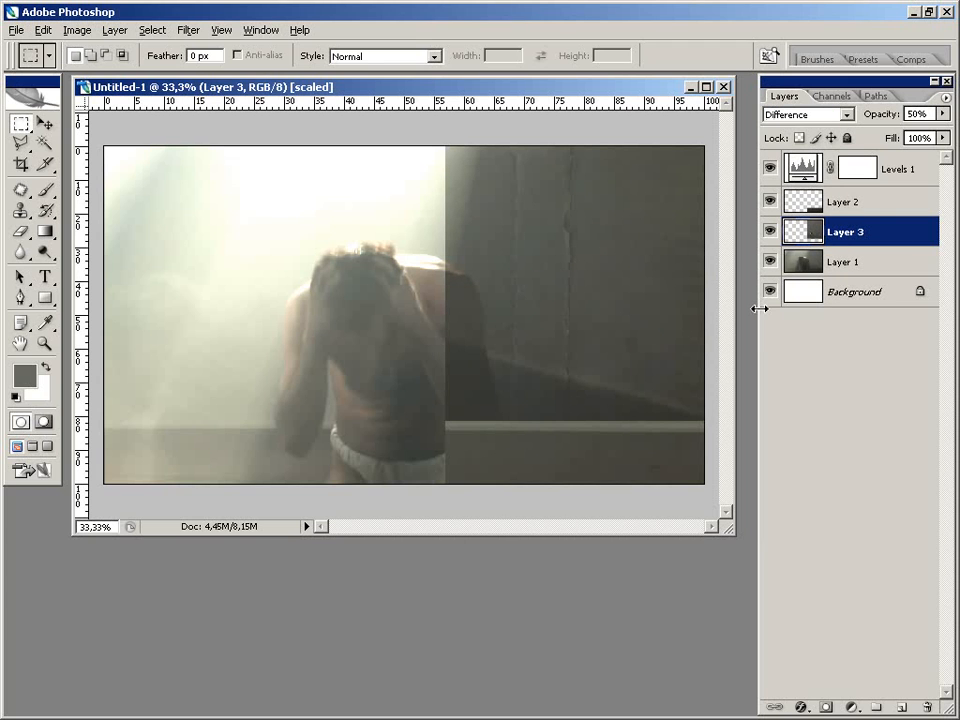
mouse_move(764, 316)
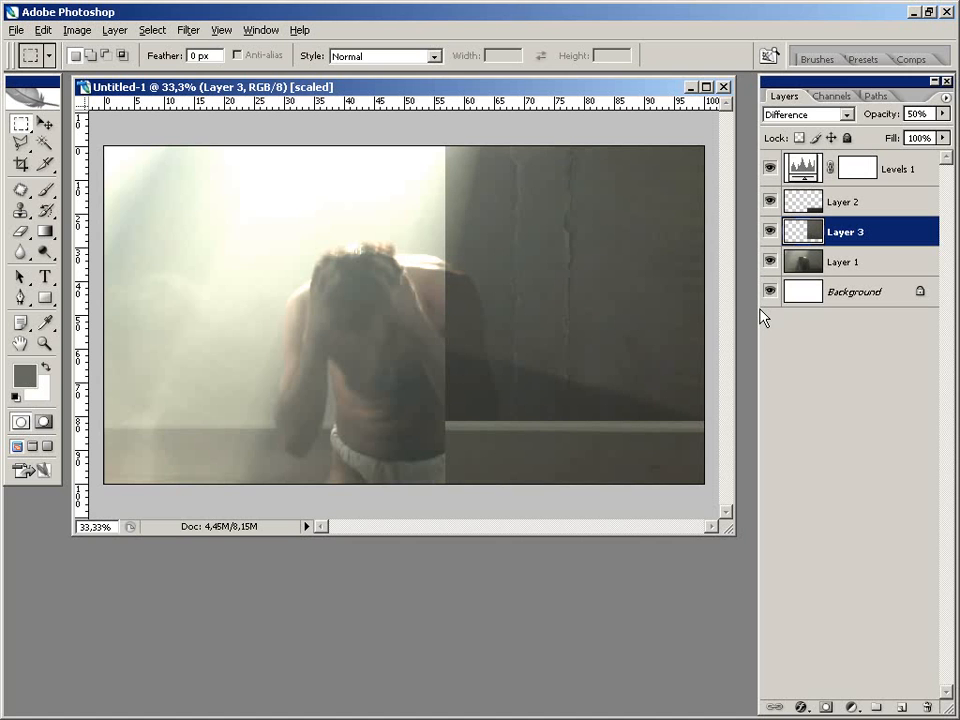
mouse_move(800, 322)
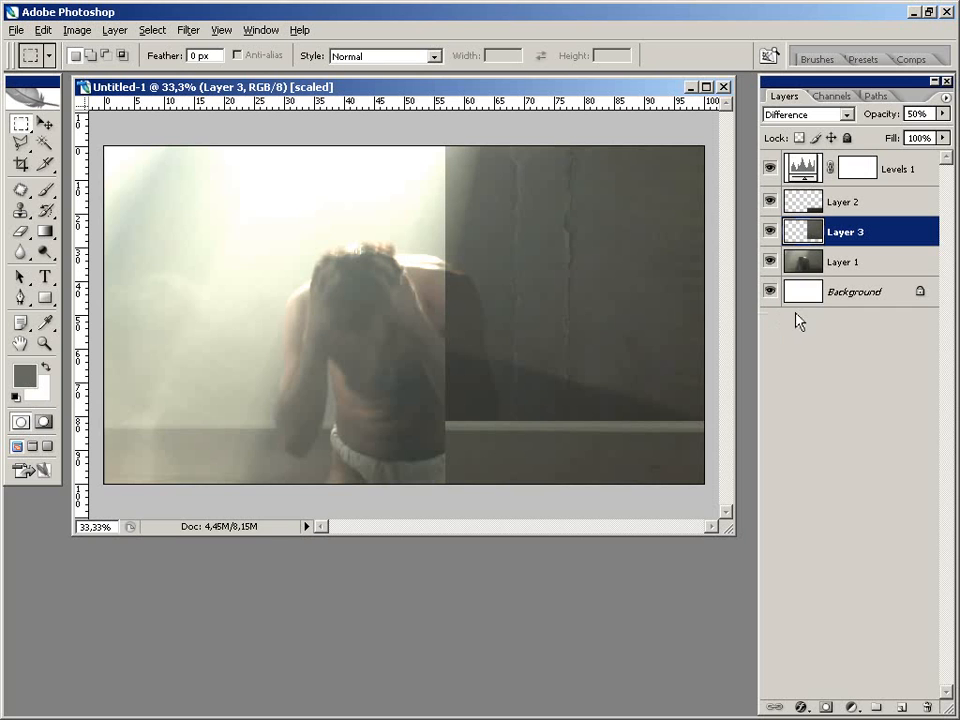
mouse_move(836, 324)
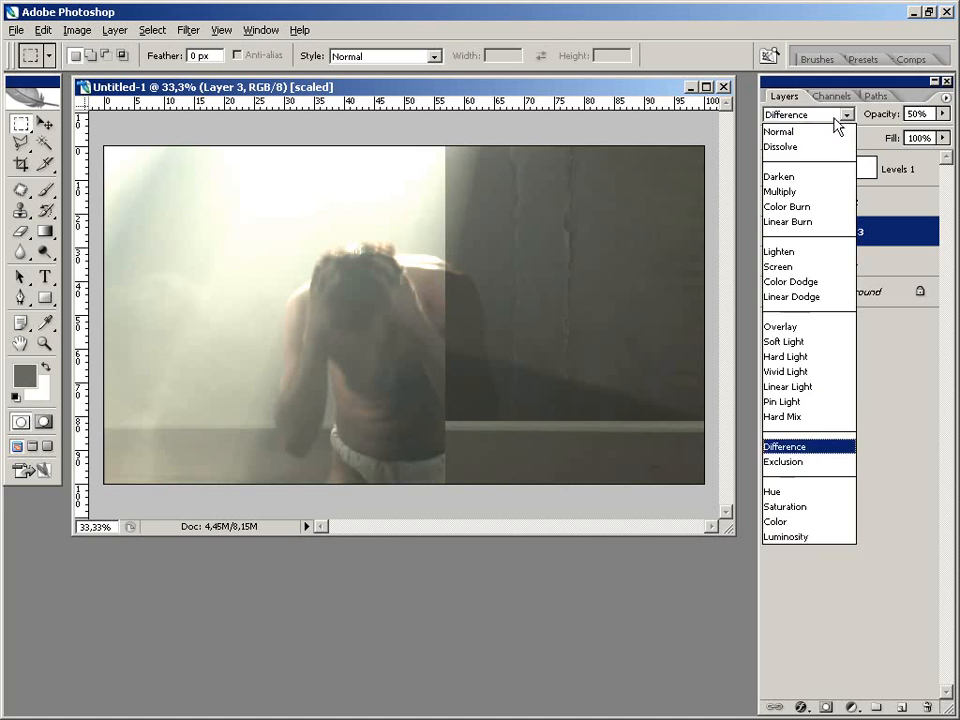
left_click(778, 132)
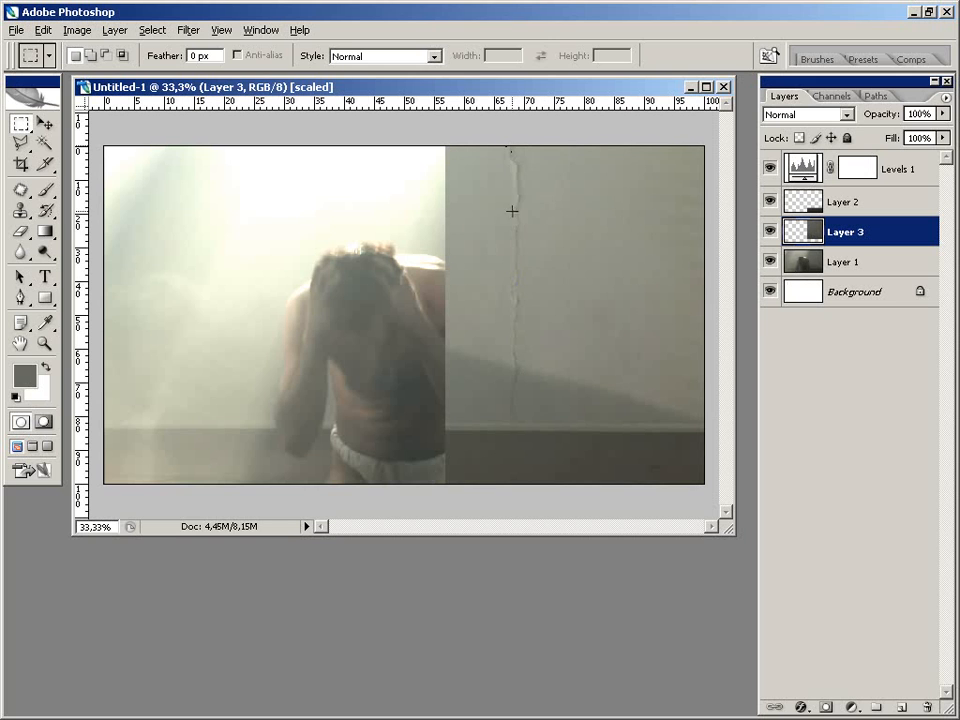
mouse_move(580, 320)
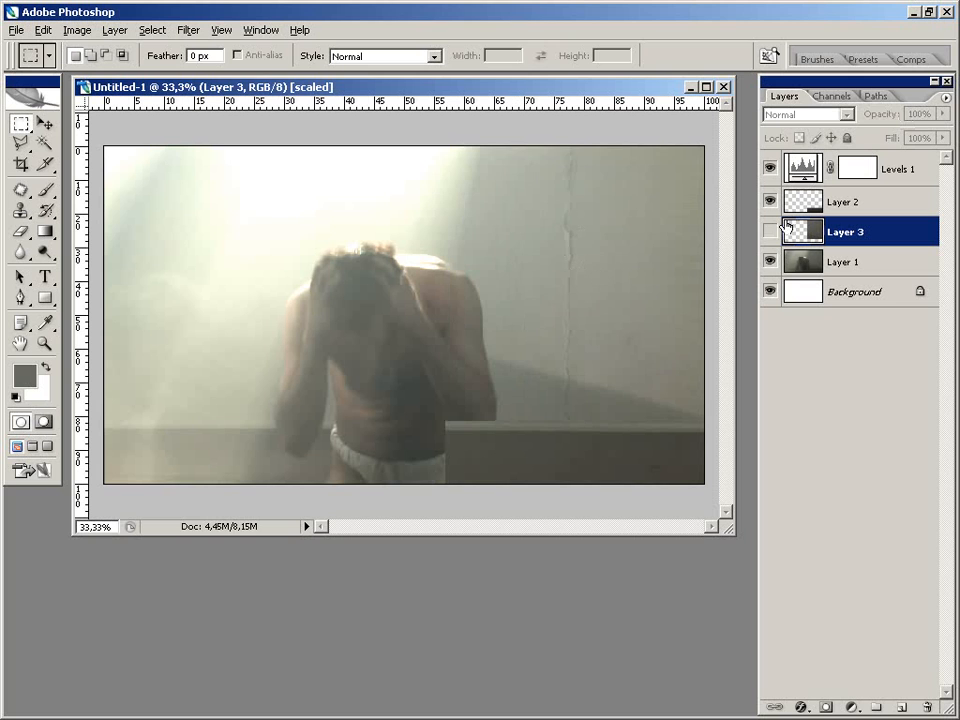
left_click(768, 232)
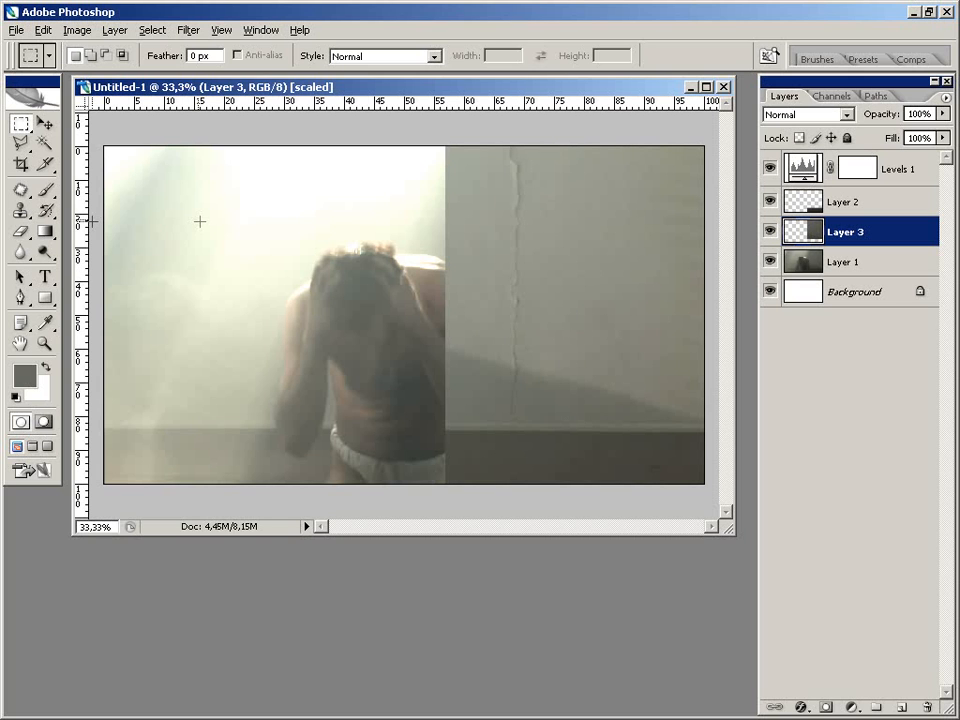
mouse_move(16, 200)
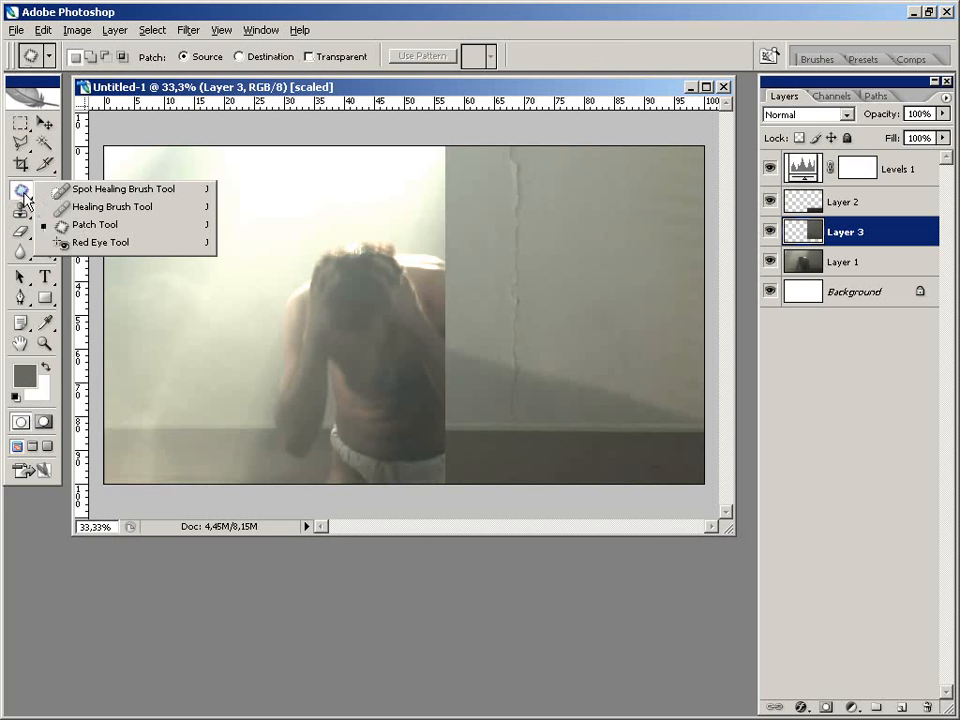
Clone-stamp clean wall texture over the leftover outlet marks on Layer 3, then select Layers 2 and 3
left_click(112, 206)
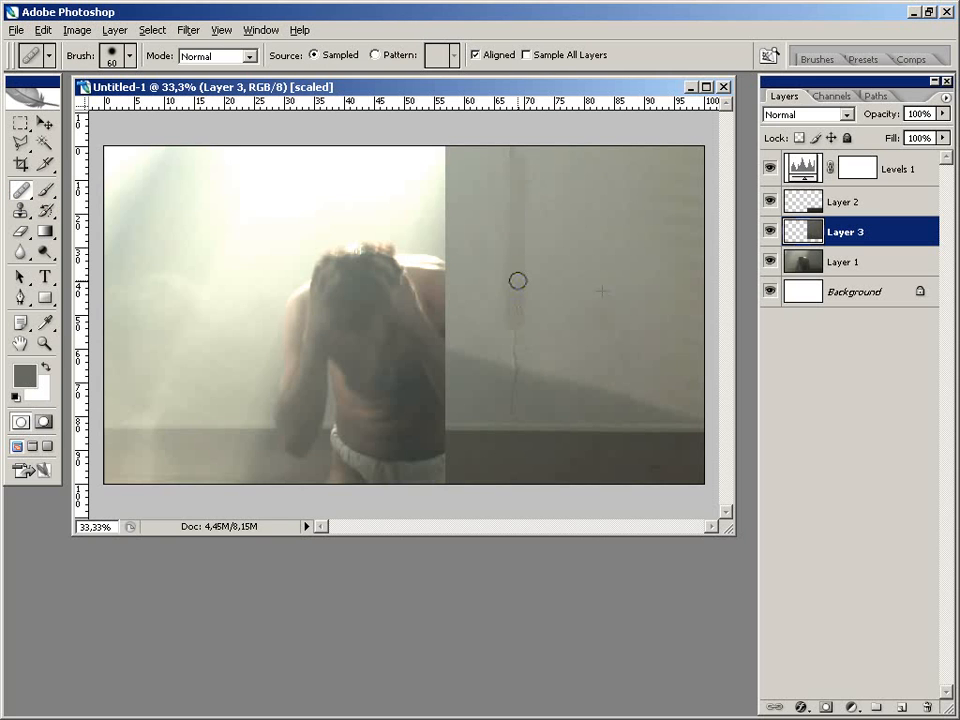
mouse_move(566, 320)
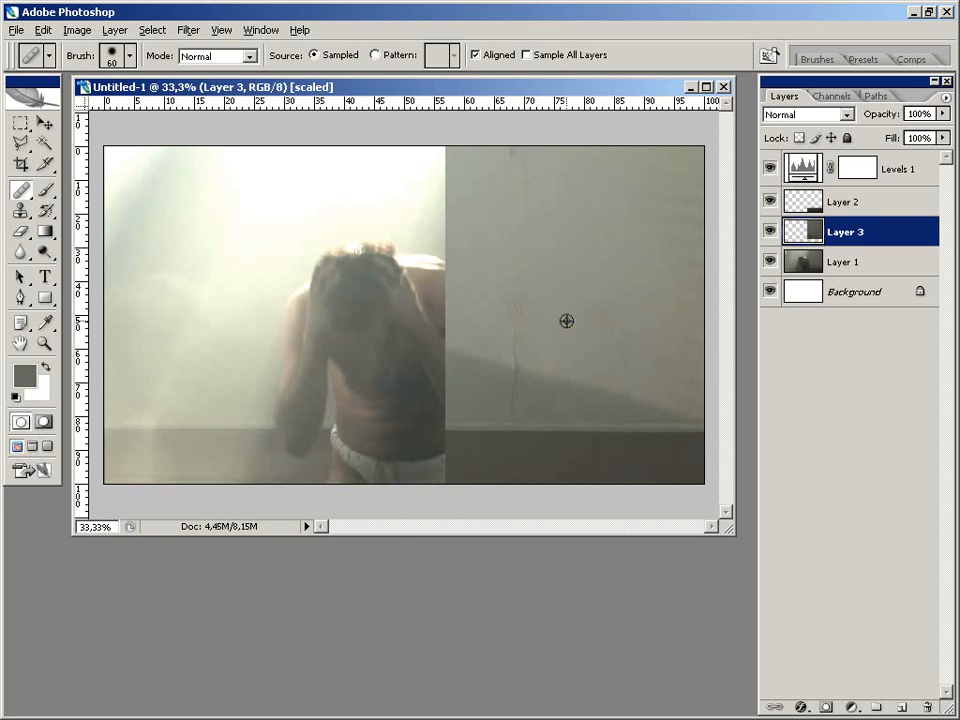
mouse_move(620, 314)
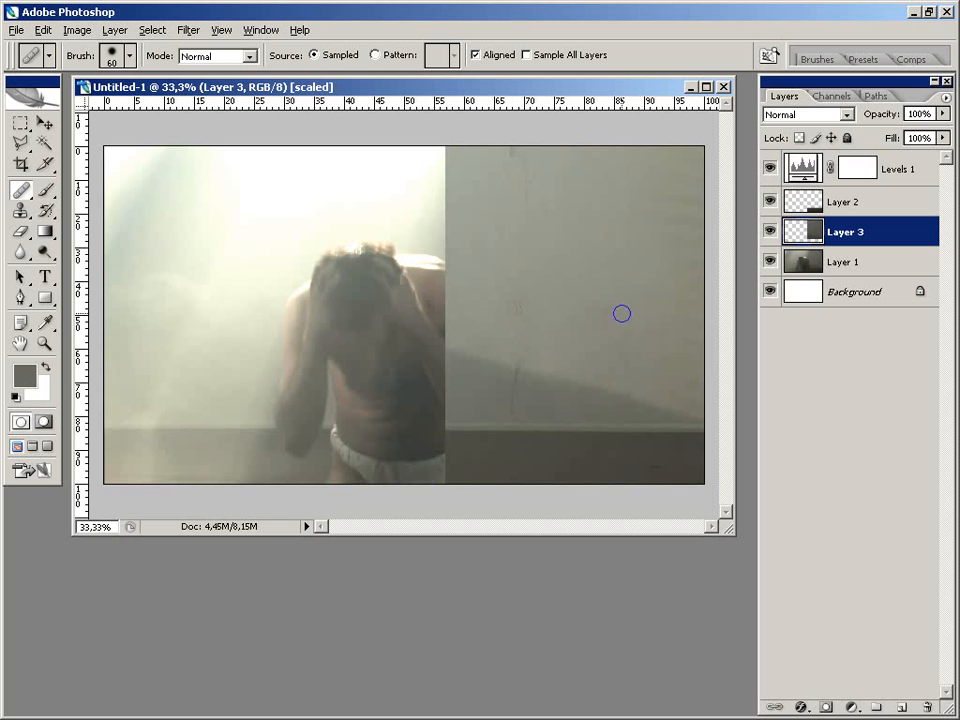
mouse_move(510, 380)
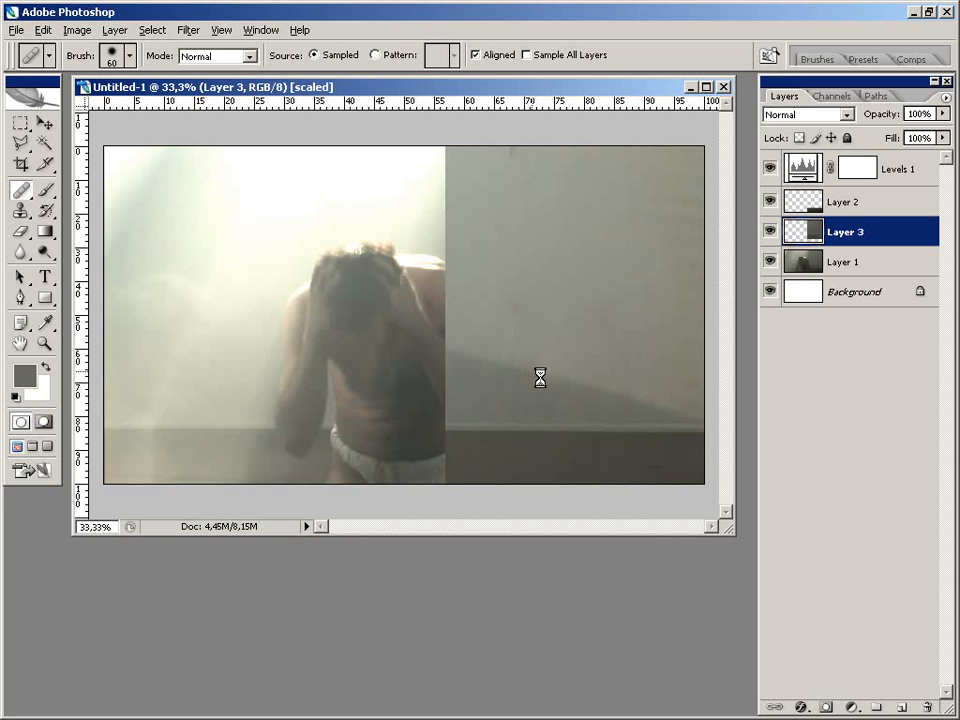
mouse_move(888, 364)
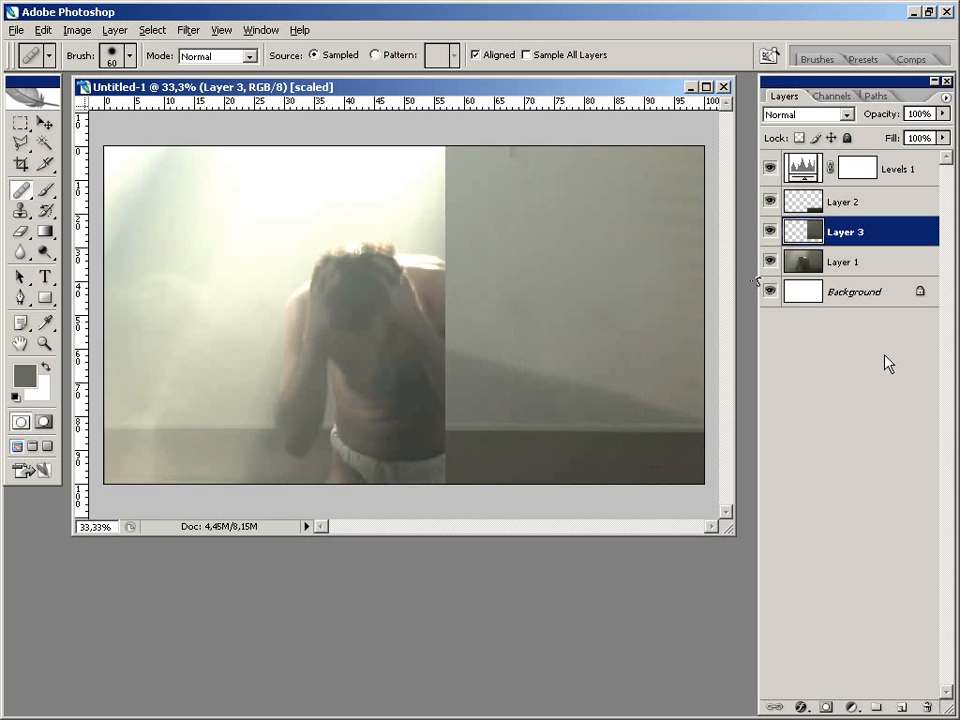
left_click(844, 200)
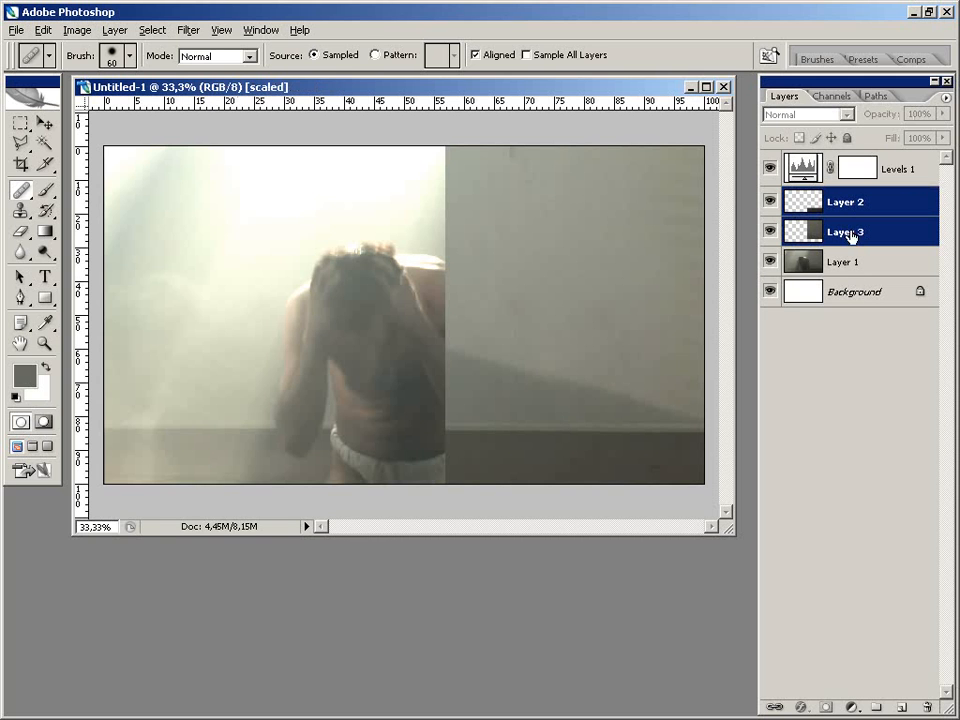
mouse_move(856, 248)
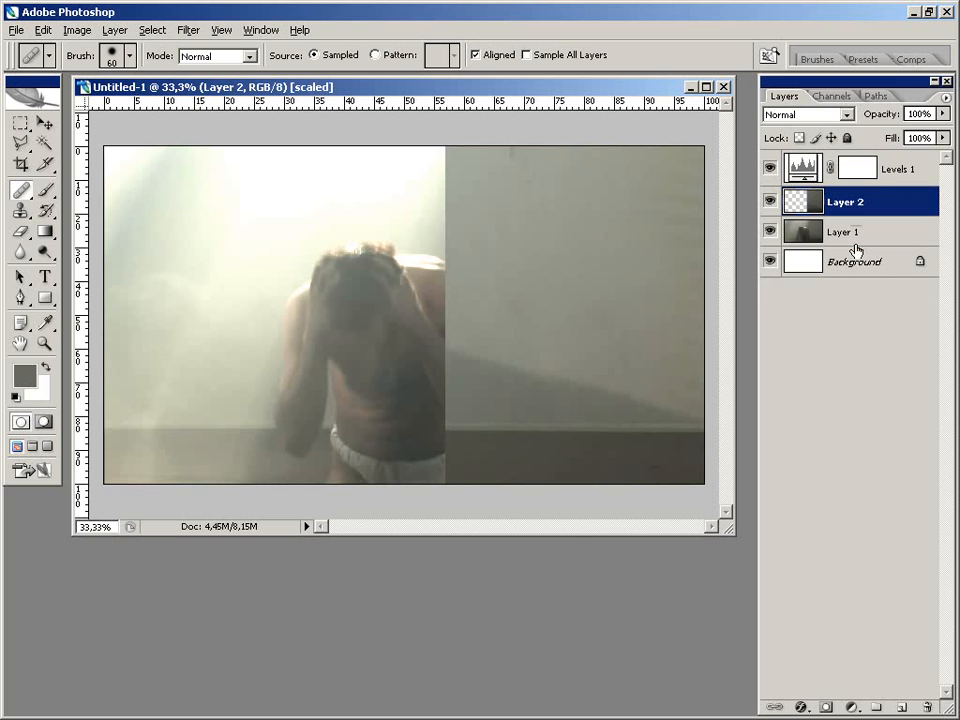
mouse_move(668, 290)
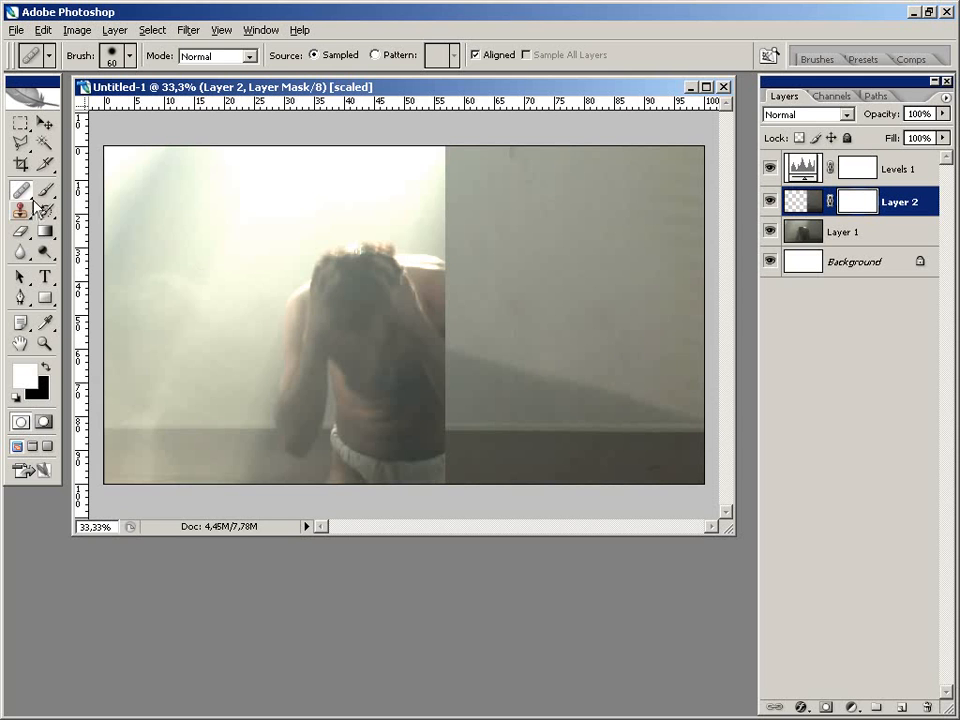
Merge the patch layers and paint black on the mask over the actor's arm
left_click(20, 190)
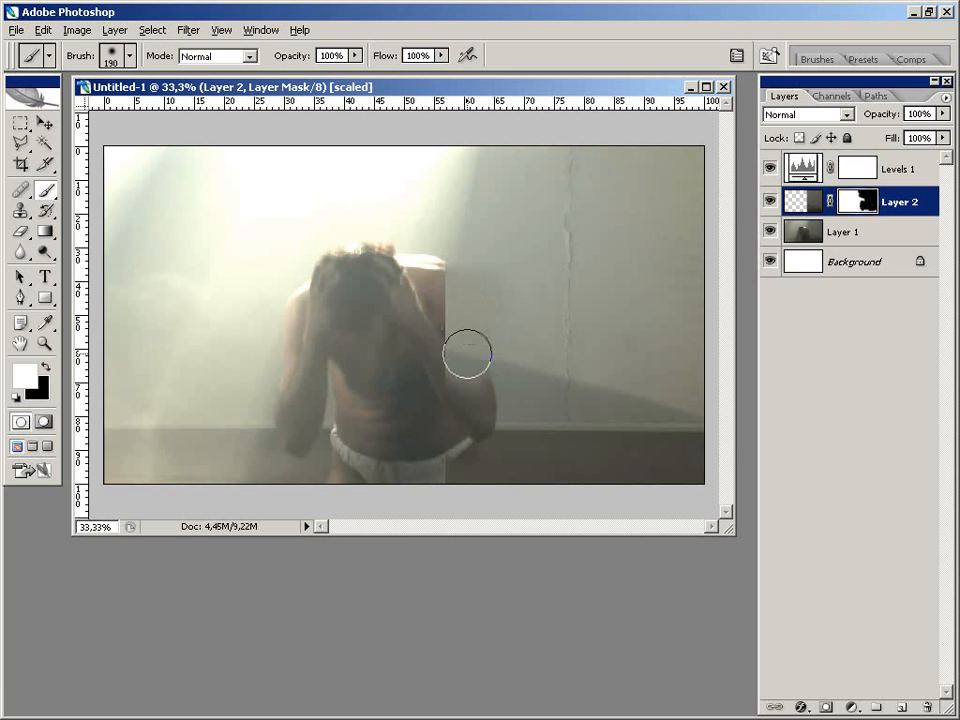
left_click_drag(468, 356, 476, 424)
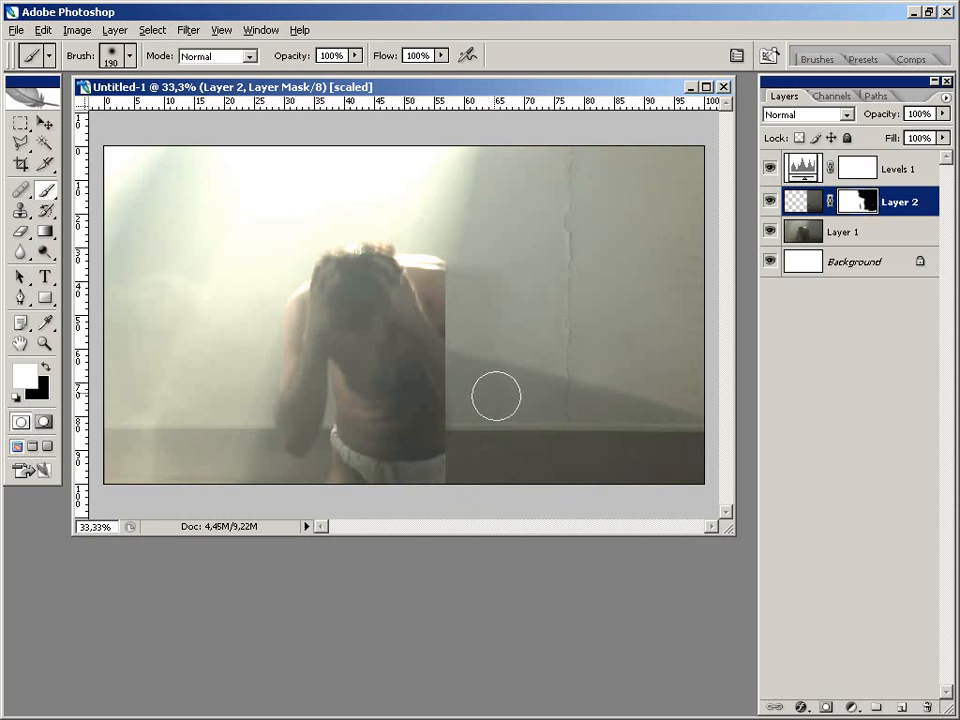
mouse_move(464, 316)
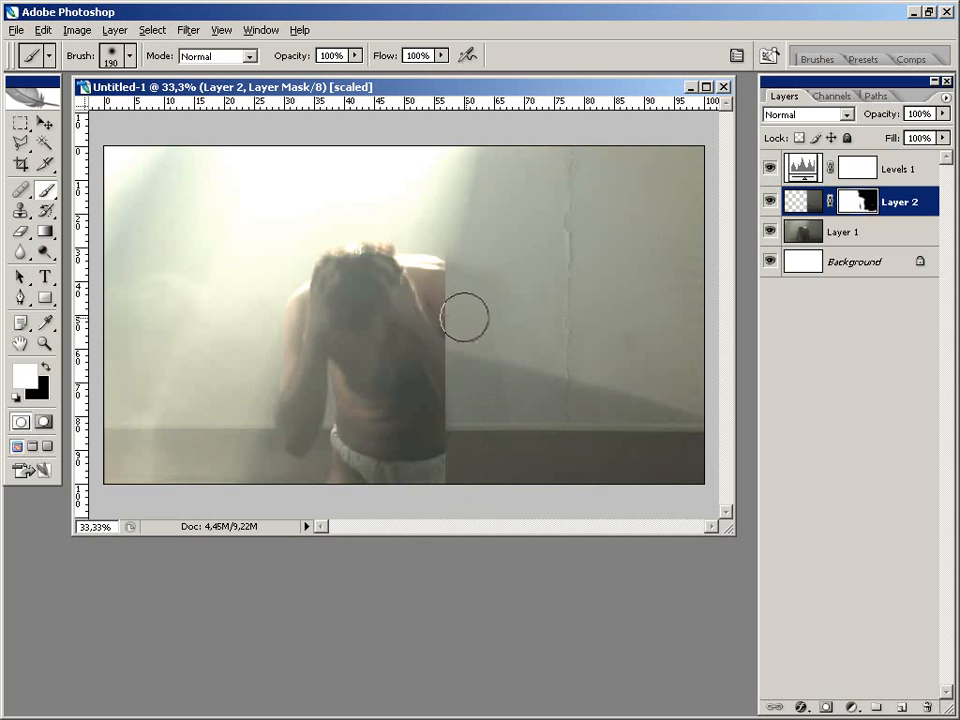
mouse_move(504, 320)
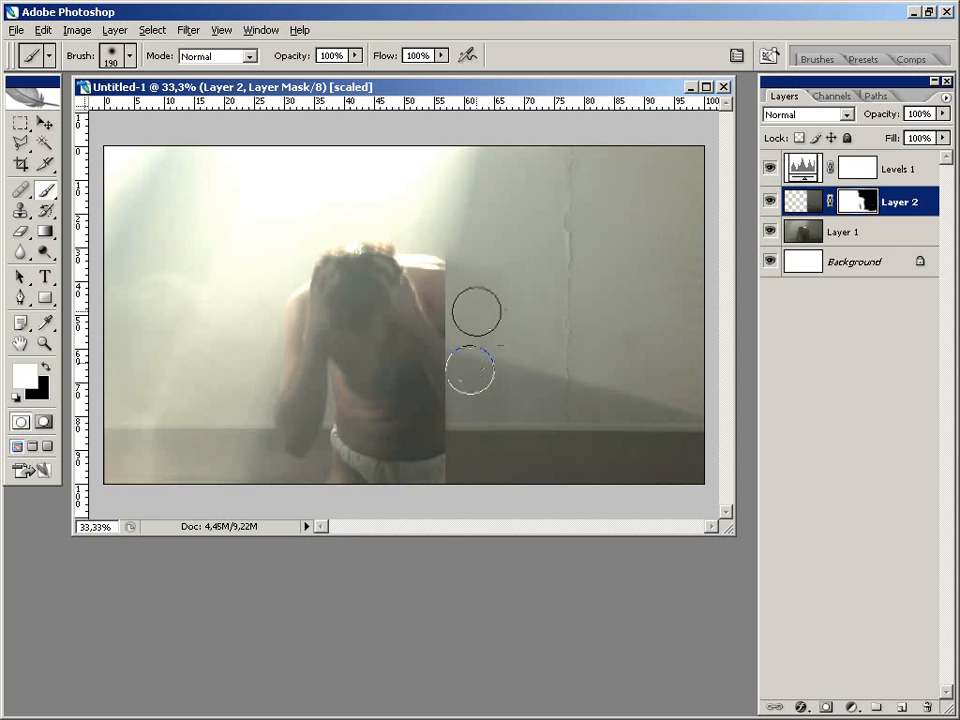
mouse_move(496, 356)
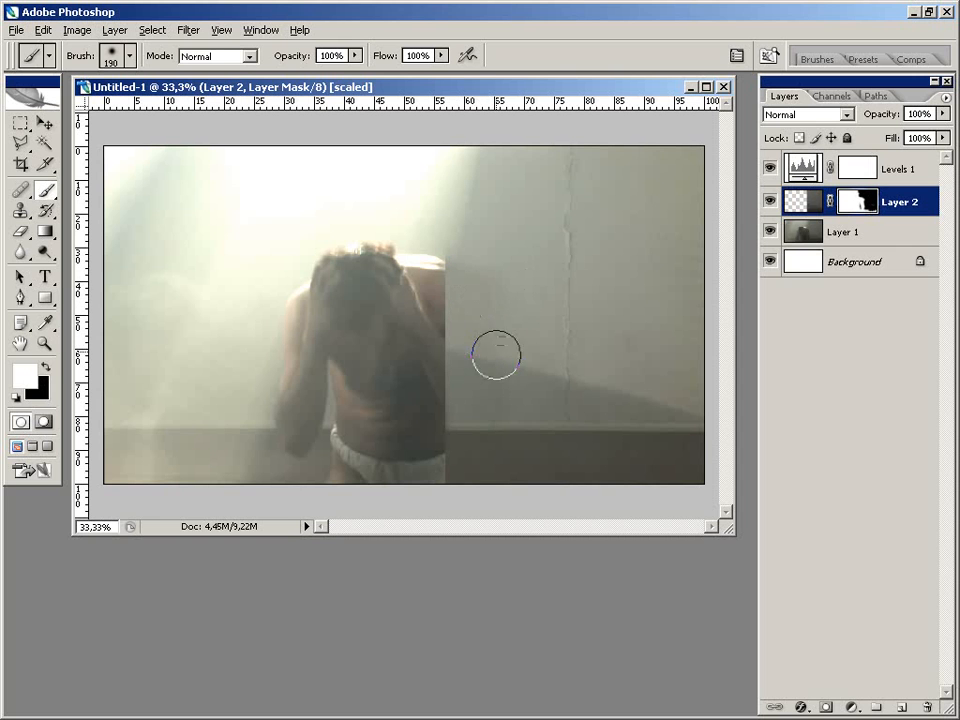
mouse_move(356, 292)
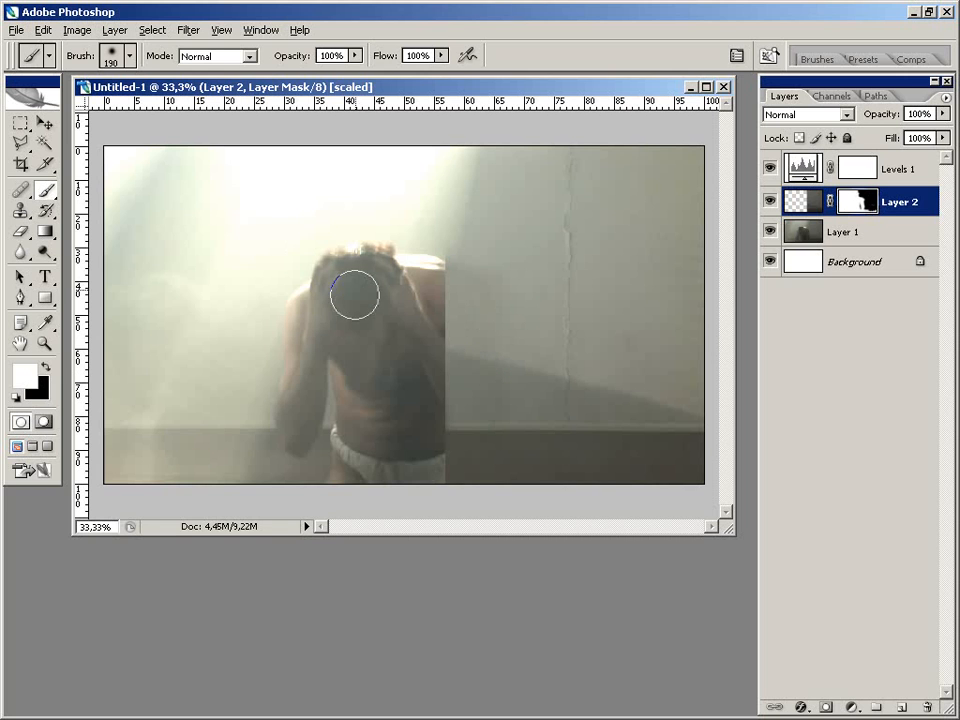
mouse_move(348, 308)
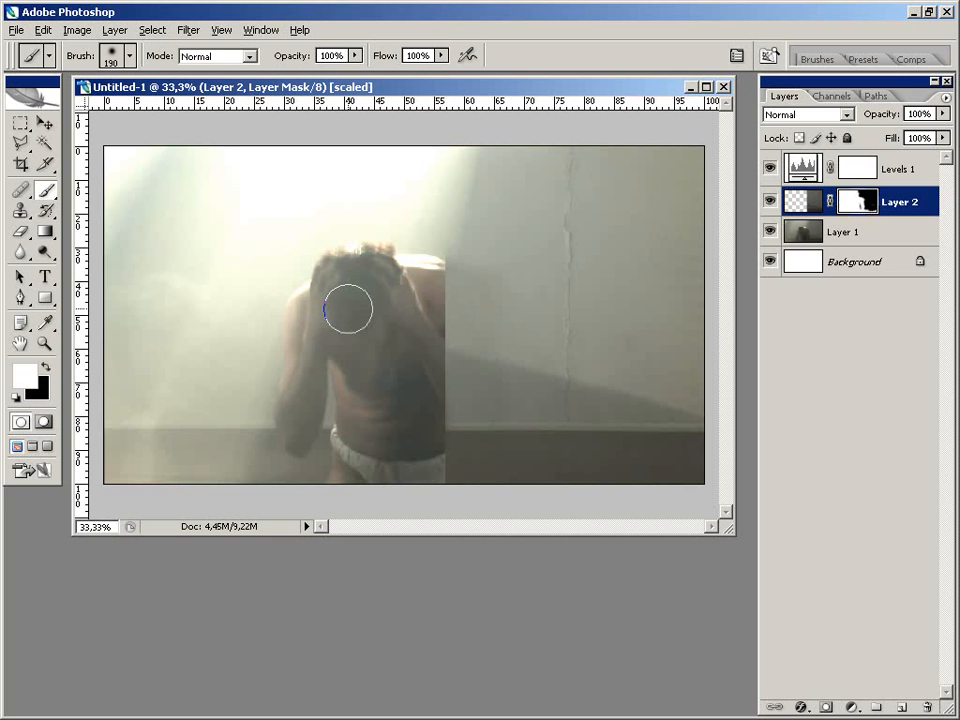
mouse_move(368, 312)
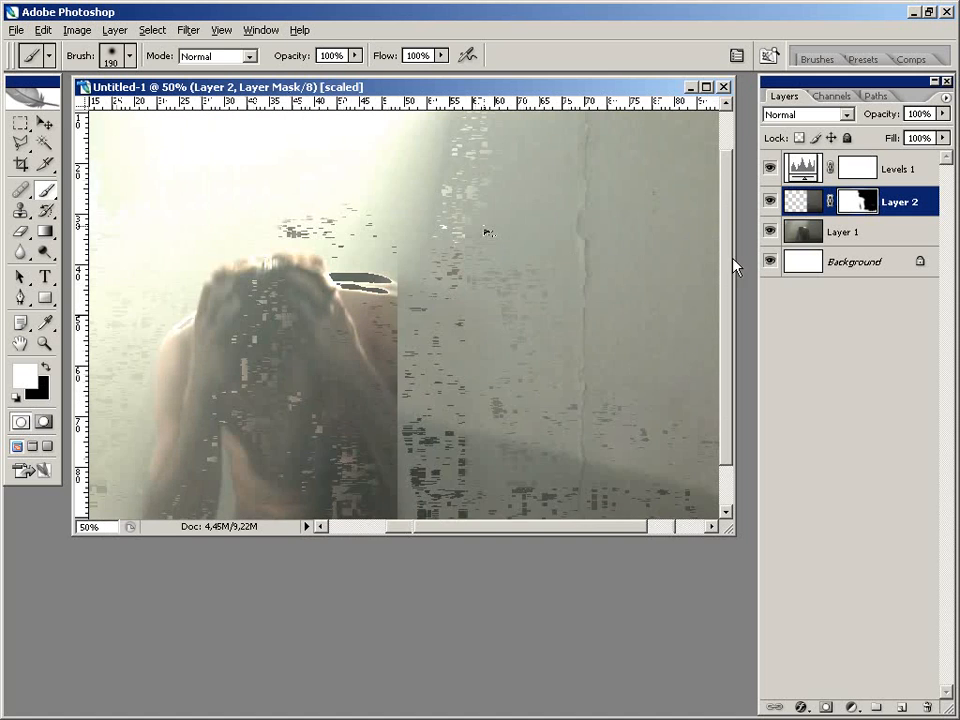
Delete the Levels layer and crop the image to the clean right half of the frame
left_click(768, 168)
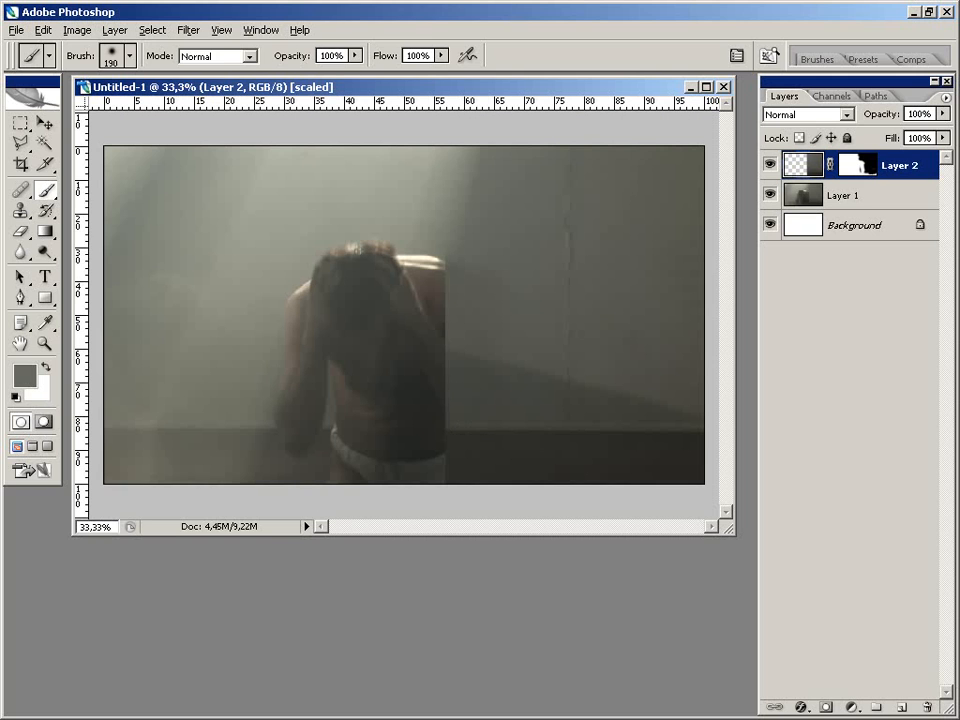
left_click(20, 124)
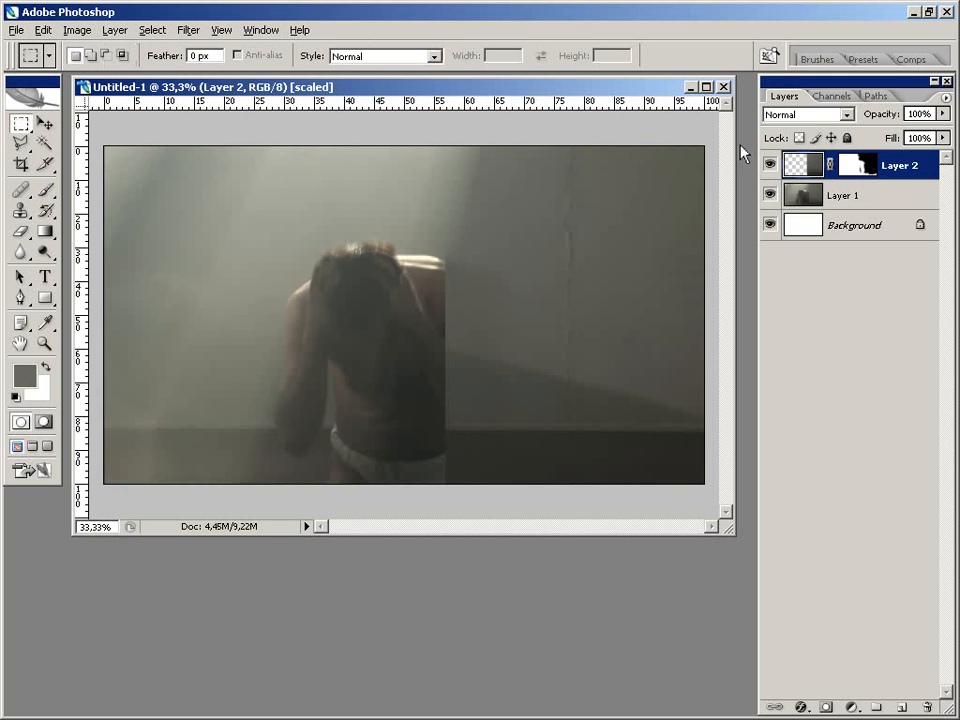
left_click_drag(458, 150, 704, 490)
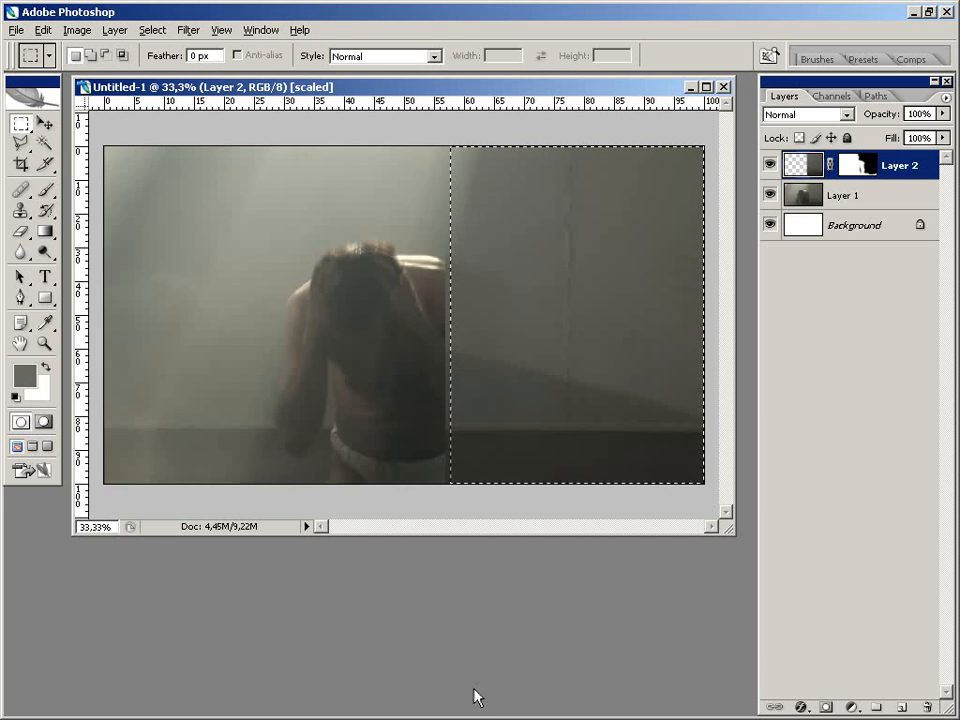
left_click(44, 30)
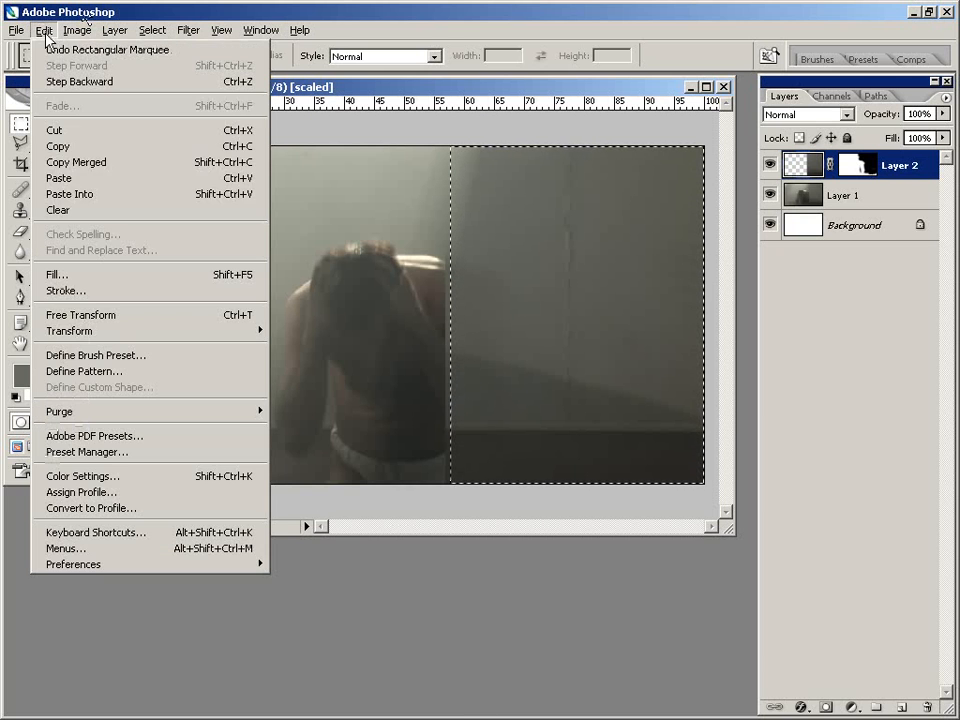
left_click(76, 30)
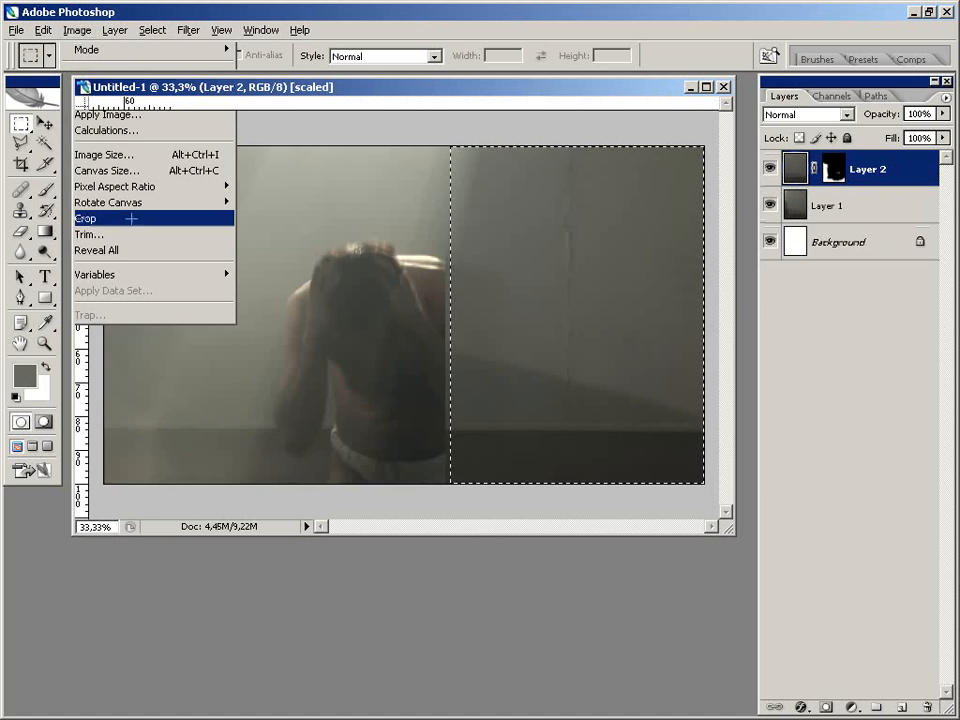
left_click(84, 218)
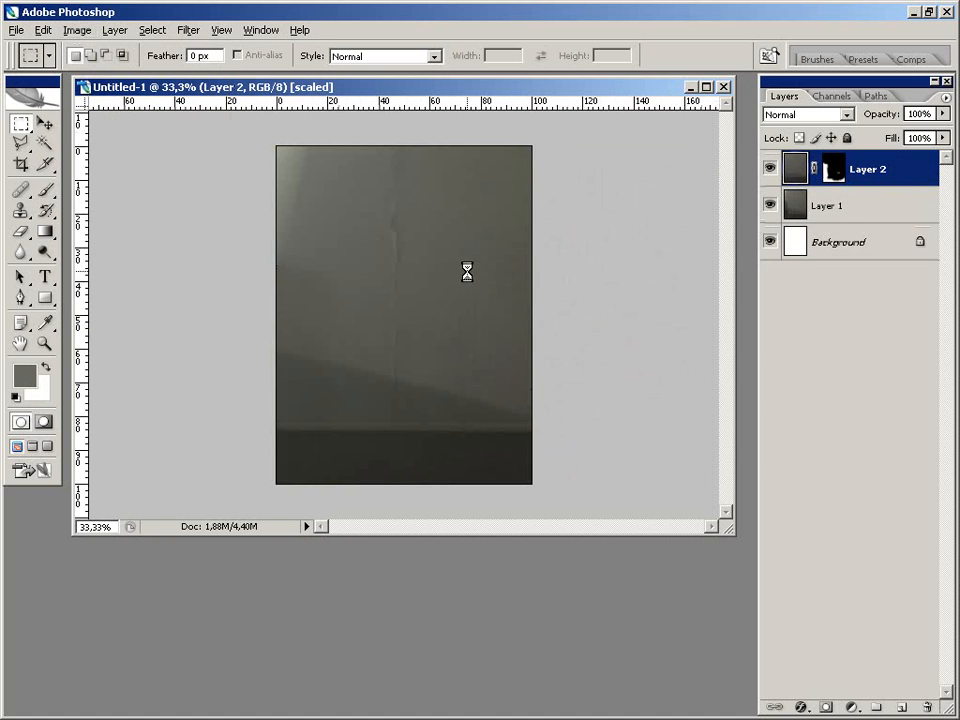
Save the cropped patch as JPEG wall.jpg, replacing the existing file
left_click(822, 470)
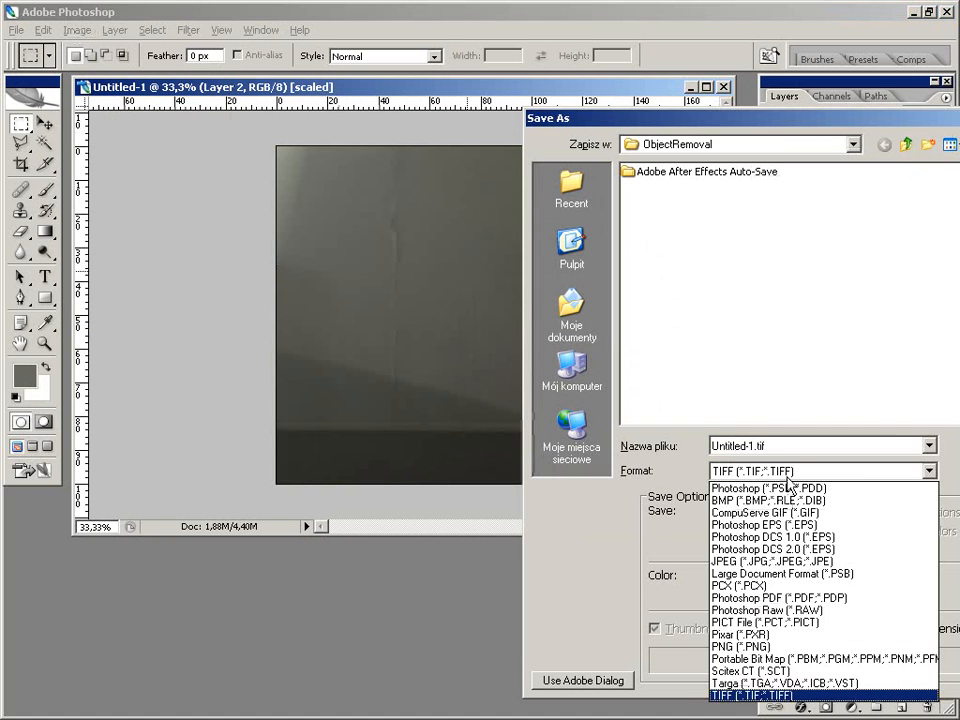
left_click(764, 560)
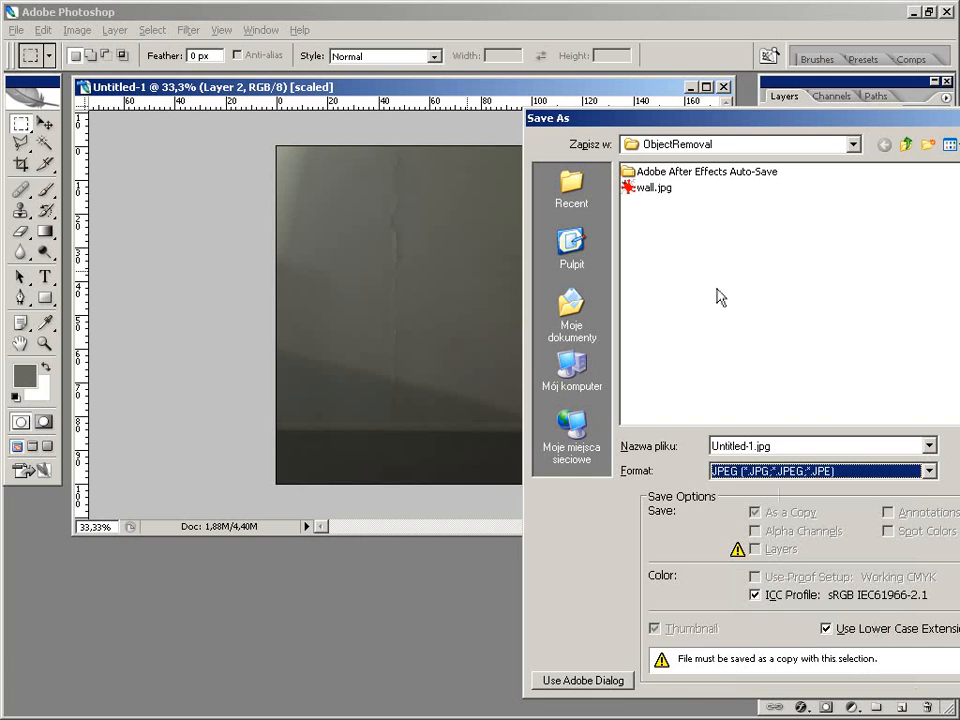
left_click(654, 188)
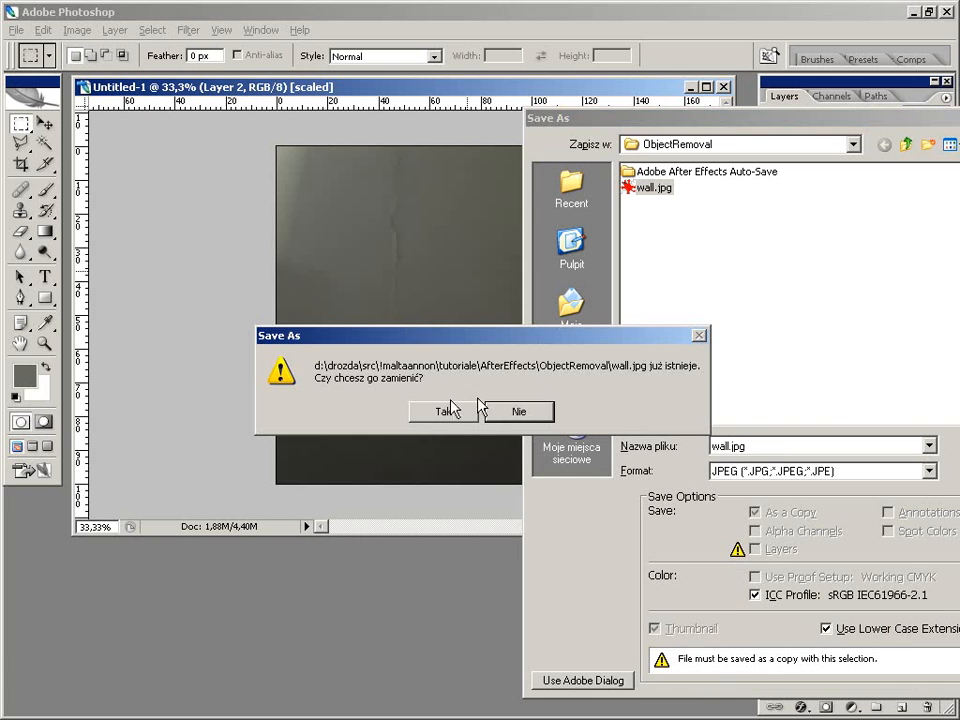
left_click(444, 412)
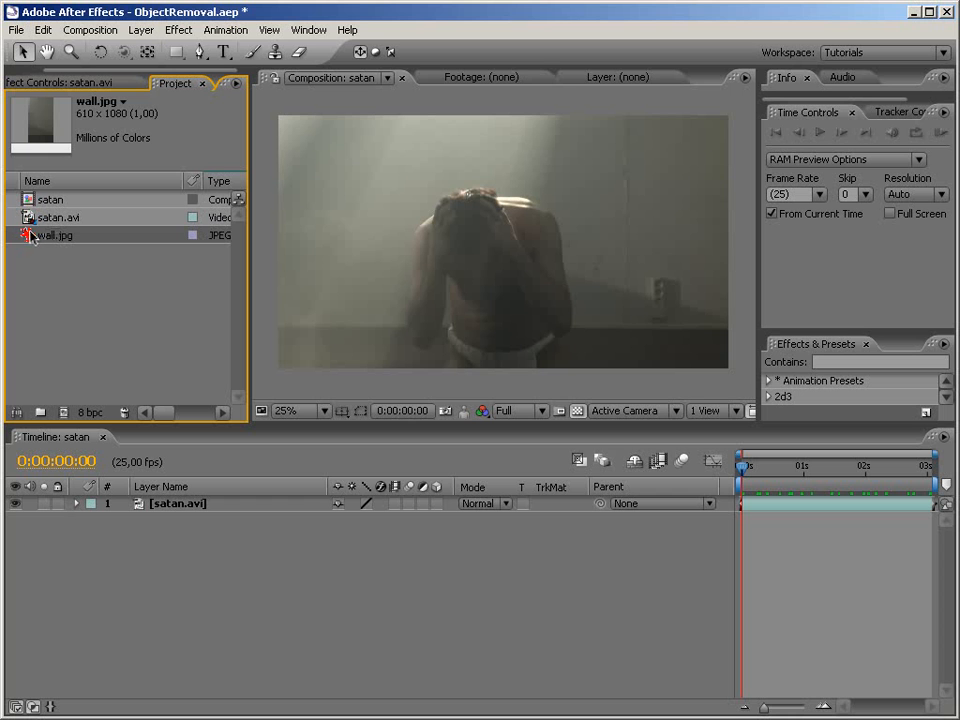
mouse_move(44, 238)
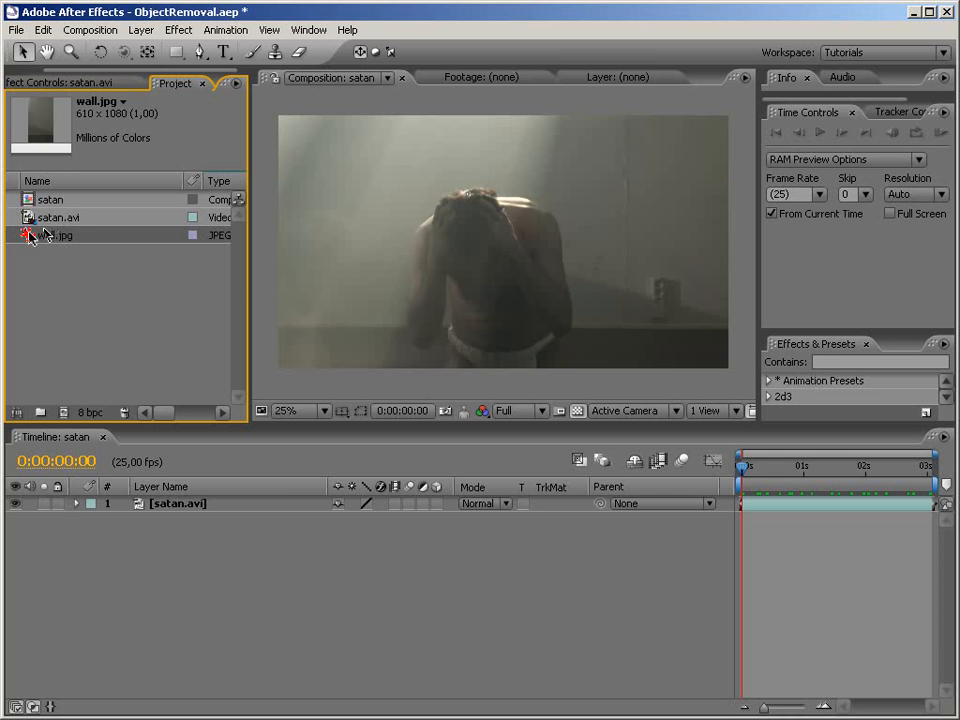
Add wall.jpg to the composition above satan.avi and select it in the project
left_click_drag(62, 236, 650, 240)
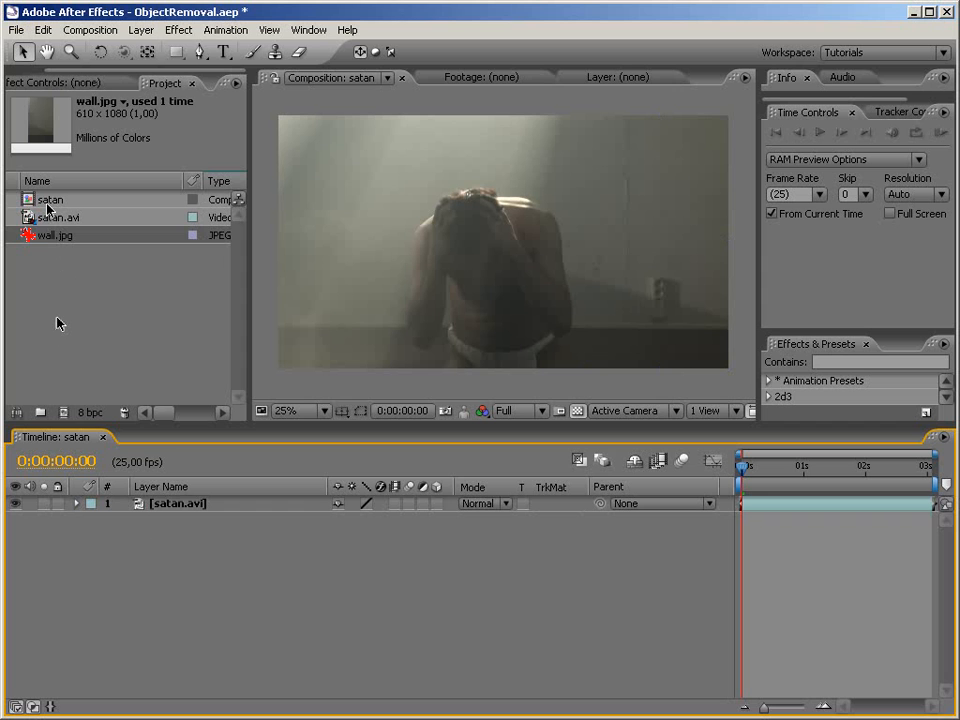
left_click(58, 216)
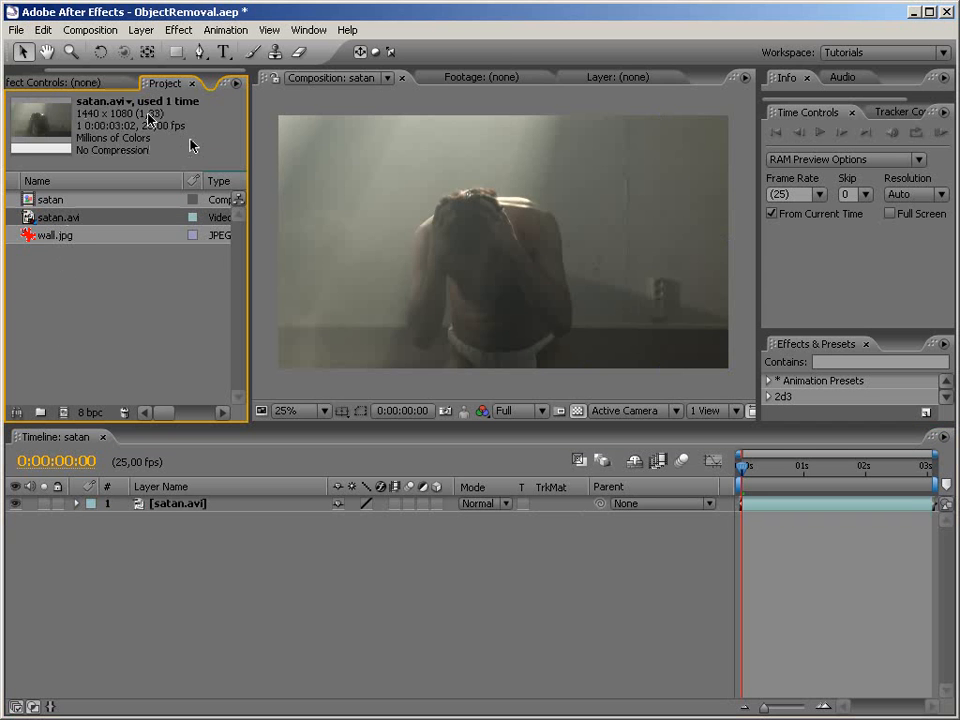
left_click(56, 236)
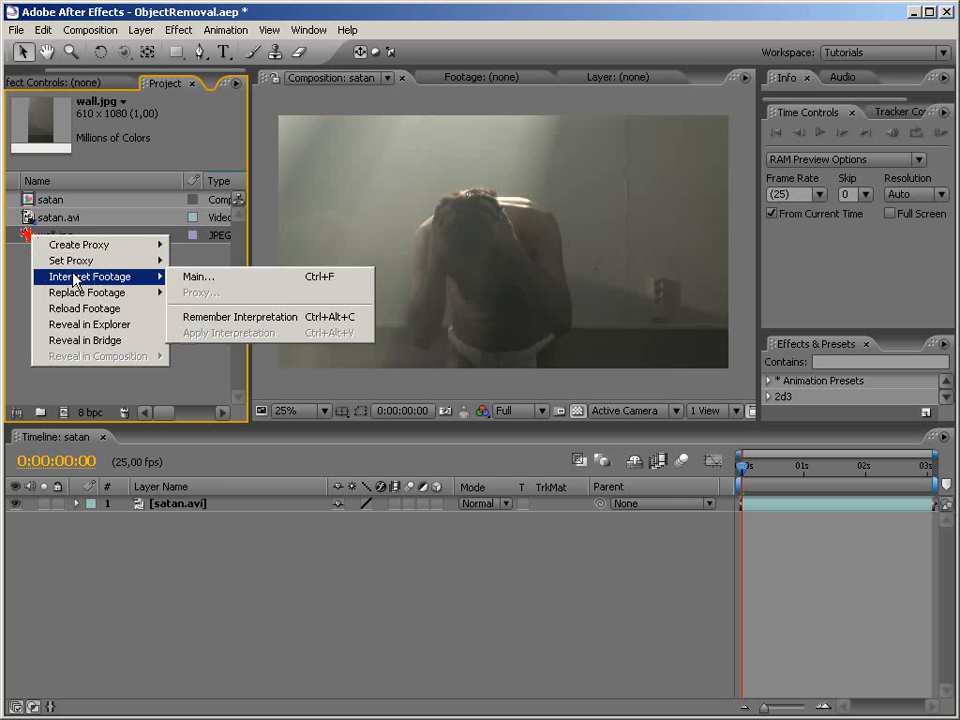
Interpret wall.jpg with pixel aspect ratio HDV 1080/DVCPRO HD 720 (1.33)
left_click(198, 276)
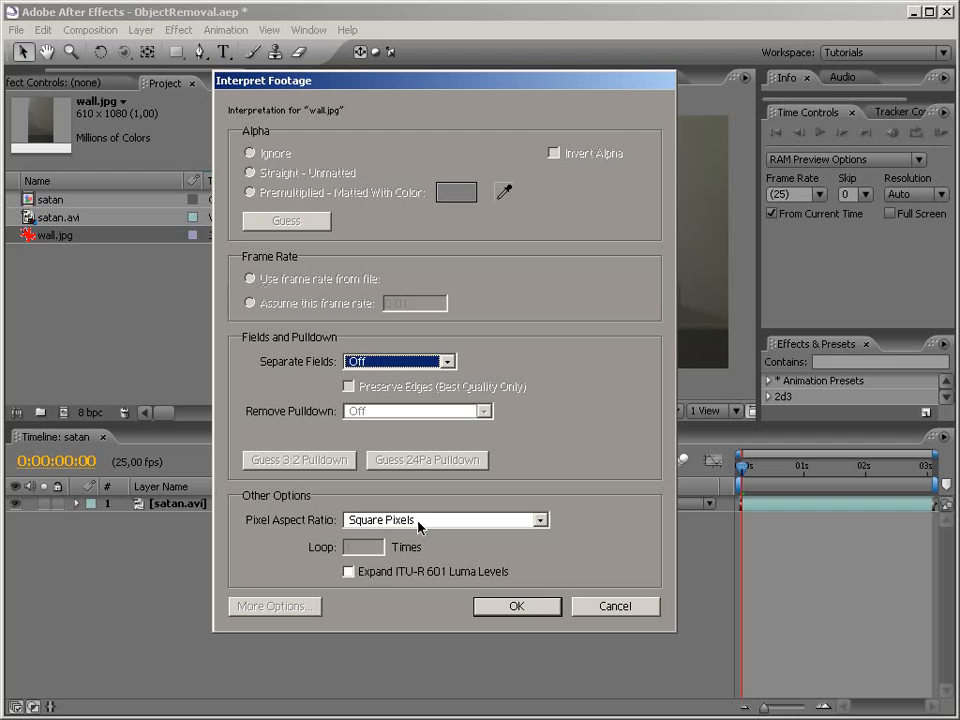
left_click(540, 520)
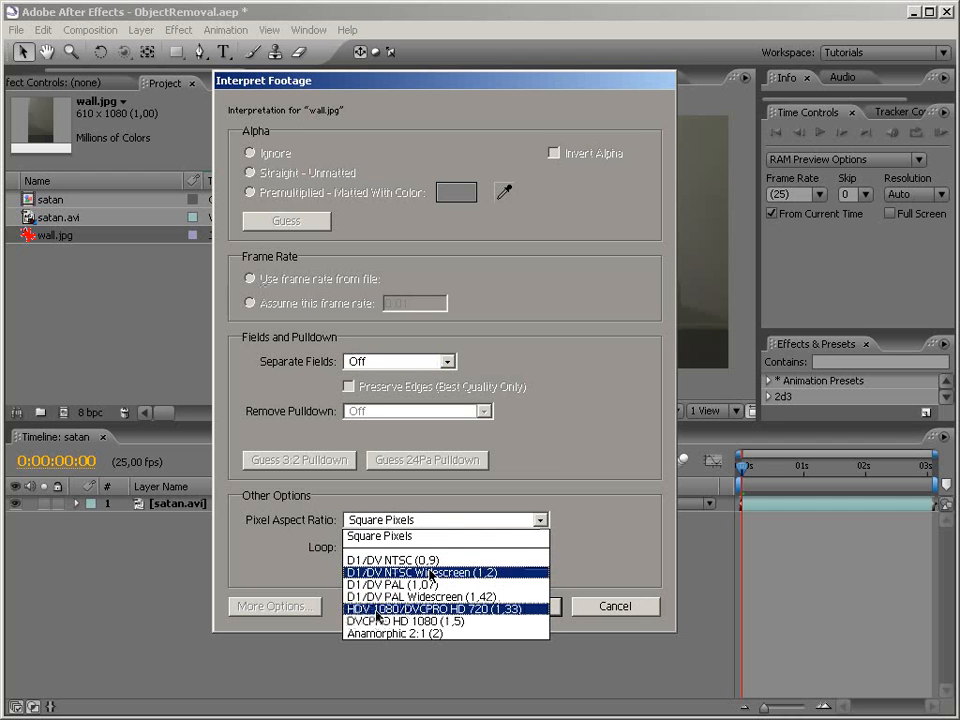
left_click(438, 608)
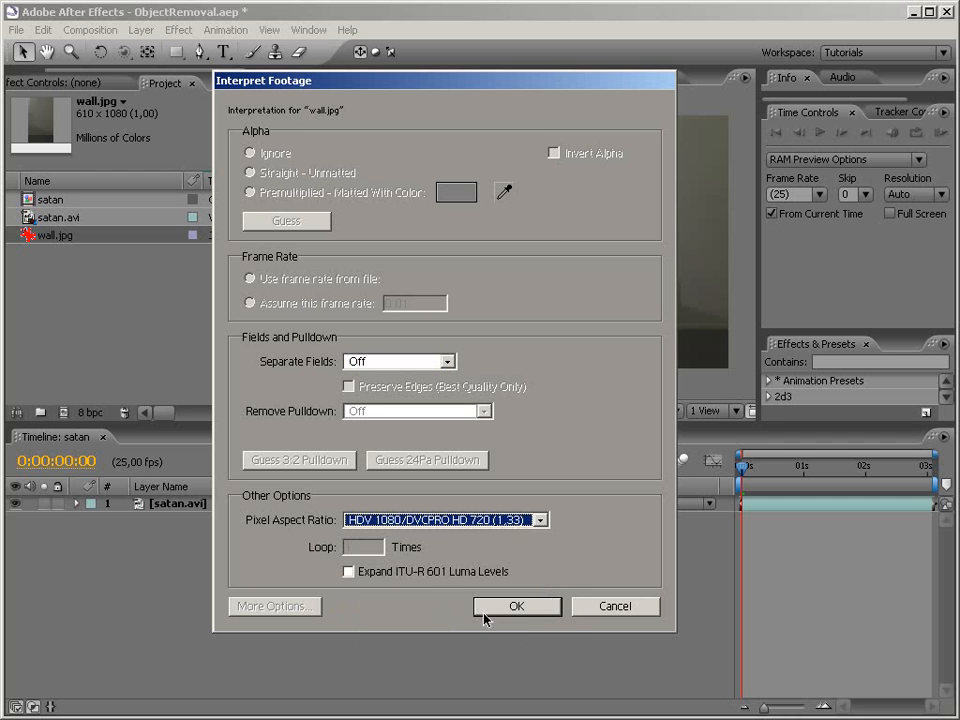
left_click(516, 606)
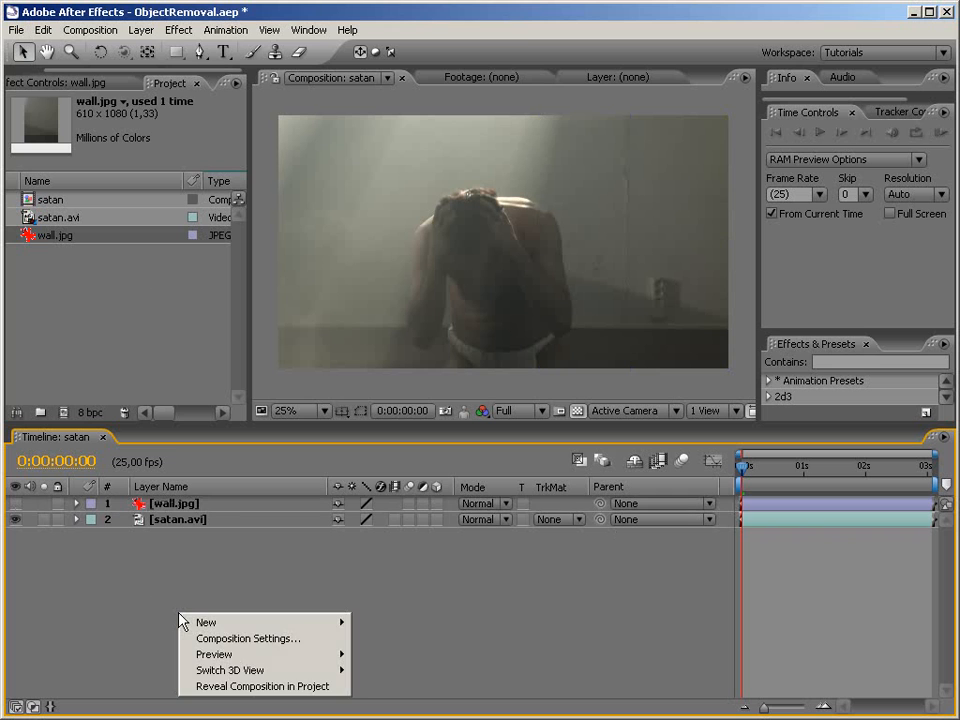
Start a Track Motion tracker on the satan.avi layer from the Tracker Controls panel
left_click(178, 520)
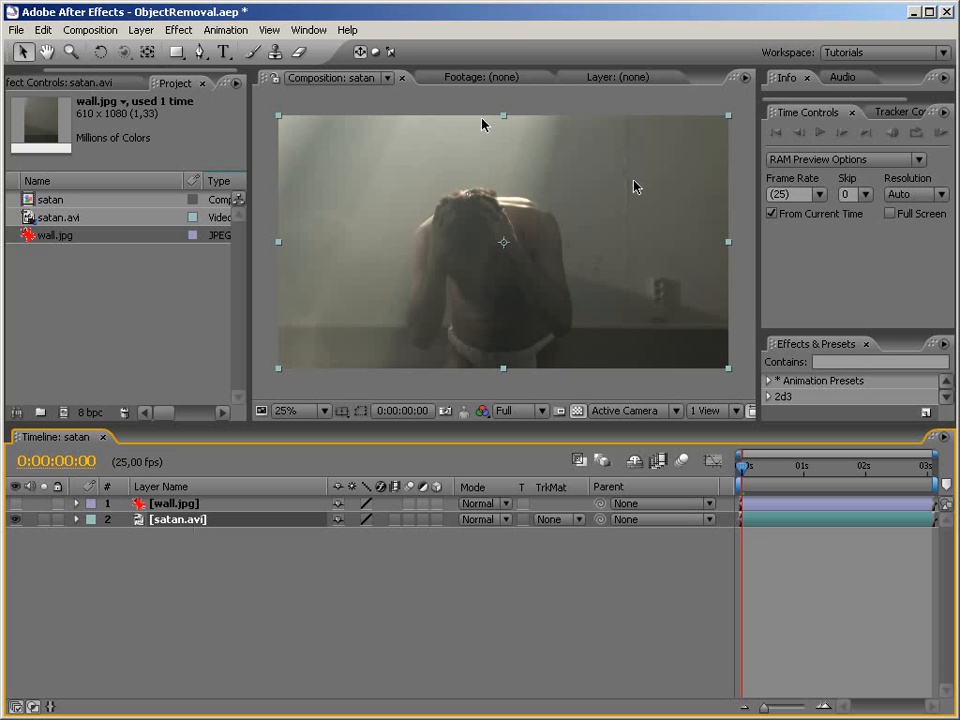
left_click(308, 30)
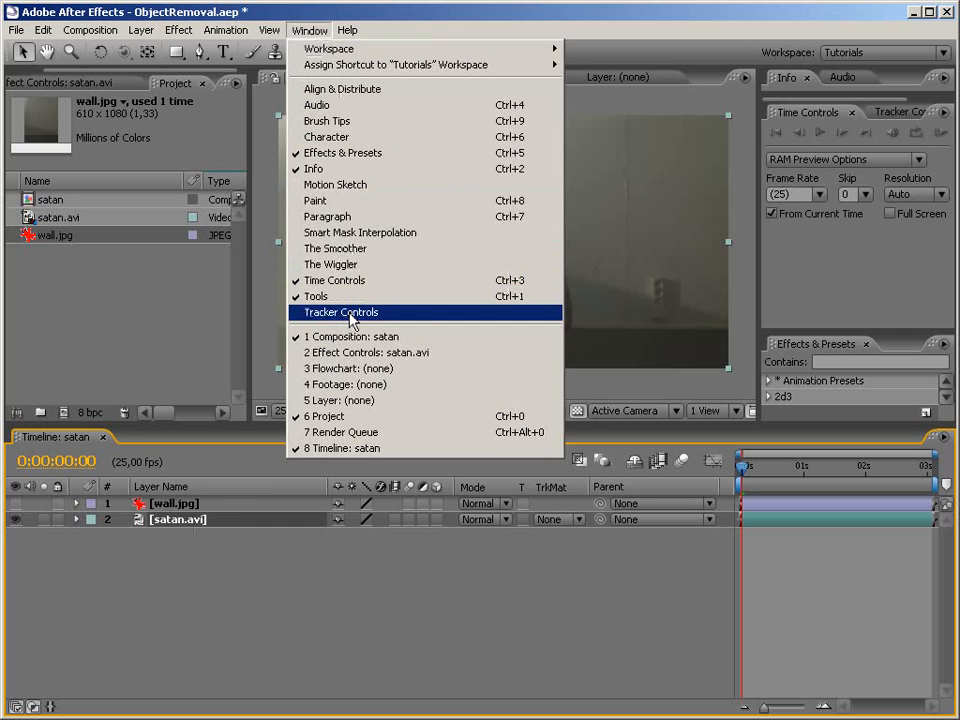
left_click(340, 312)
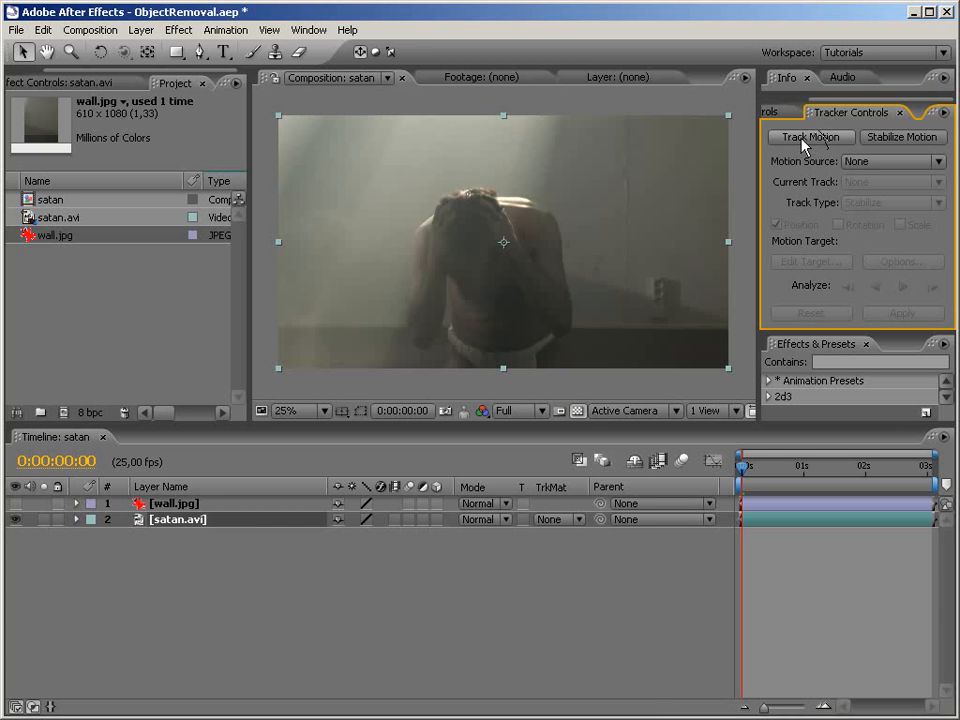
left_click(810, 136)
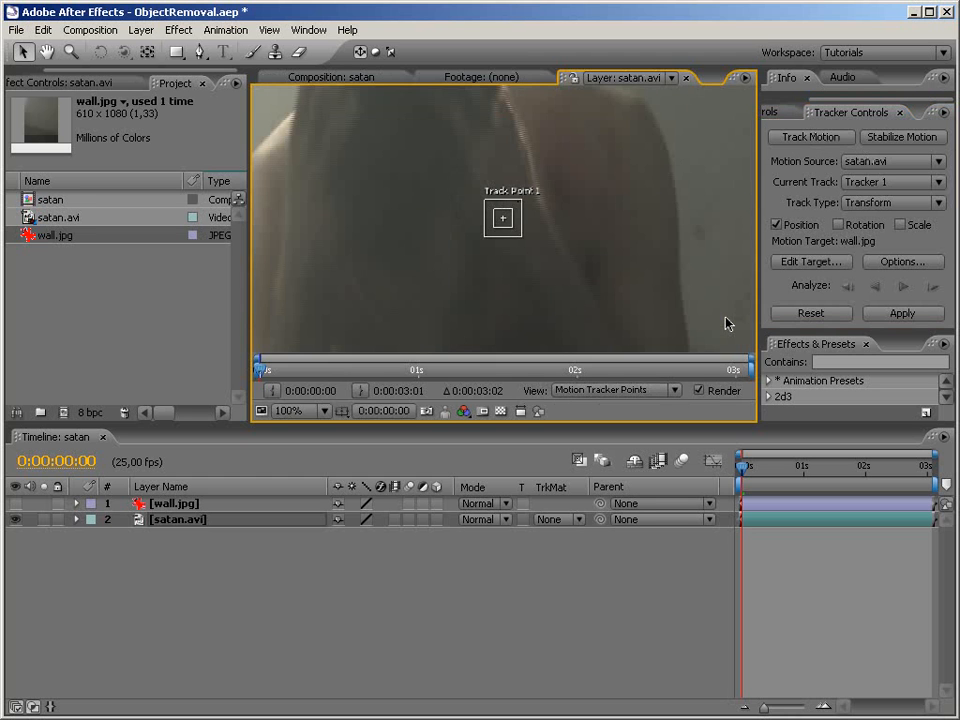
At 50% zoom, place Track Point 1 over the outlet on the wall
left_click(296, 412)
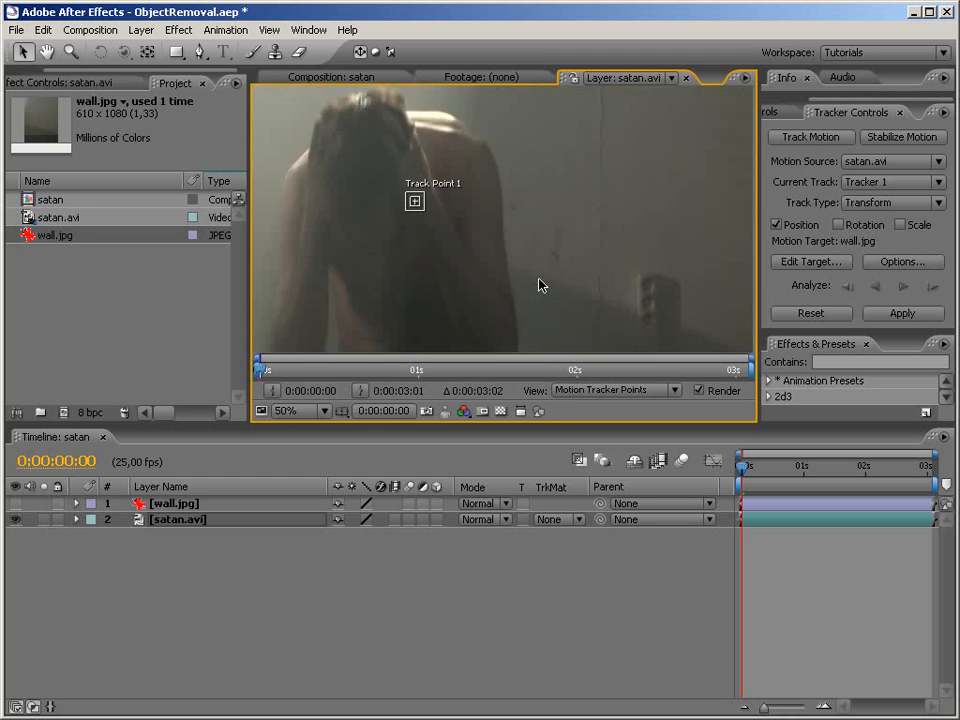
left_click_drag(414, 200, 304, 172)
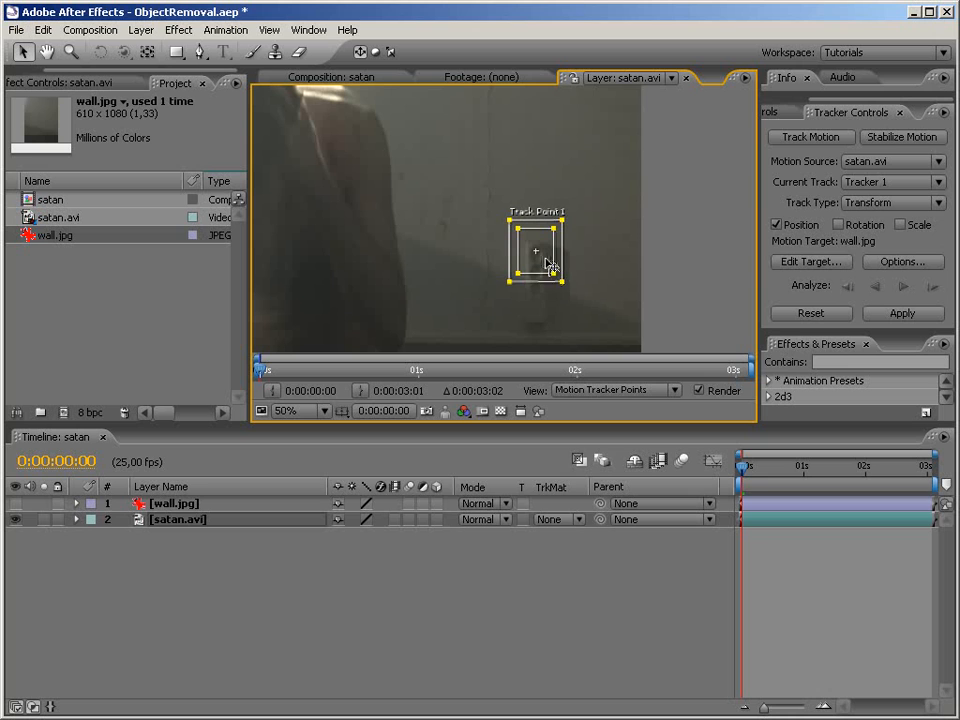
mouse_move(518, 264)
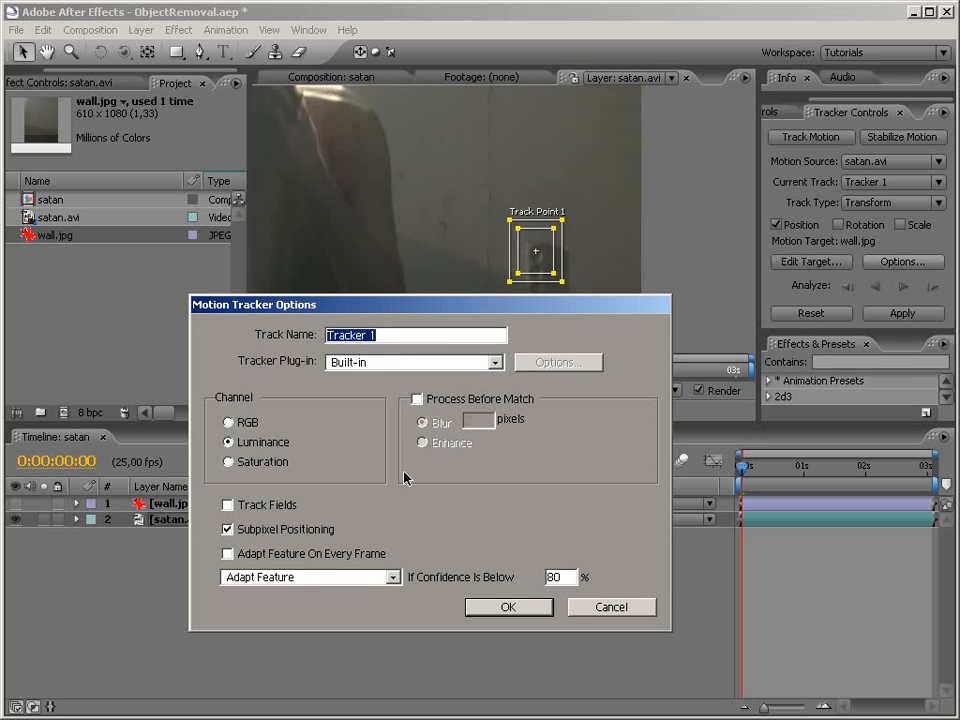
mouse_move(268, 404)
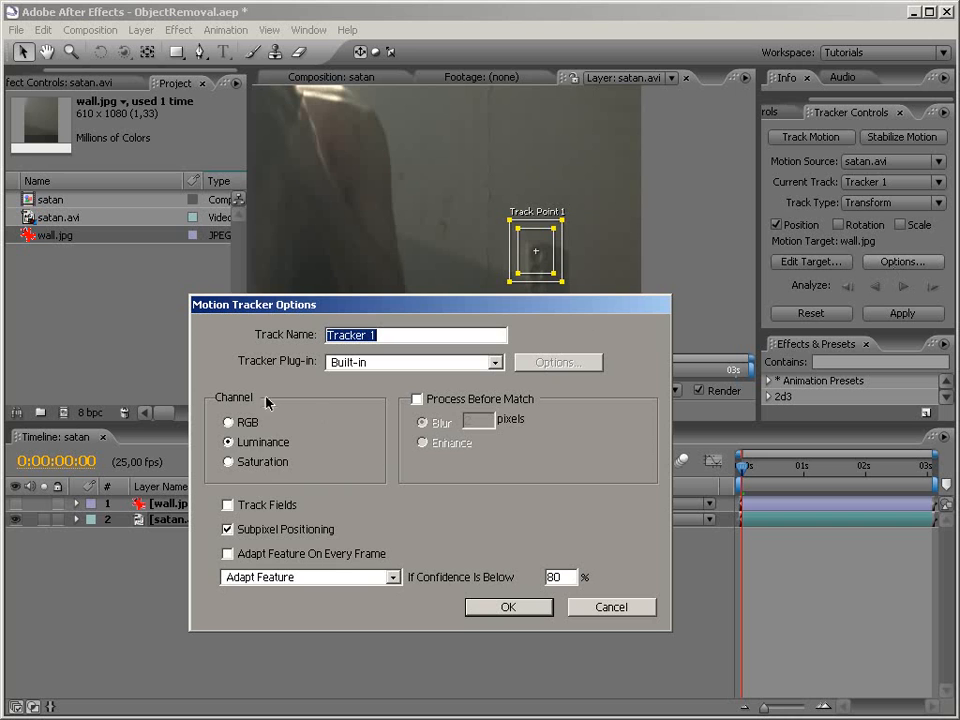
mouse_move(316, 456)
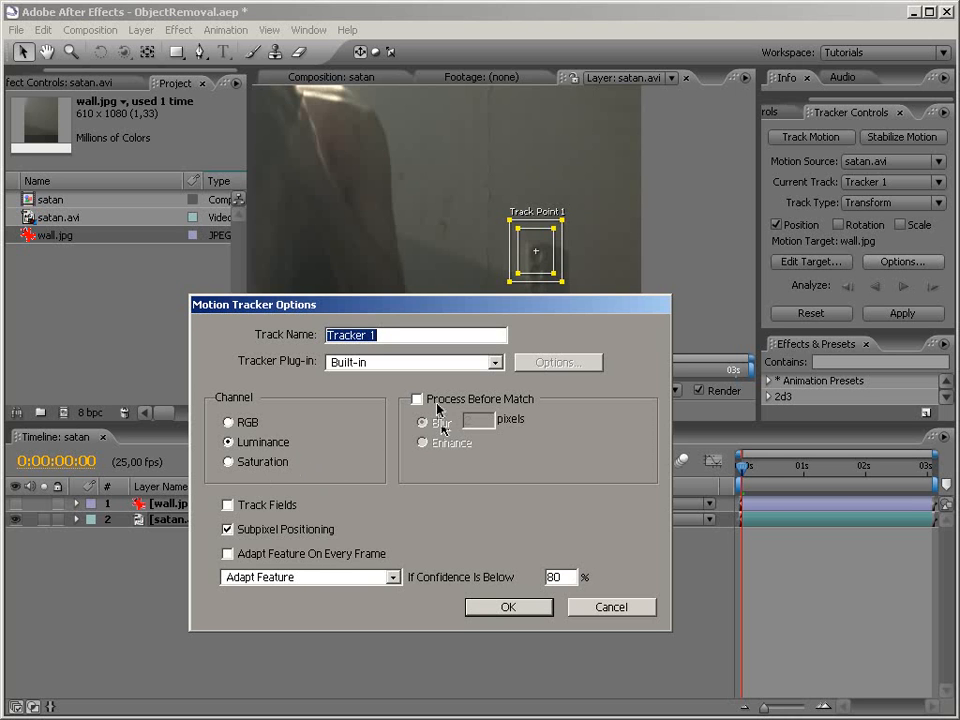
Enable Process Before Match with Enhance in Motion Tracker Options
left_click(416, 398)
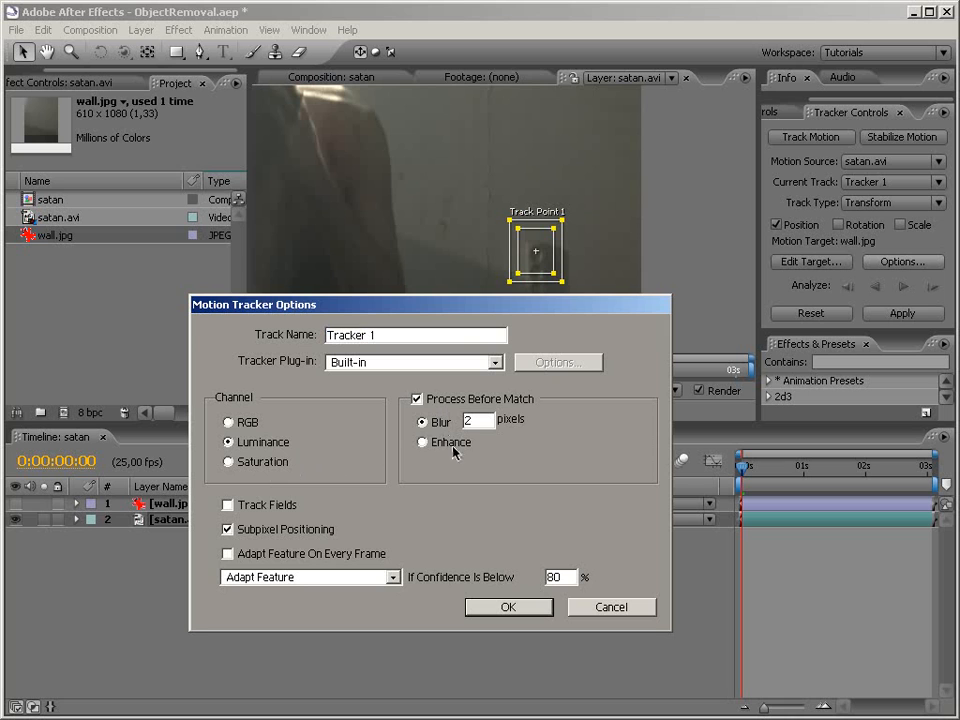
left_click(424, 442)
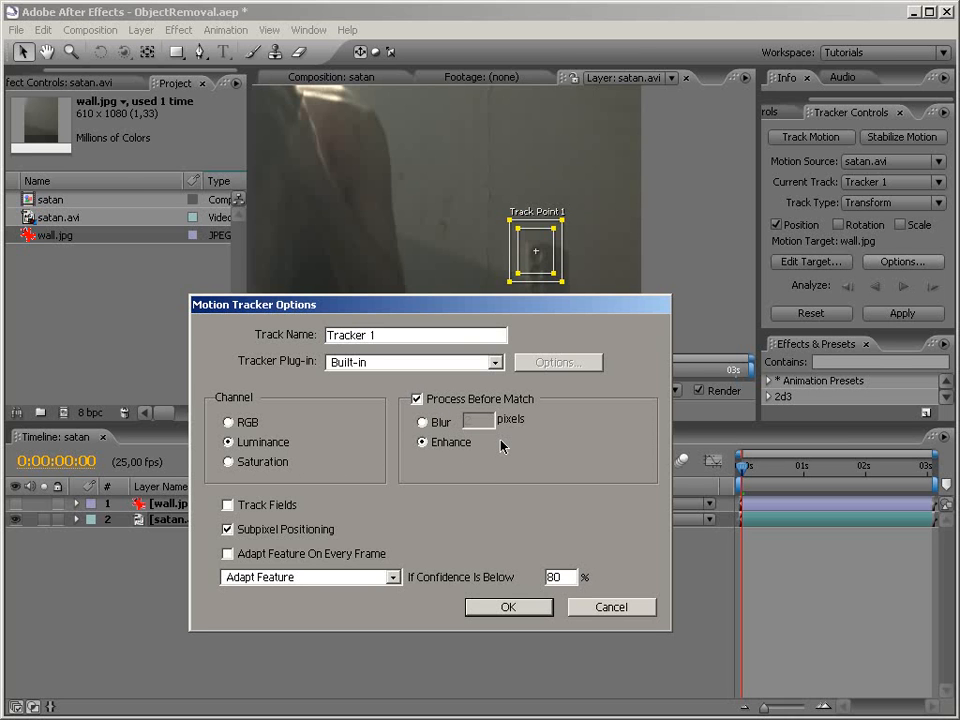
mouse_move(488, 458)
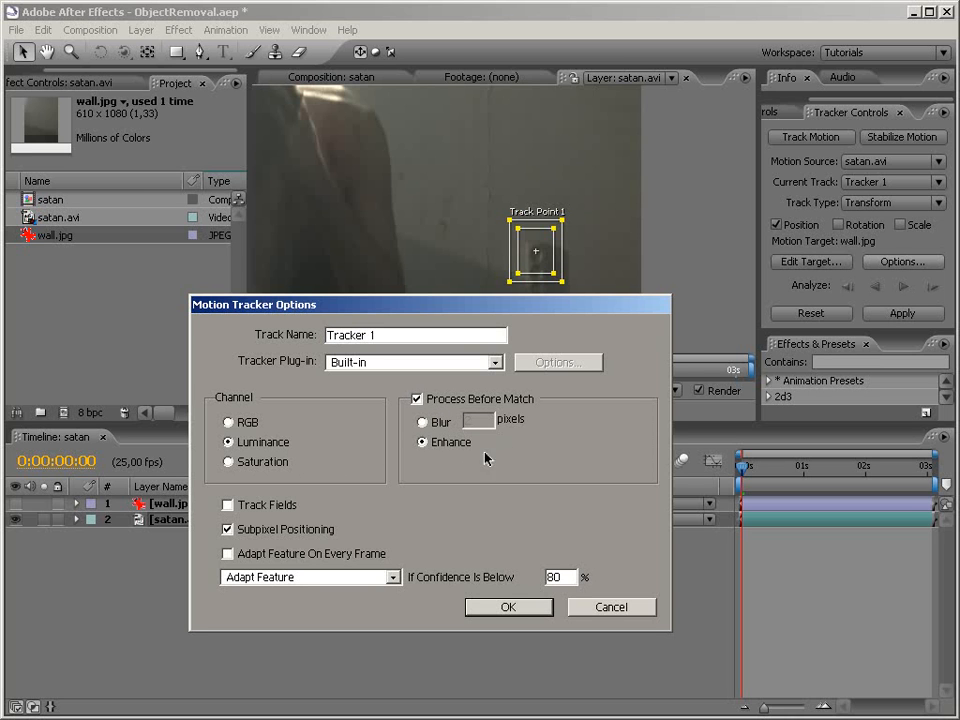
Confirm Motion Tracker Options and analyze Tracker 1 forward through satan.avi to record the outlet's path
left_click(508, 608)
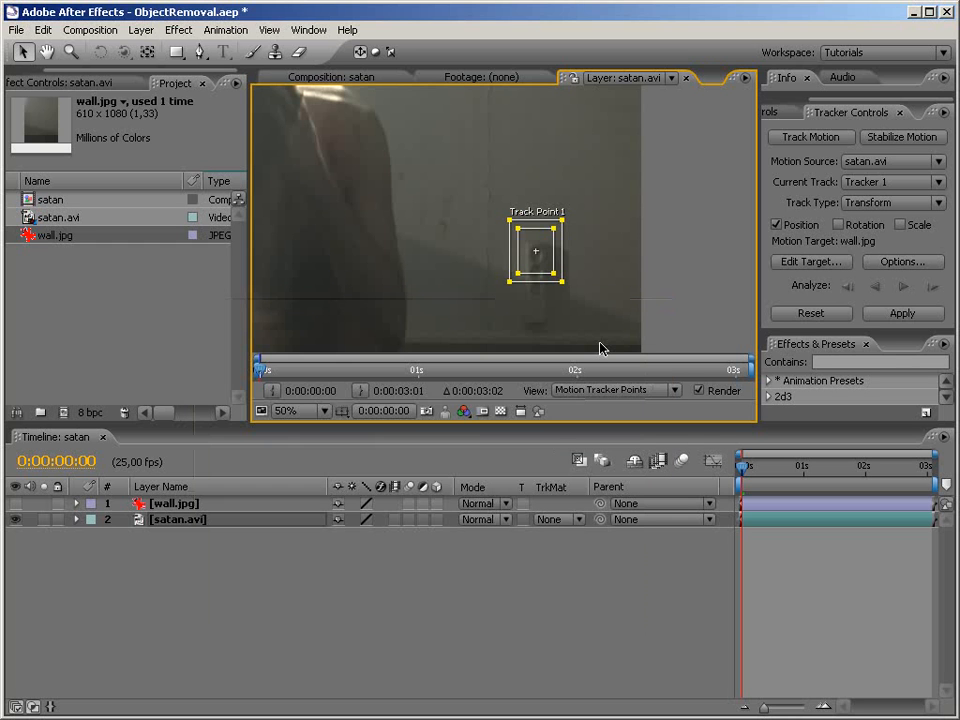
mouse_move(856, 312)
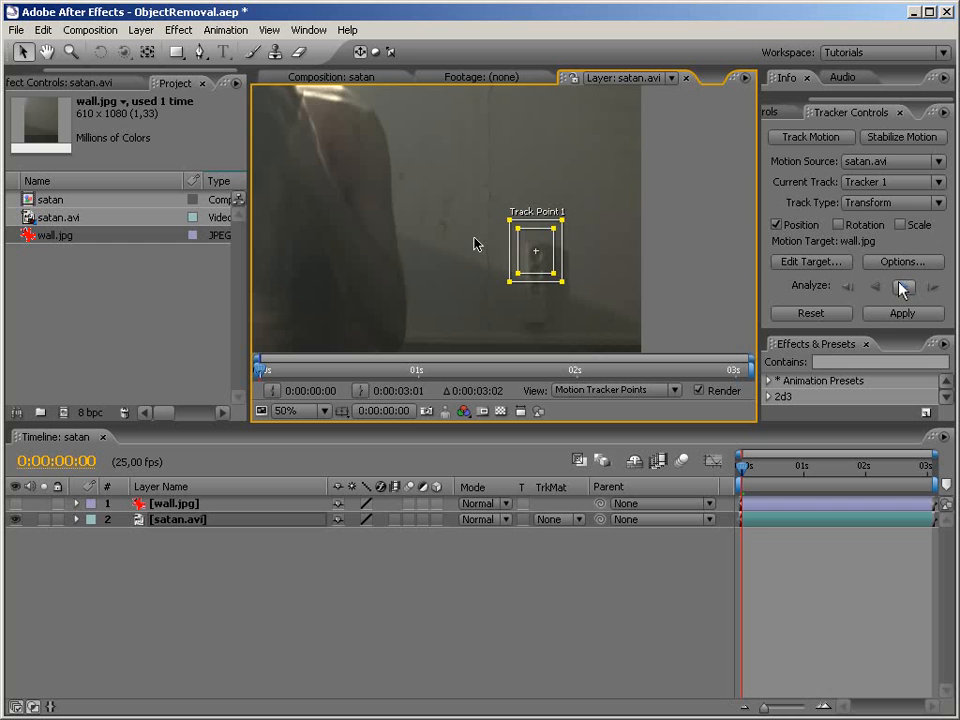
left_click(900, 288)
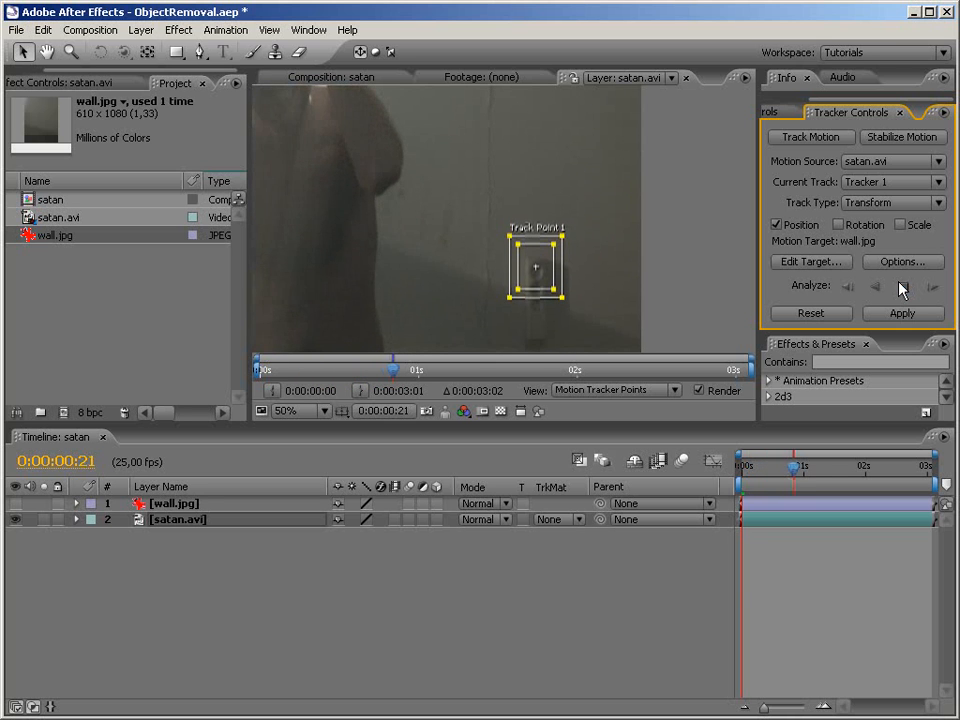
left_click(912, 286)
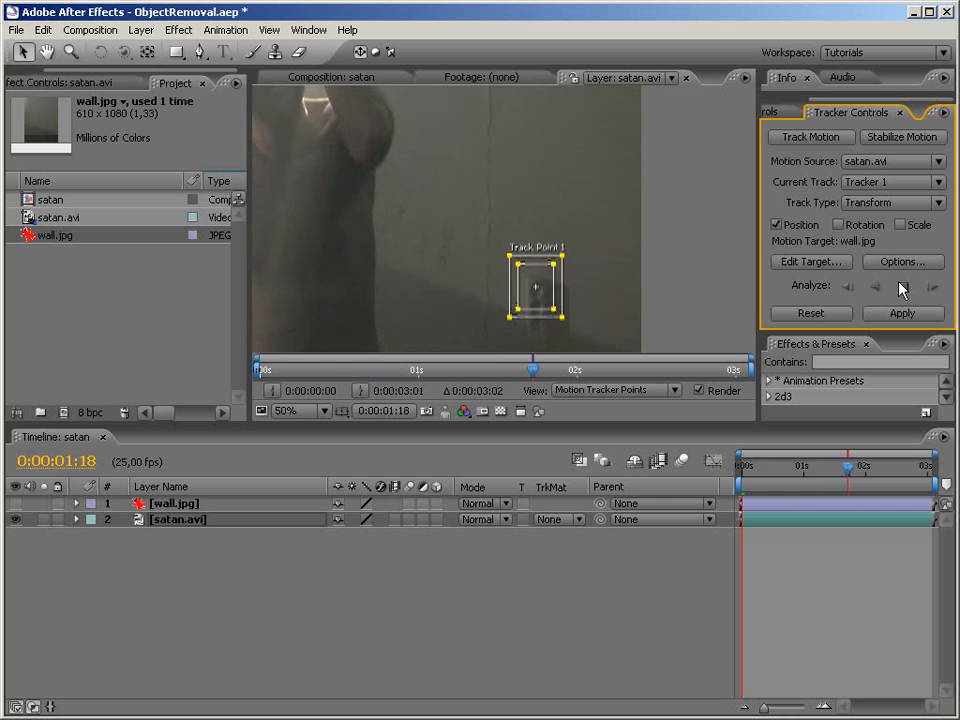
left_click(932, 286)
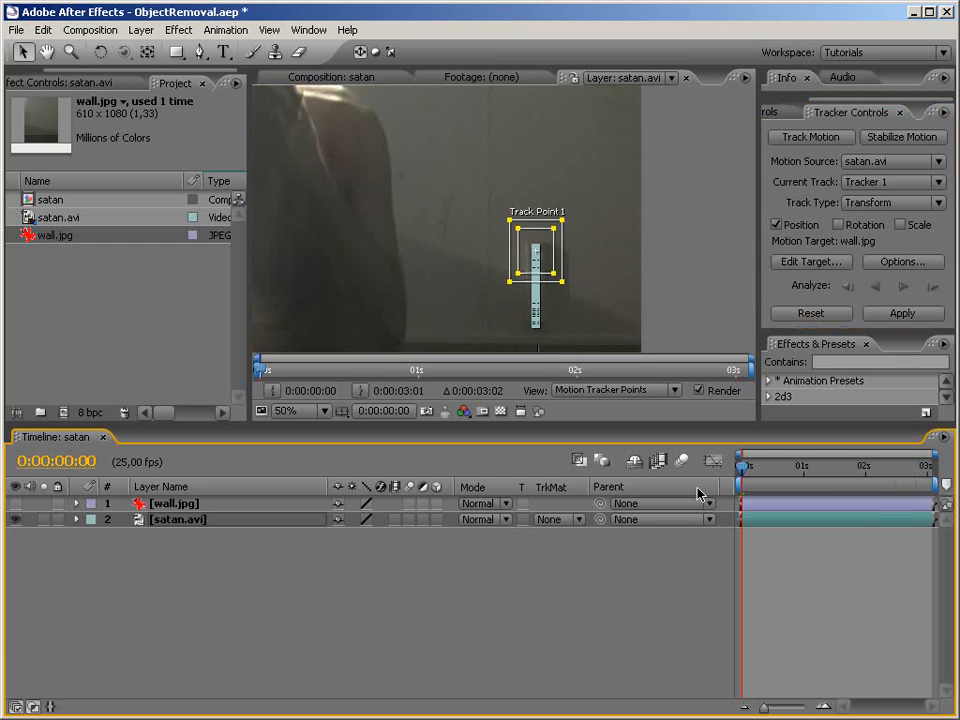
mouse_move(818, 464)
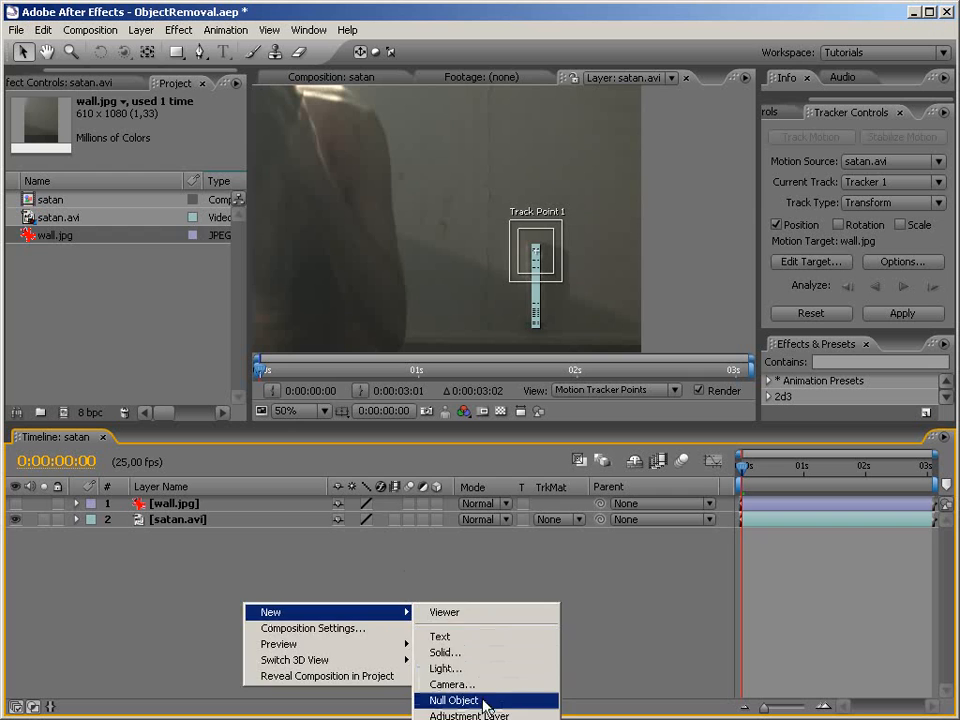
Create a new null object layer named TD Camera at the top of the satan composition
left_click(452, 700)
type("TD.Camera")
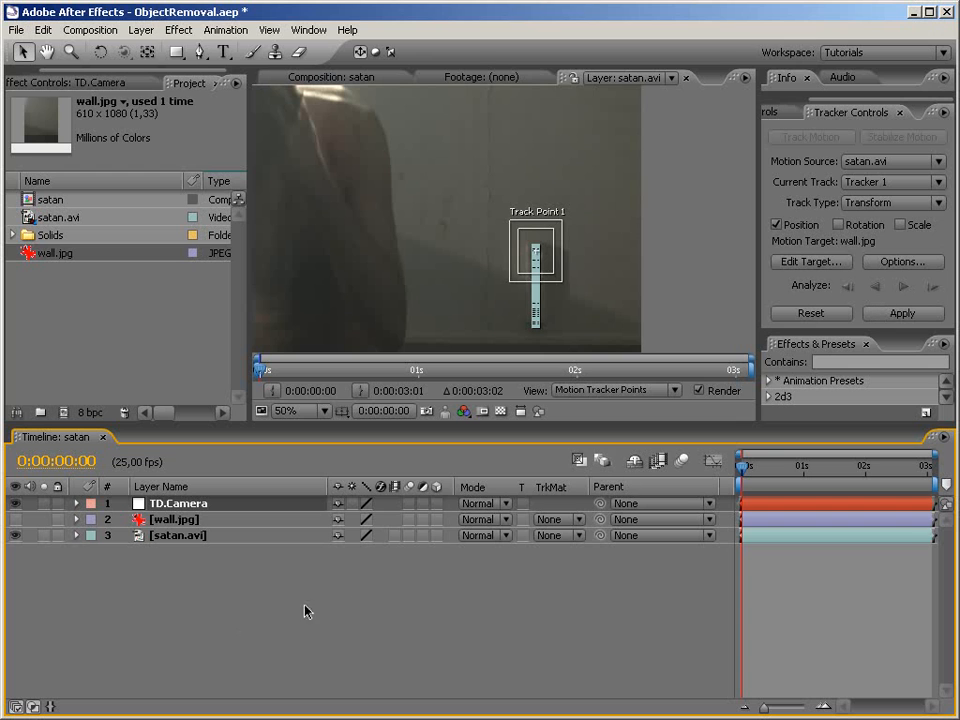
mouse_move(164, 516)
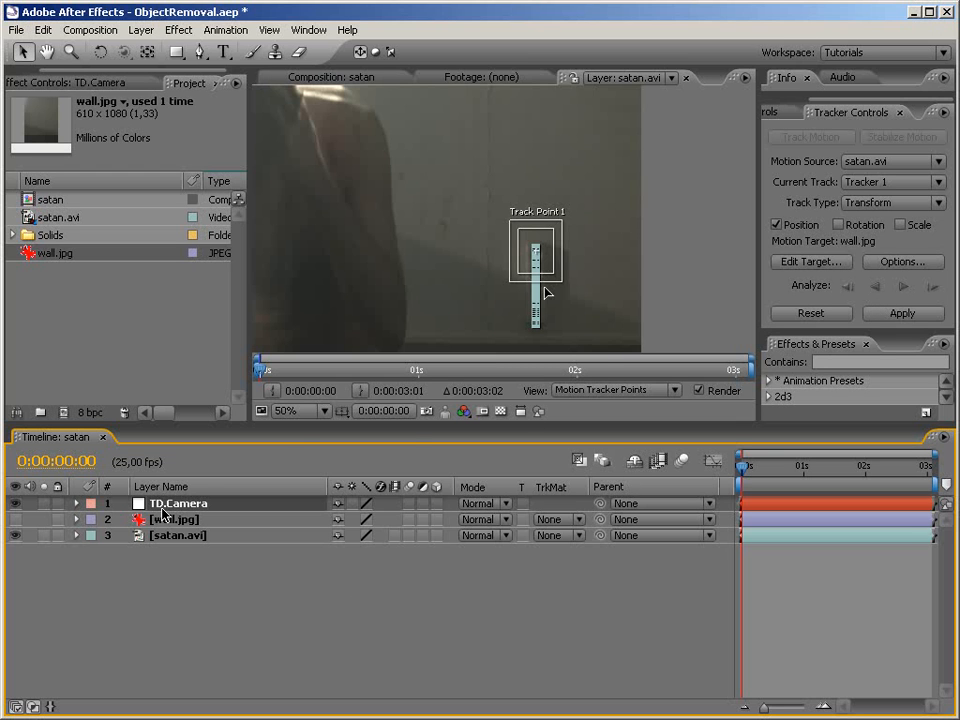
mouse_move(598, 530)
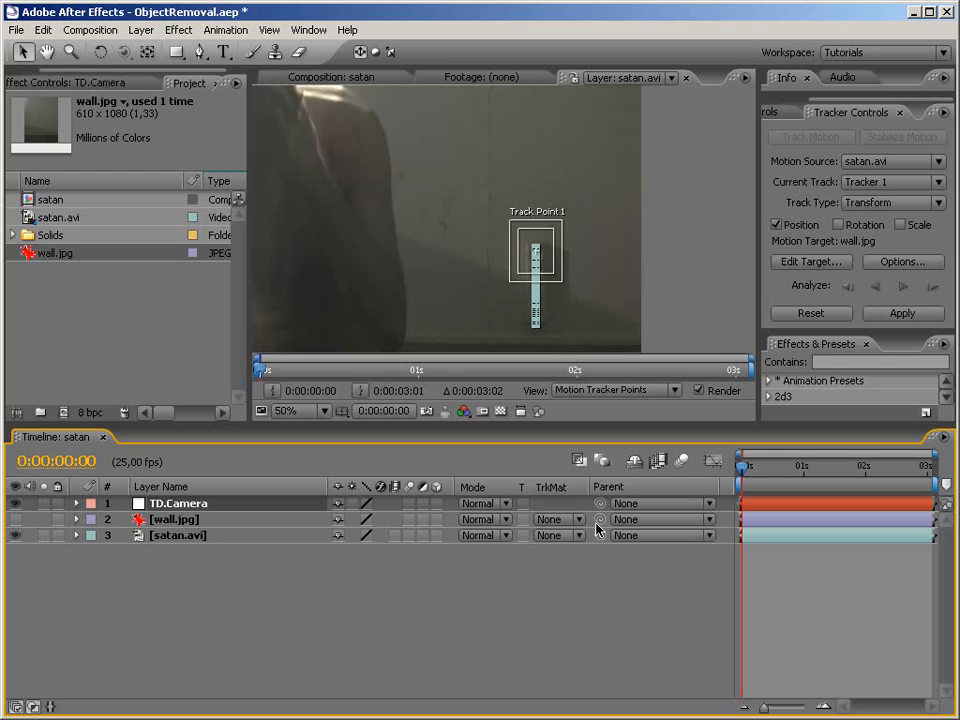
mouse_move(176, 528)
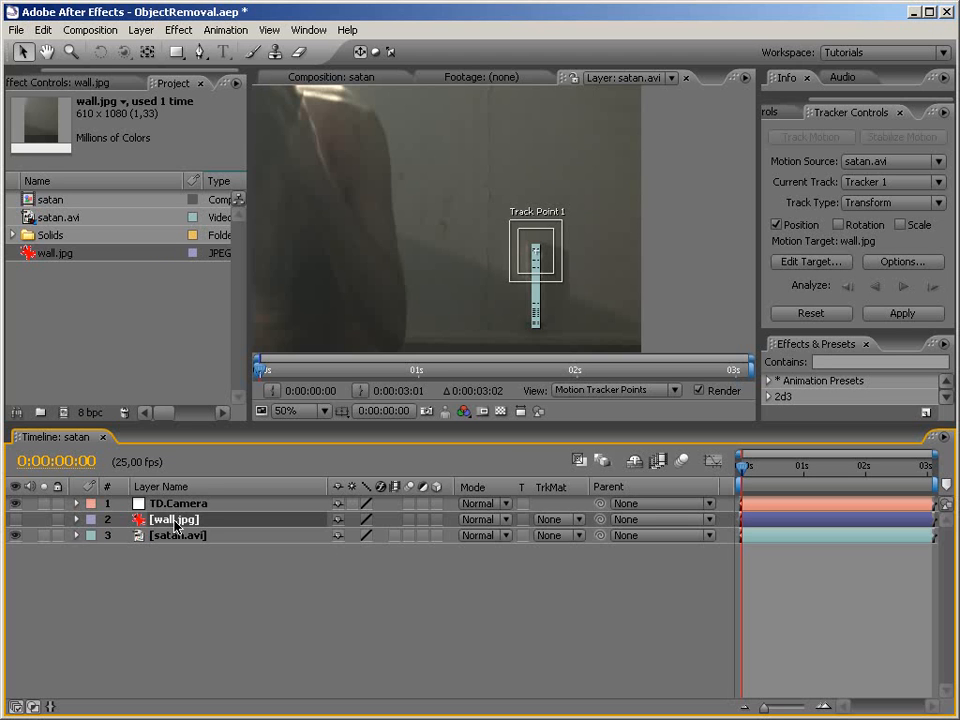
mouse_move(832, 420)
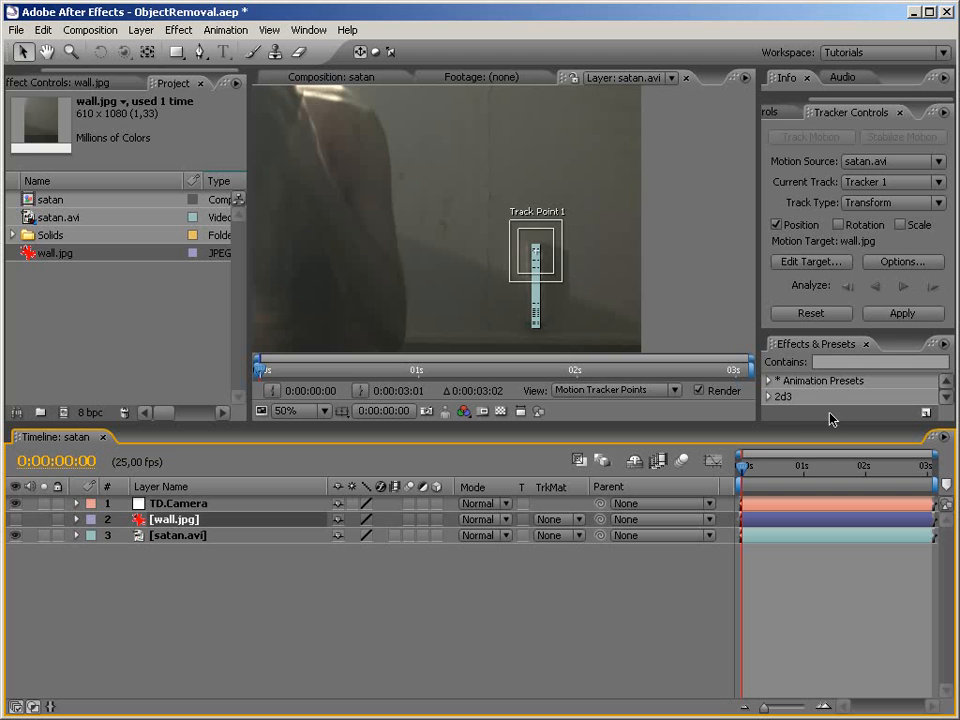
mouse_move(760, 356)
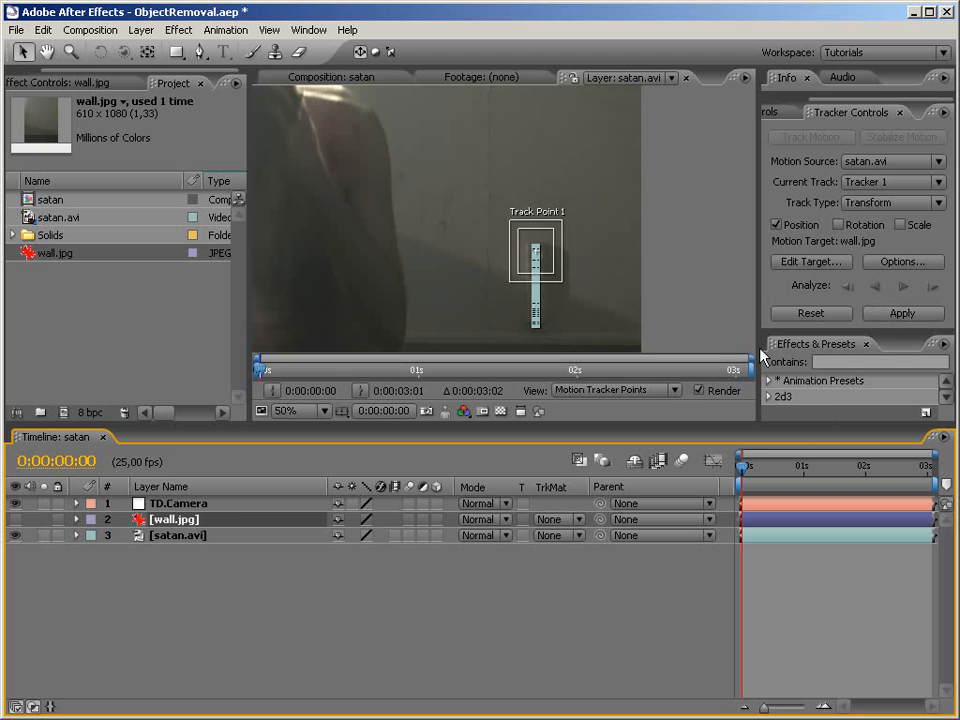
Set TD Camera as the tracker's motion target and apply the tracked X and Y position to it
left_click(812, 260)
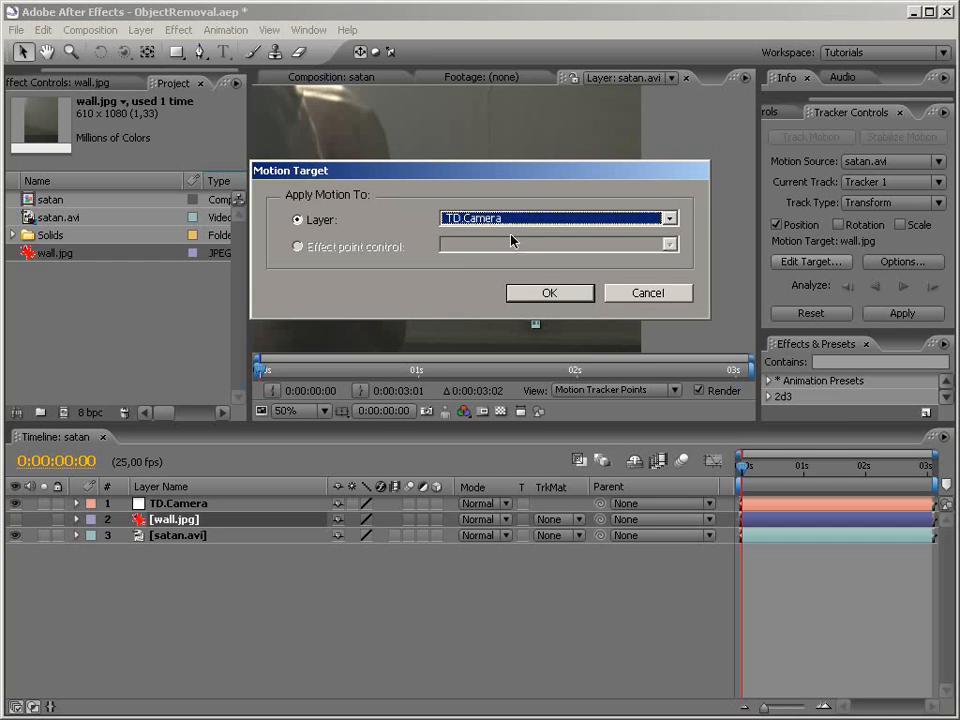
left_click(548, 292)
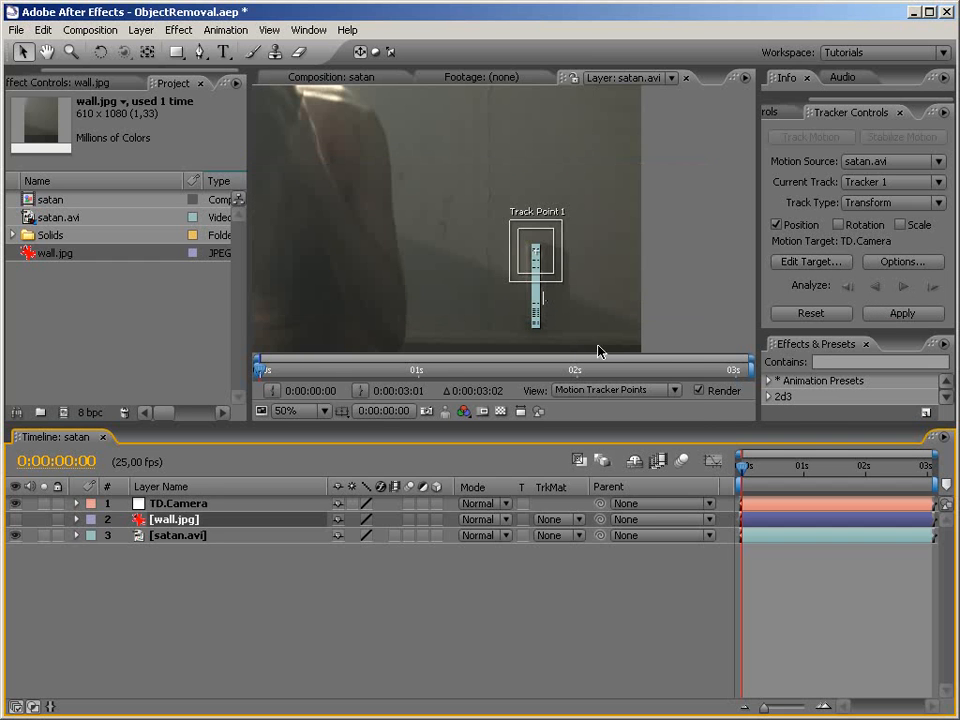
left_click(900, 312)
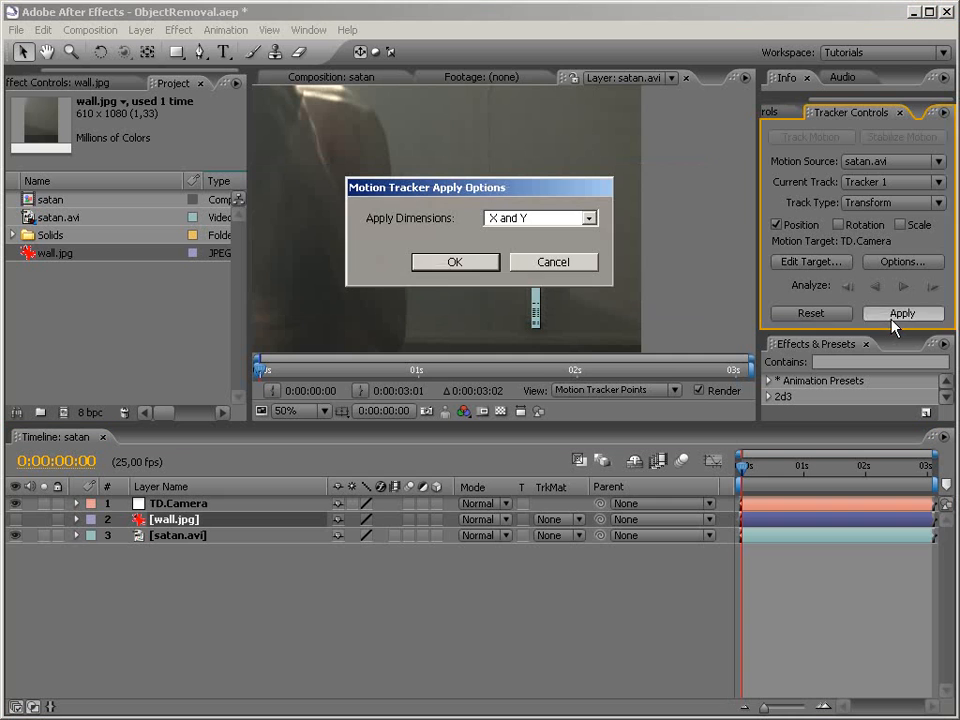
left_click(454, 260)
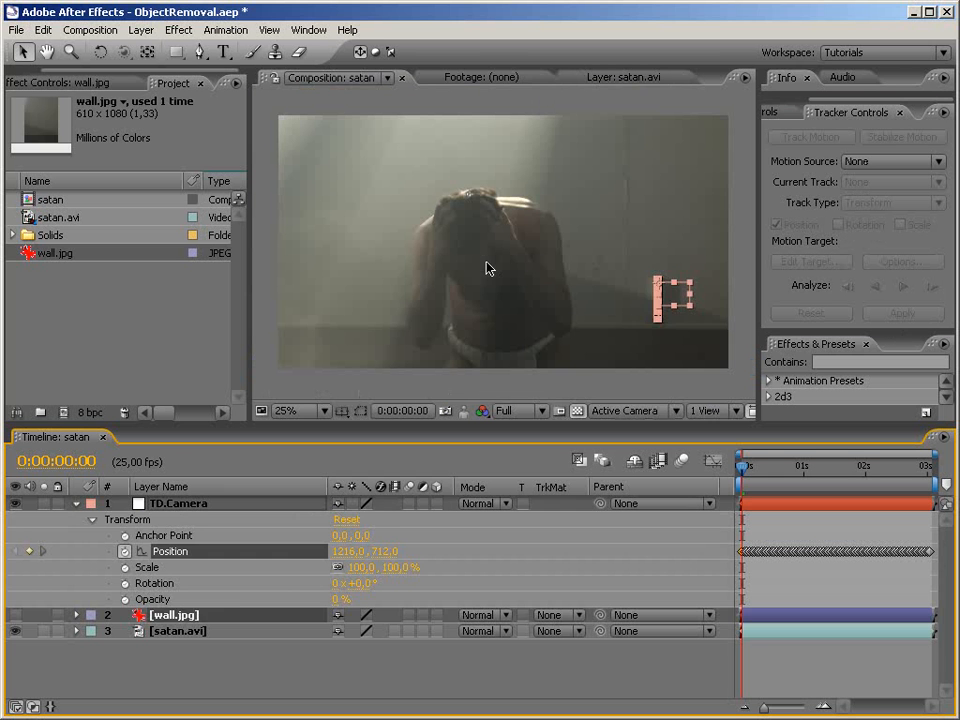
Parent wall.jpg to the TD Camera null and return the time indicator to 0:00:00:00
left_click_drag(740, 464, 790, 464)
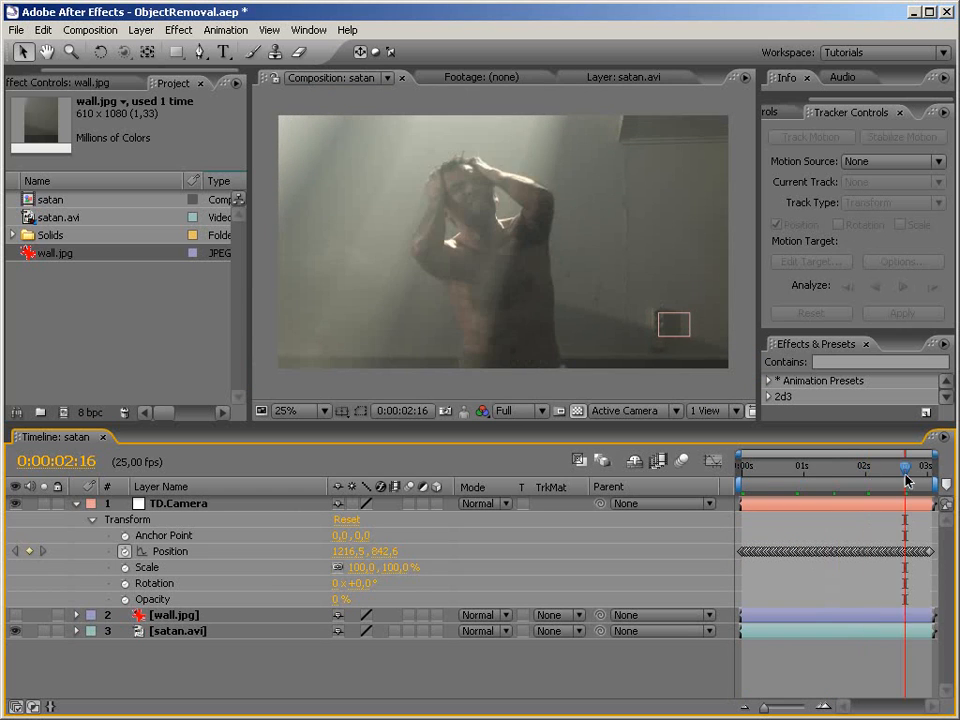
left_click(790, 466)
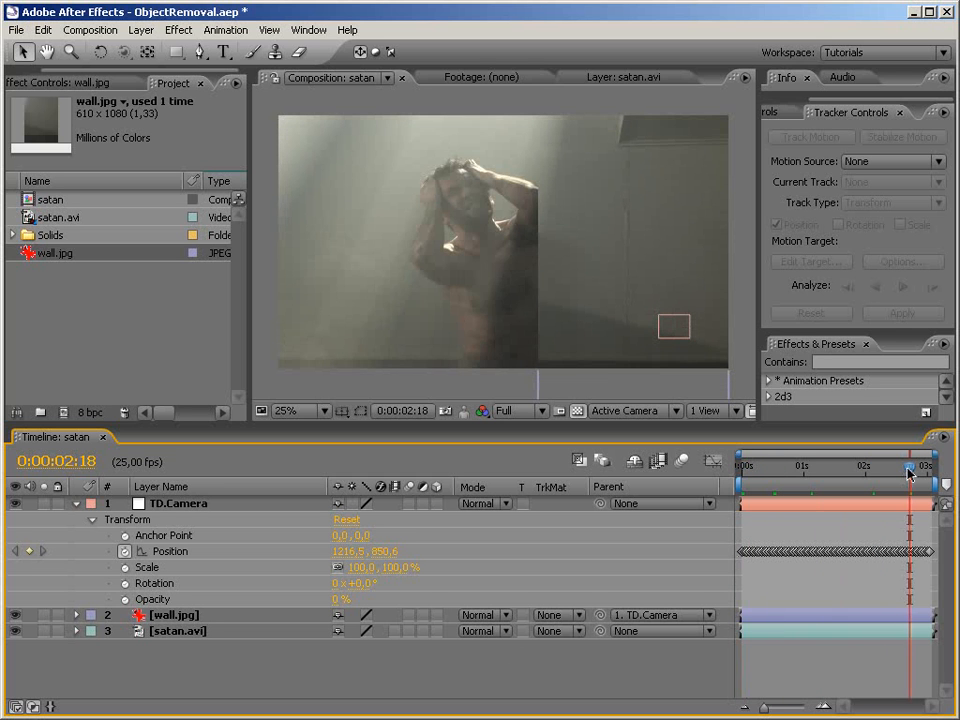
left_click_drag(908, 472, 864, 472)
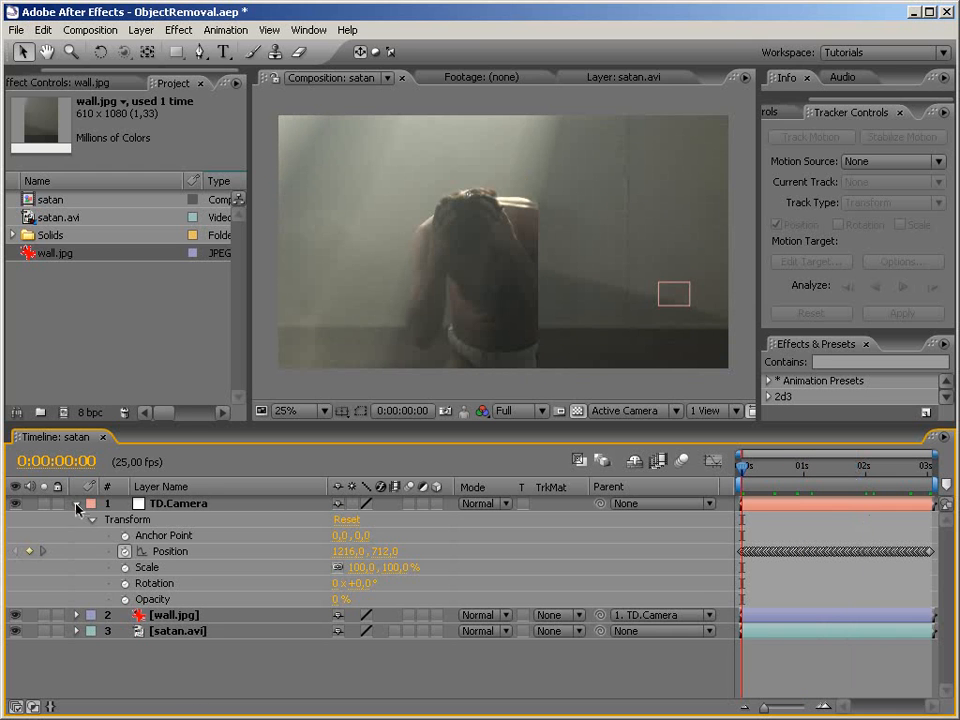
Collapse the null's Transform, move satan.avi above wall.jpg and add an adjustment layer on top
left_click(76, 504)
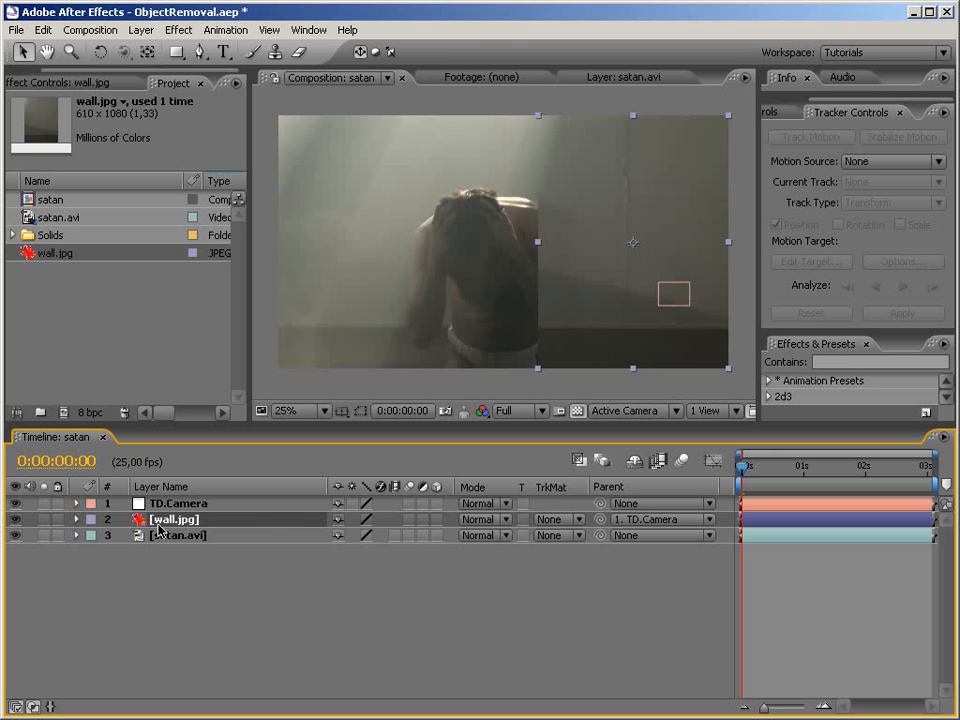
left_click(178, 536)
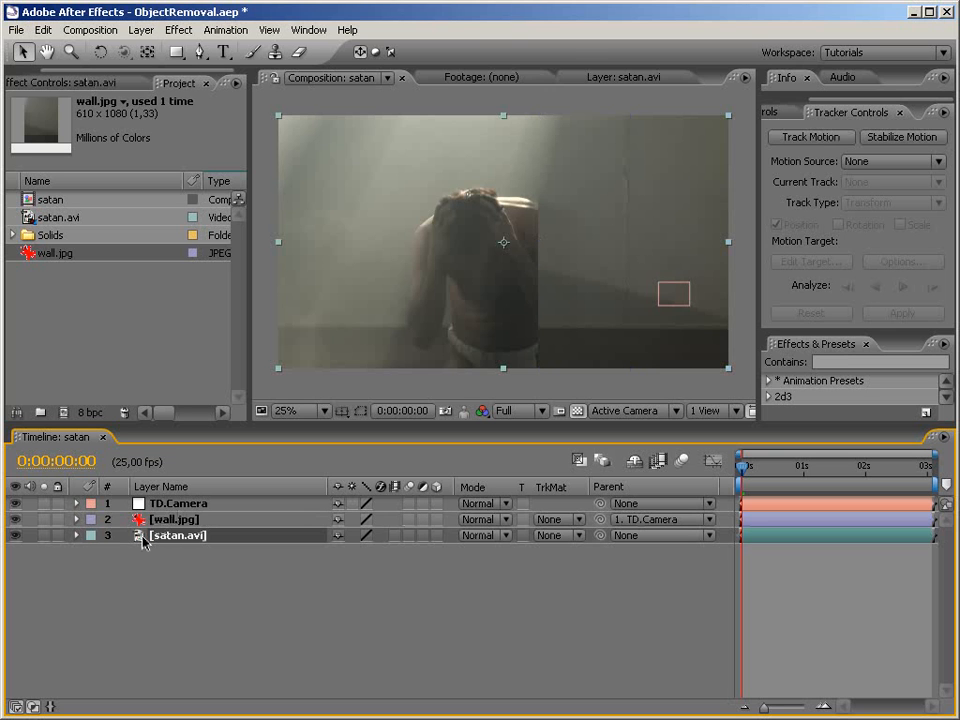
left_click_drag(170, 520, 170, 540)
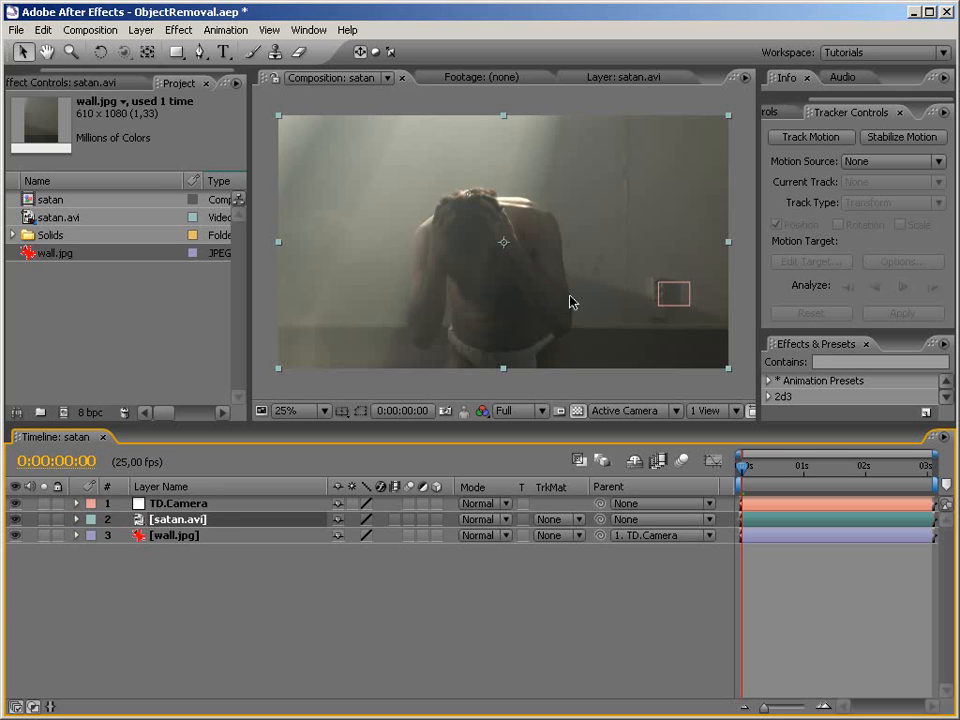
mouse_move(520, 390)
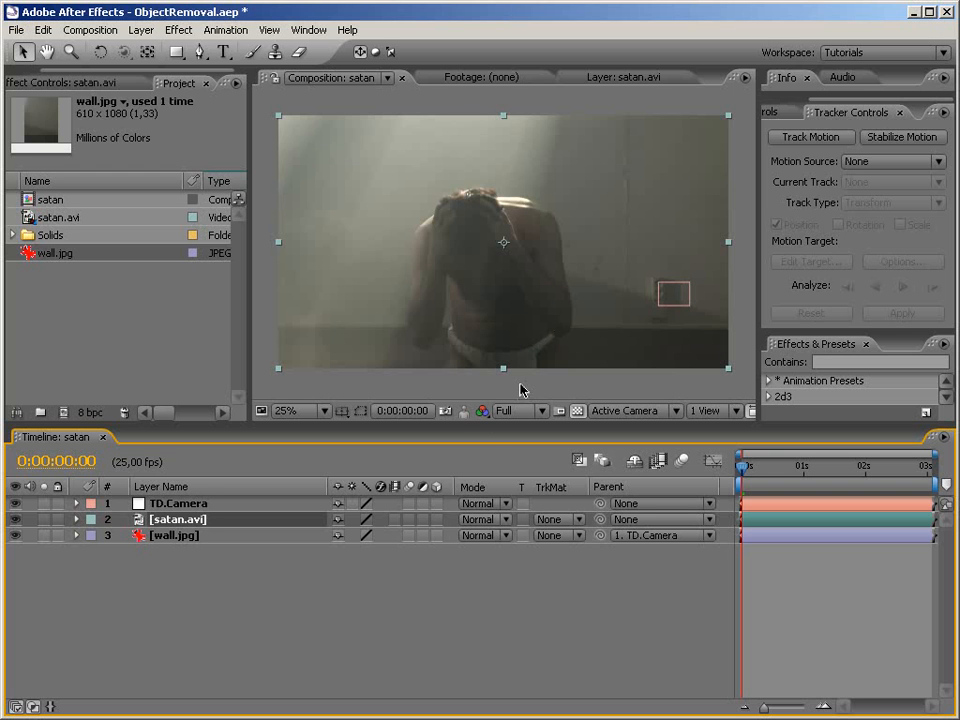
left_click(204, 52)
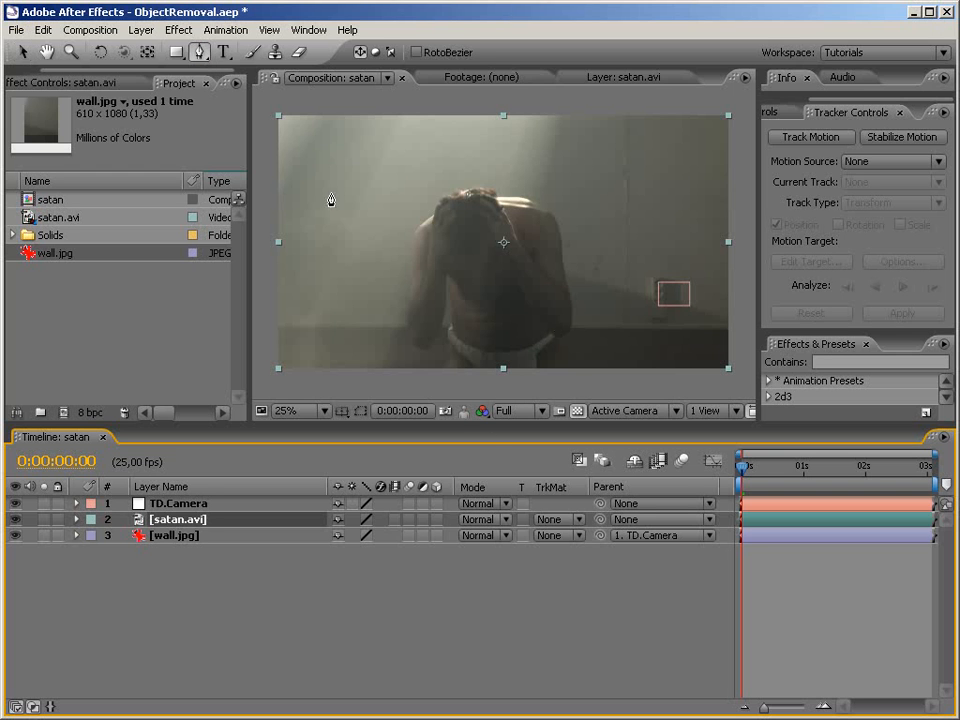
mouse_move(560, 388)
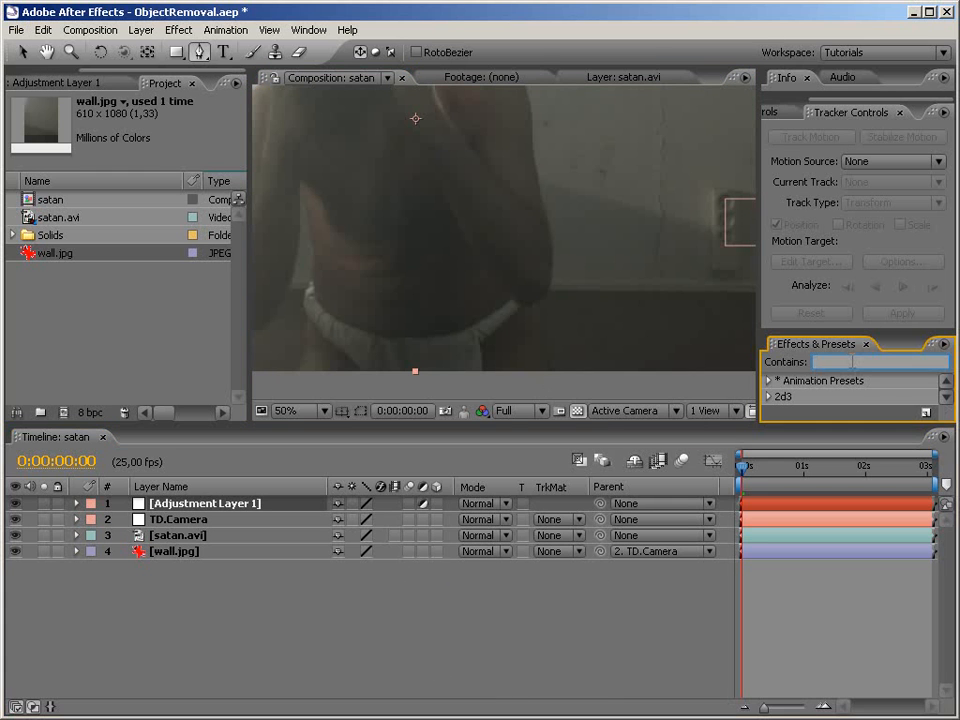
Apply Color Correction > Levels to Adjustment Layer 1, then select the satan.avi layer
type("levels")
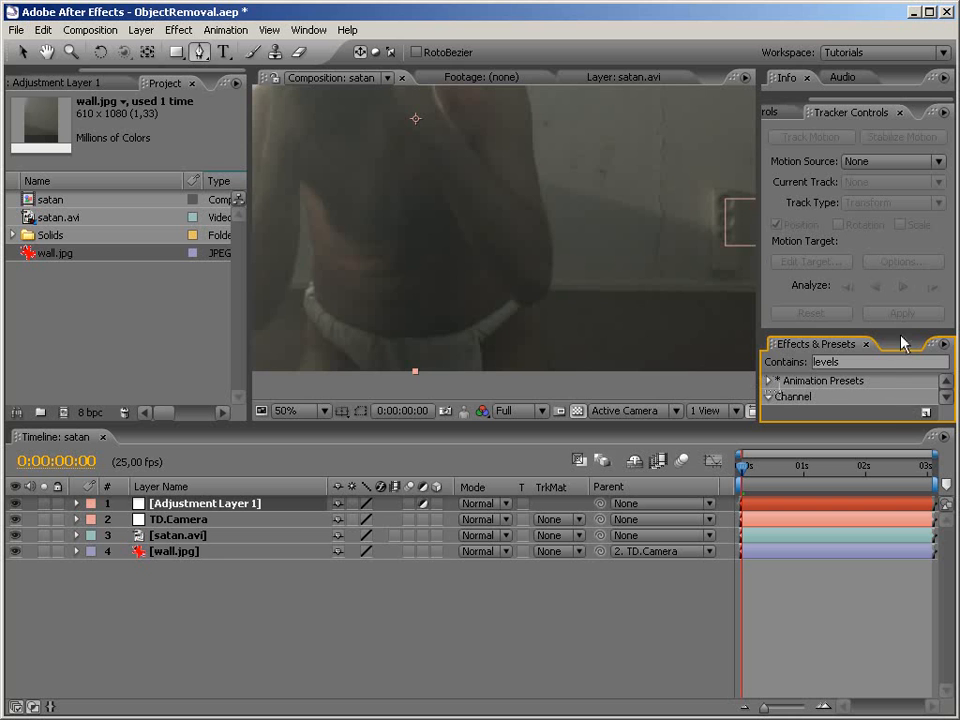
left_click(772, 296)
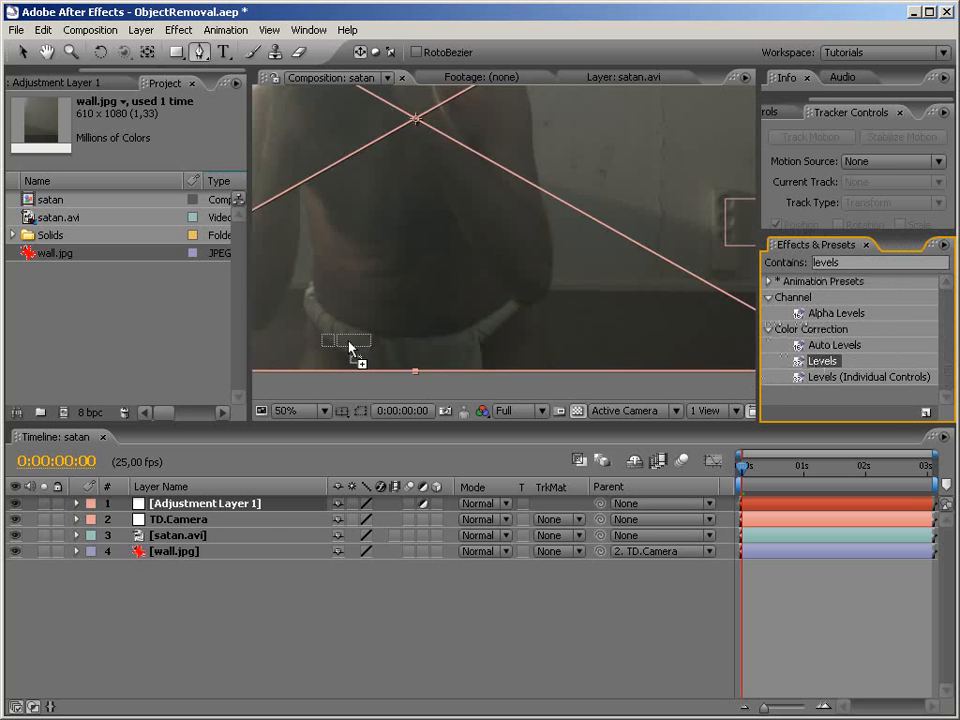
double_click(822, 360)
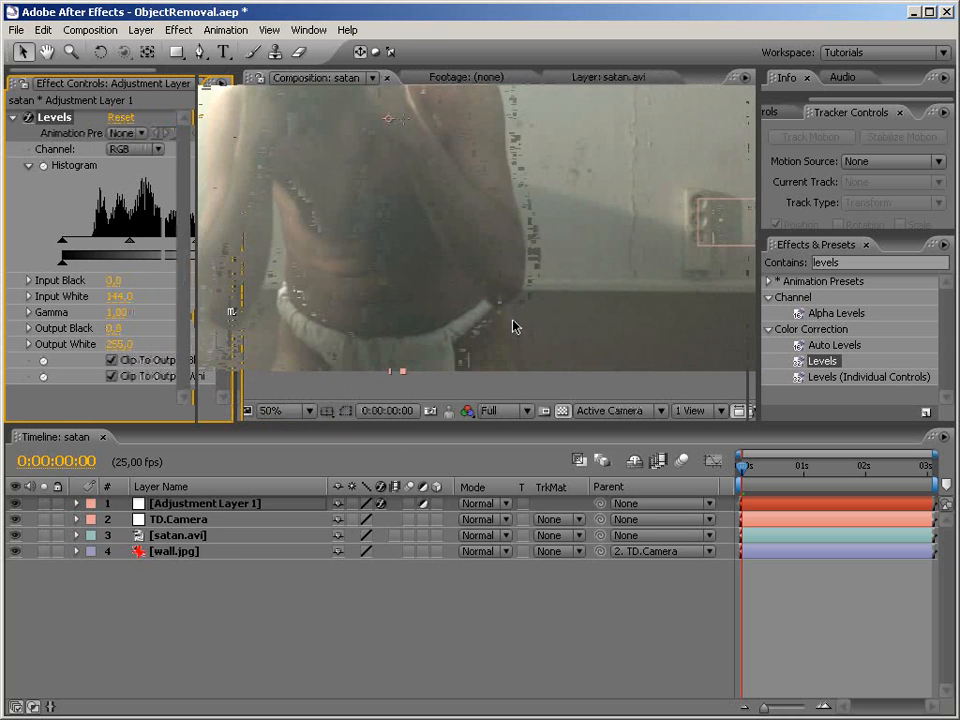
left_click(178, 536)
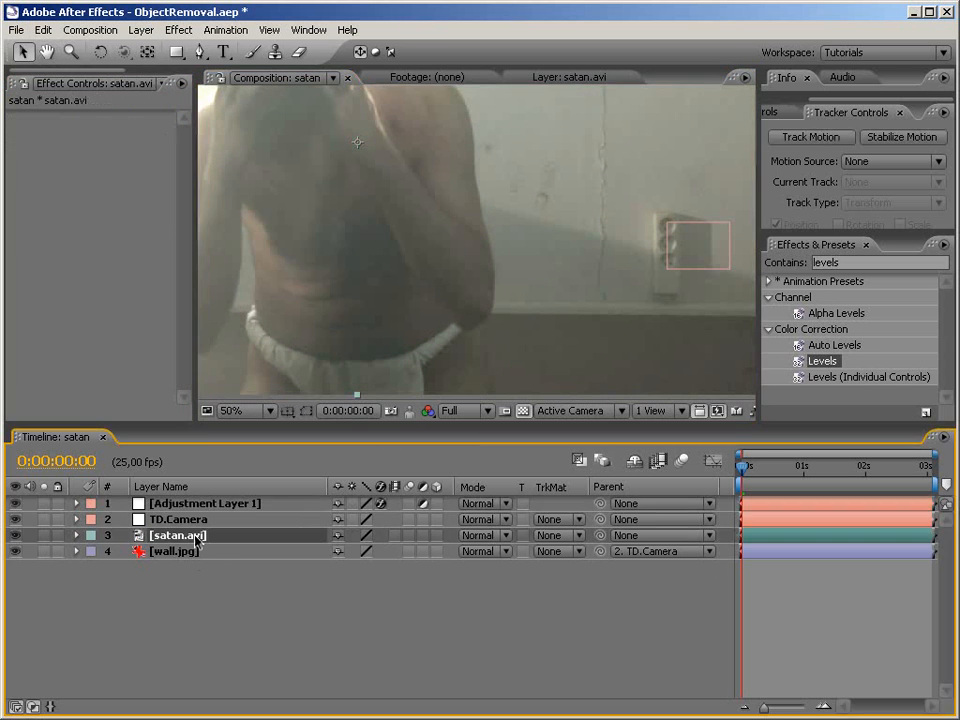
Zoom the viewer to 25% and draw Mask 1 with the Pen tool along the actor's side on satan.avi
left_click(184, 52)
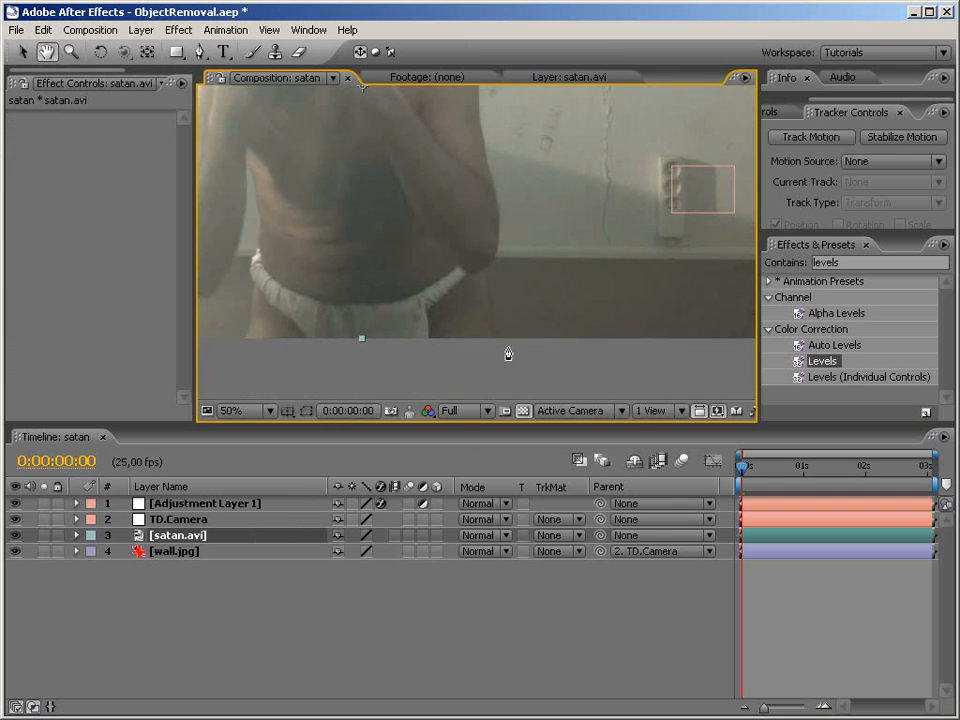
left_click(236, 410)
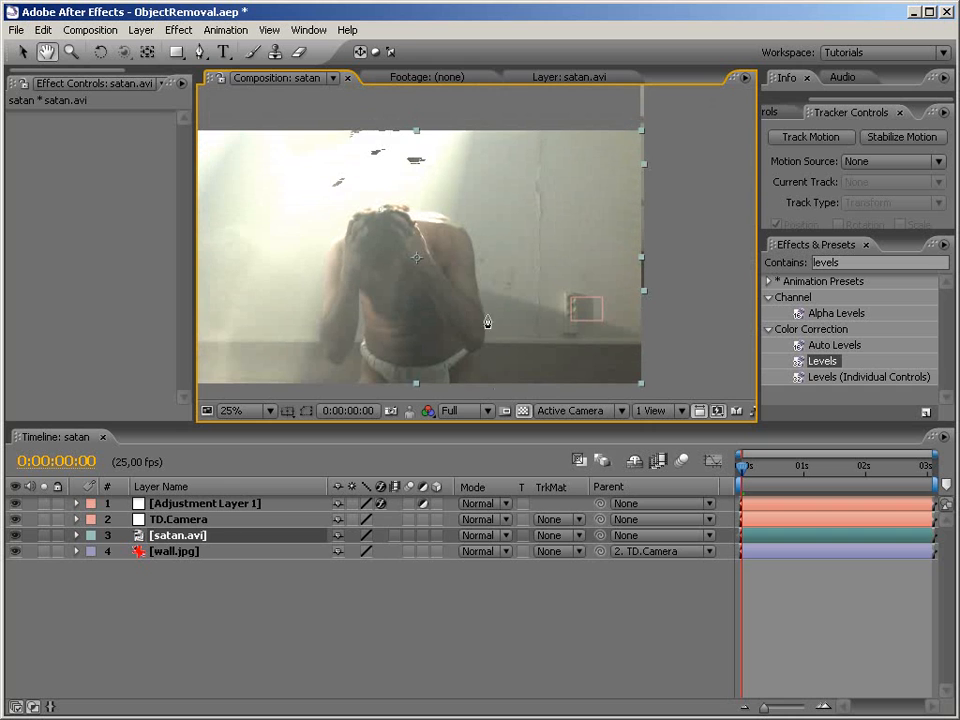
left_click(200, 52)
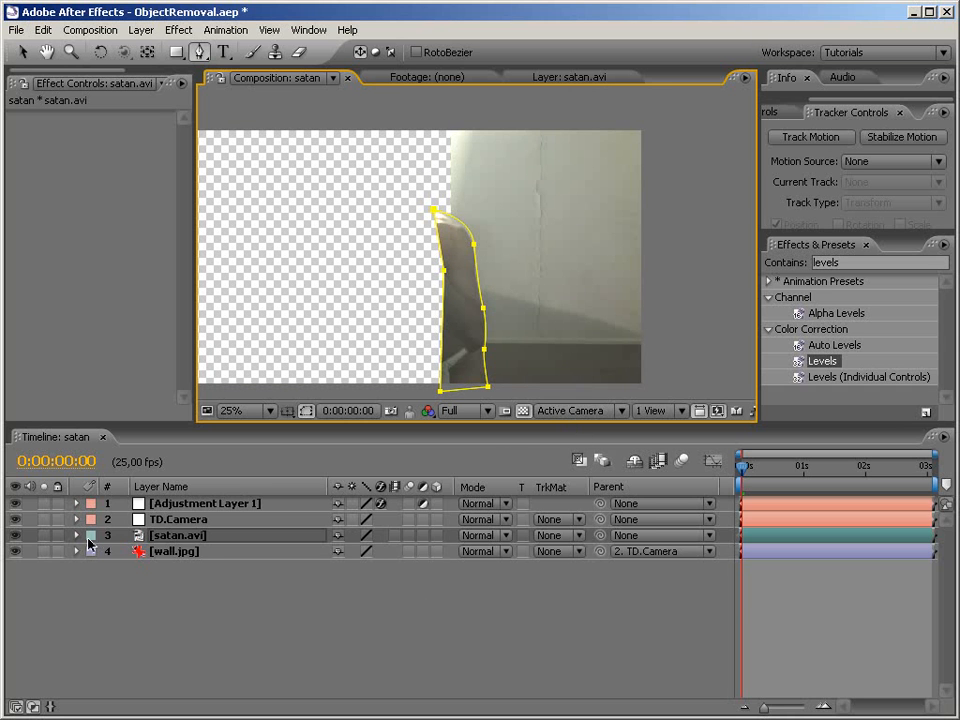
Set Mask 1 mode to None, keyframe Mask Shape and reshape its points frame by frame along the actor's body
left_click(76, 536)
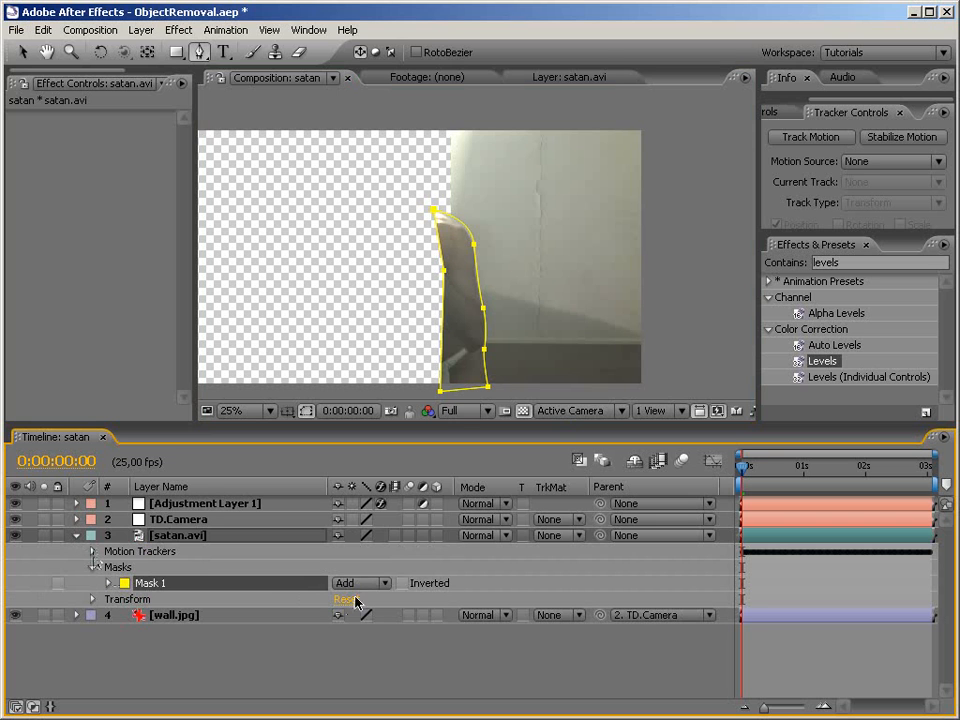
left_click(356, 584)
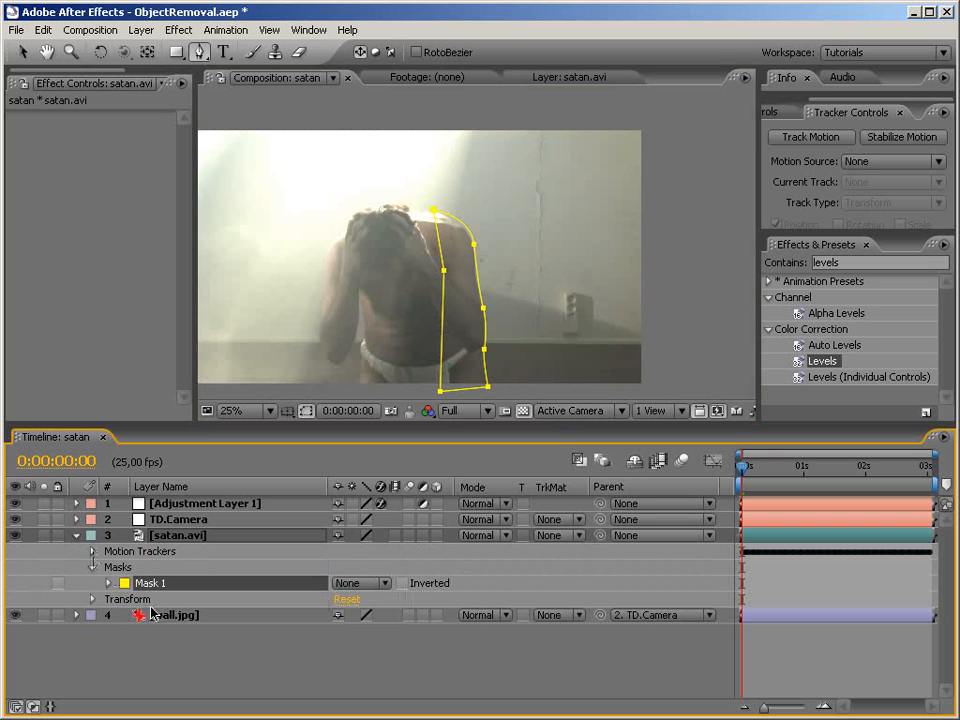
left_click(108, 584)
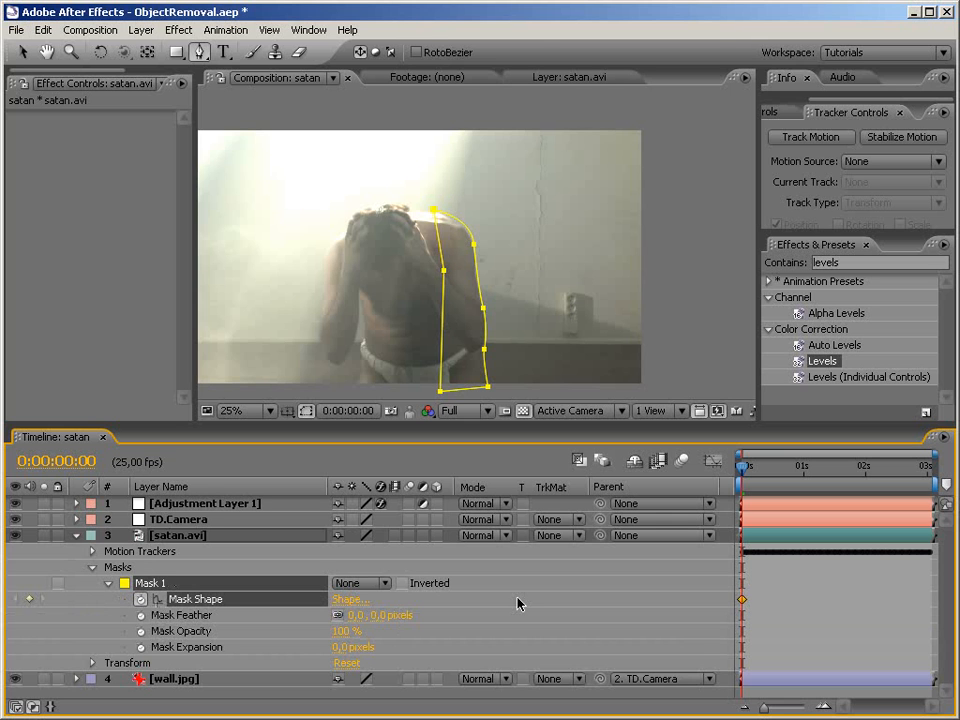
left_click(230, 410)
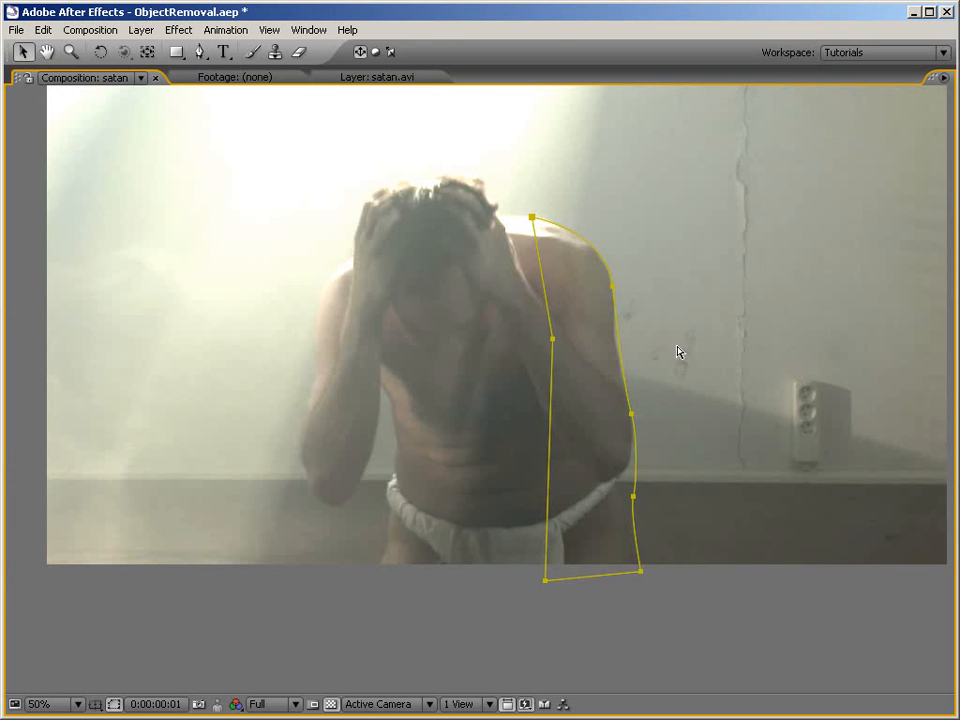
mouse_move(640, 276)
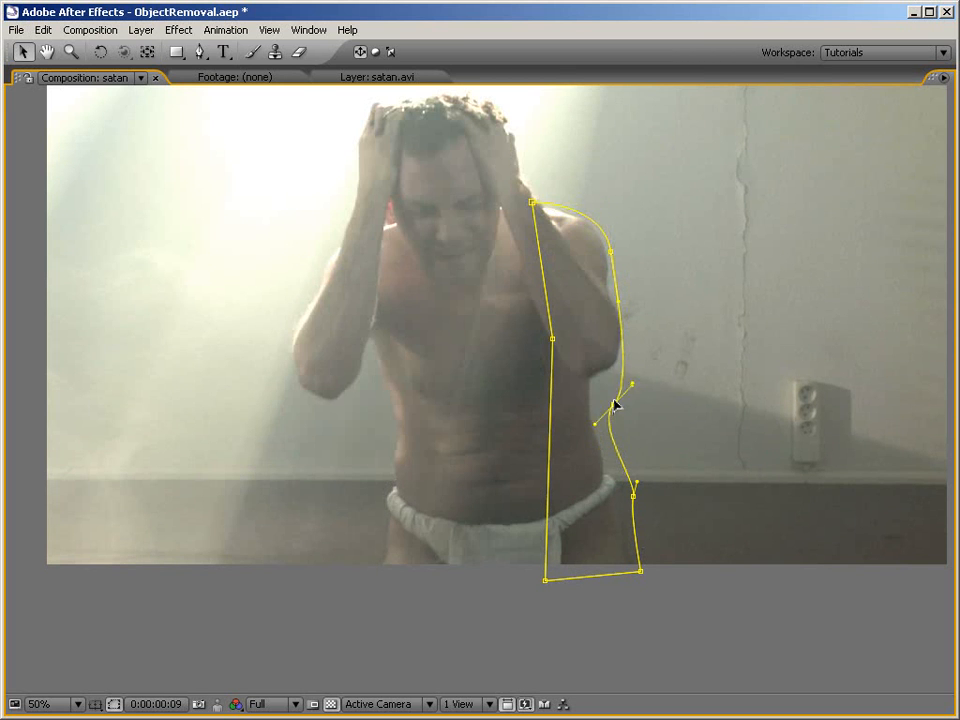
left_click_drag(630, 384, 610, 470)
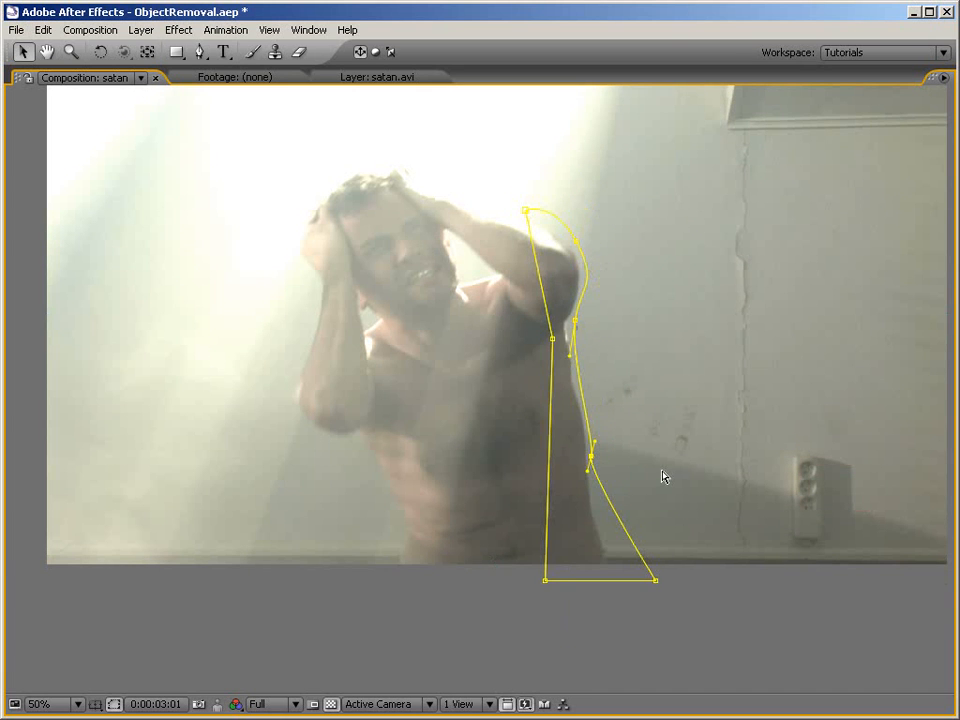
mouse_move(452, 524)
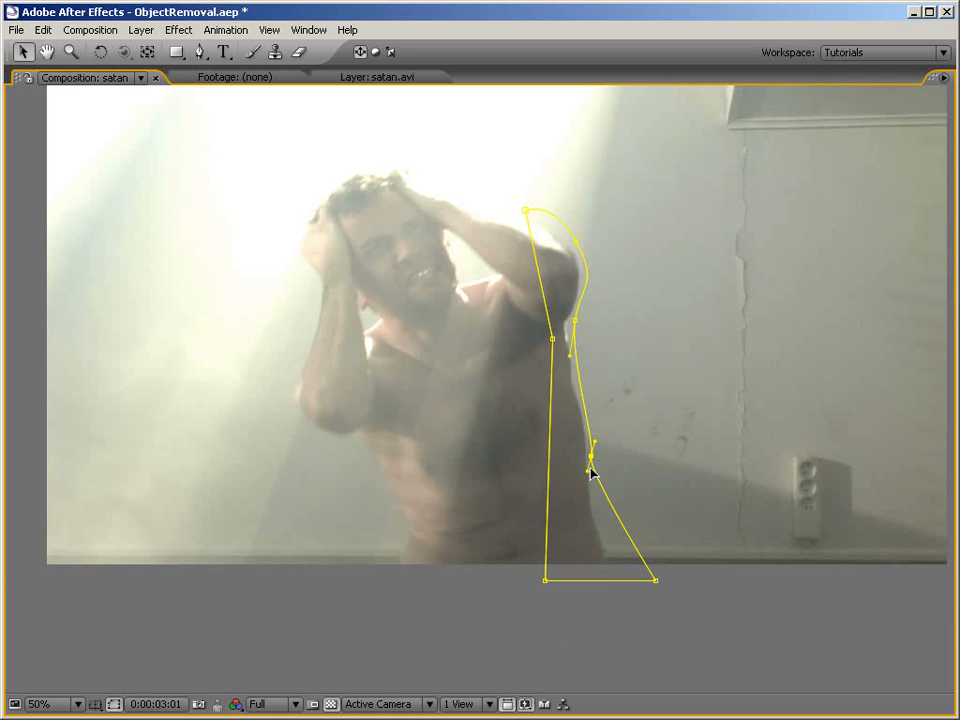
mouse_move(584, 422)
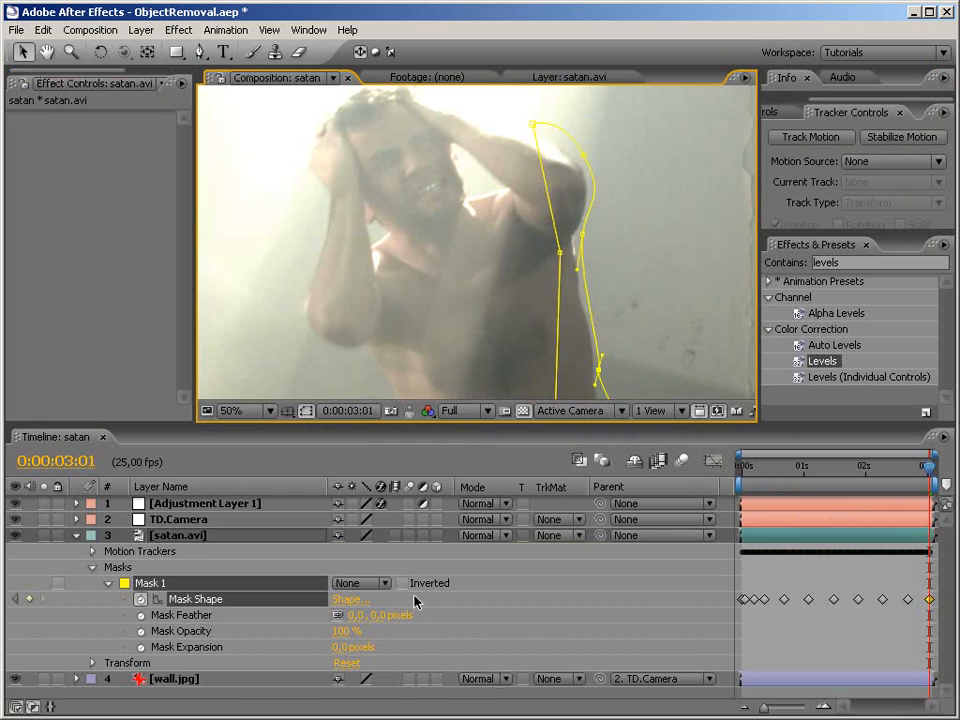
Set Mask 1 back to Add, draw Mask 2 and Mask 3, and maximize the Composition panel to check
left_click(360, 584)
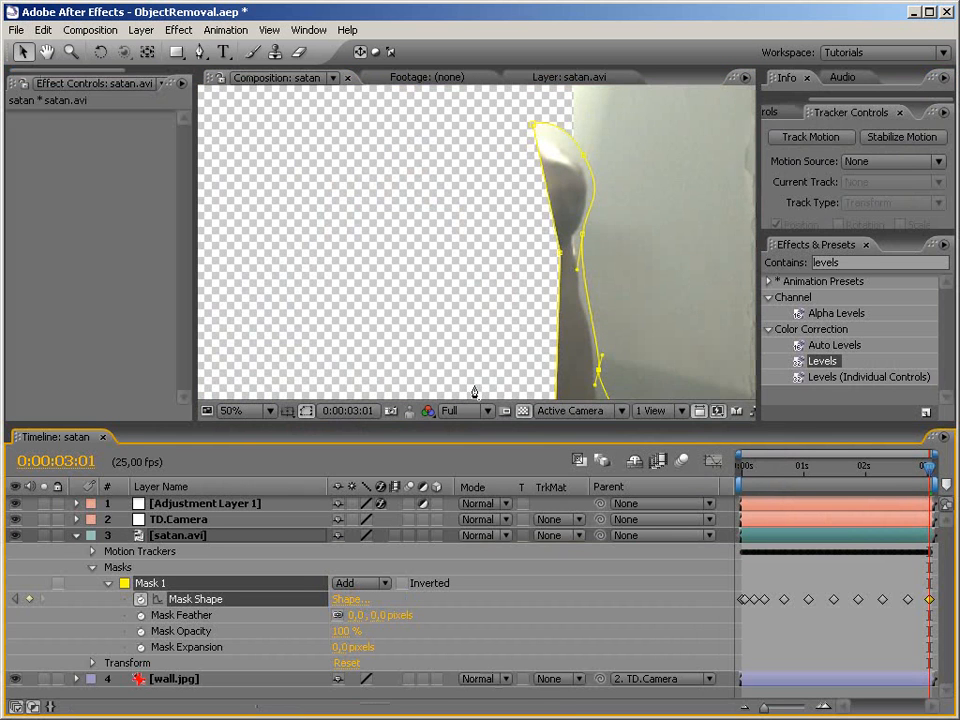
left_click(232, 410)
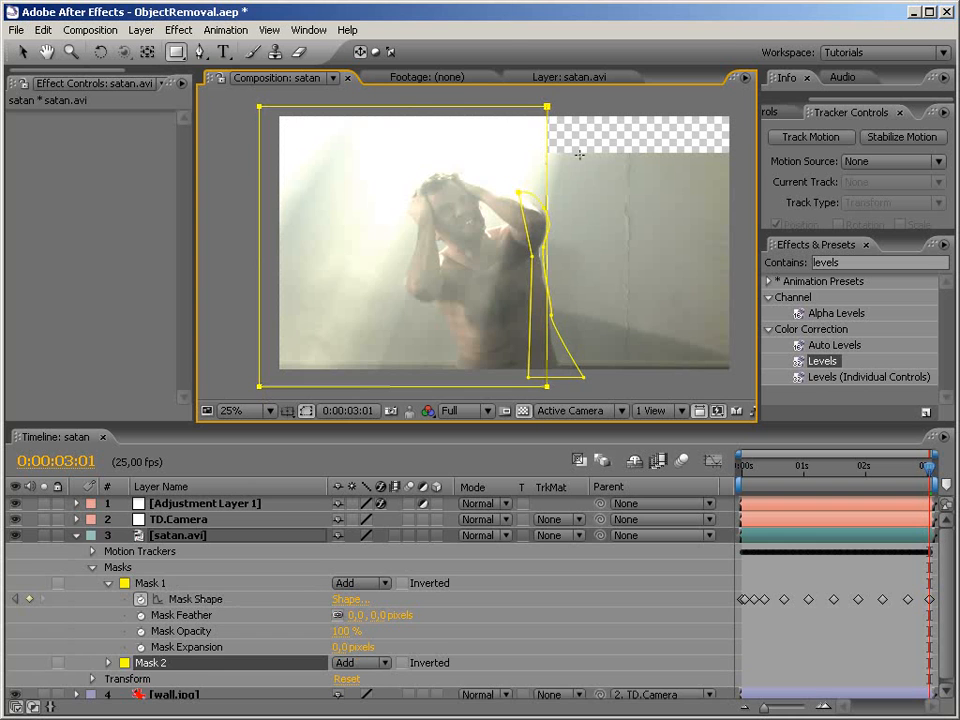
mouse_move(558, 192)
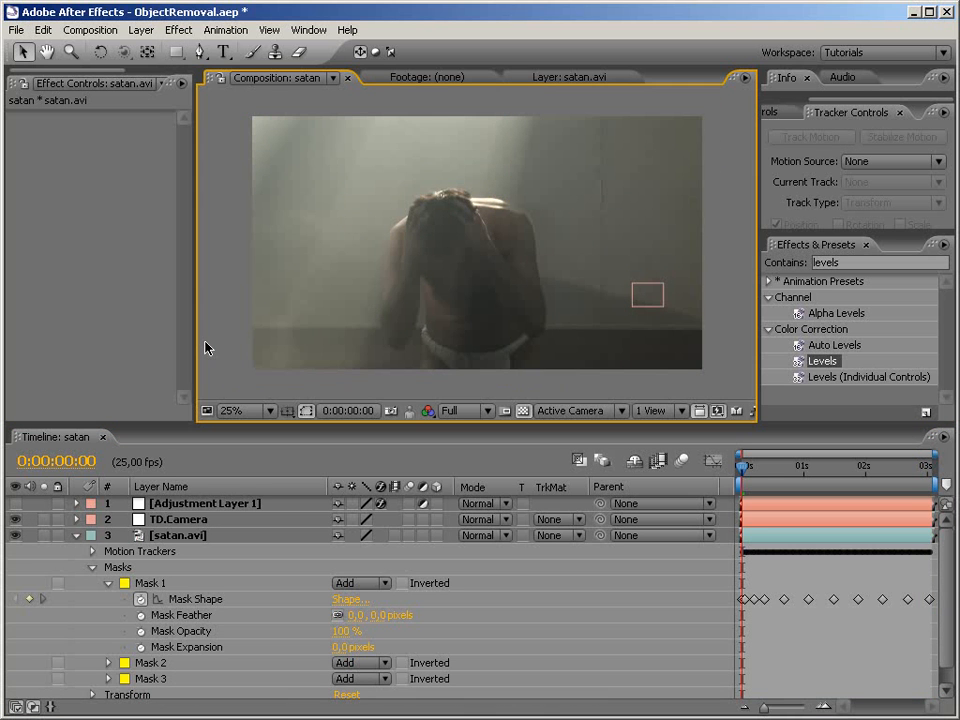
key("`")
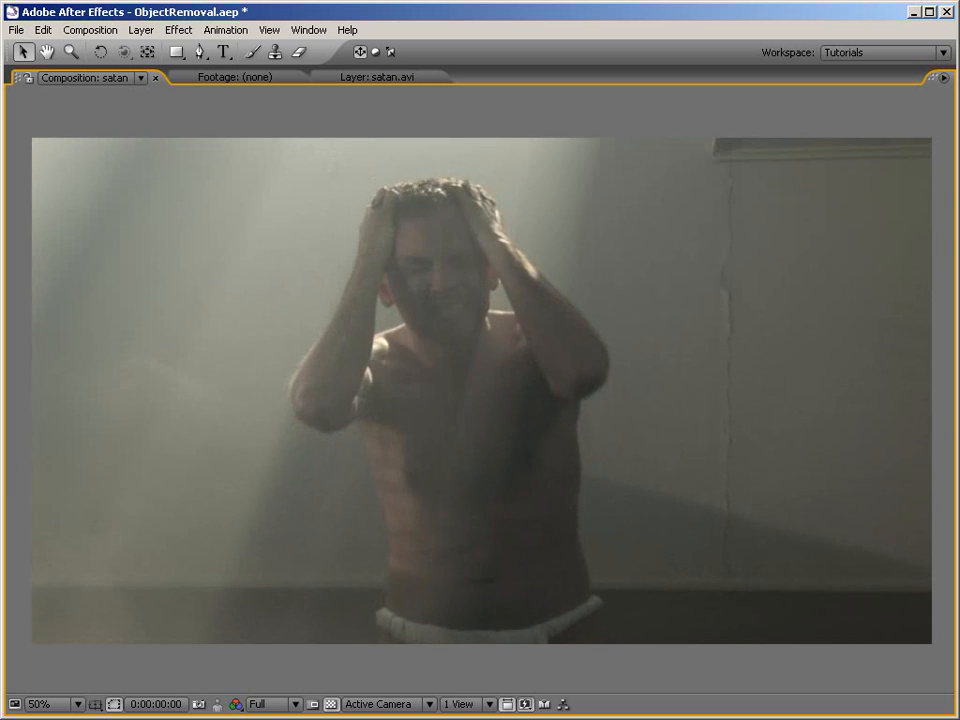